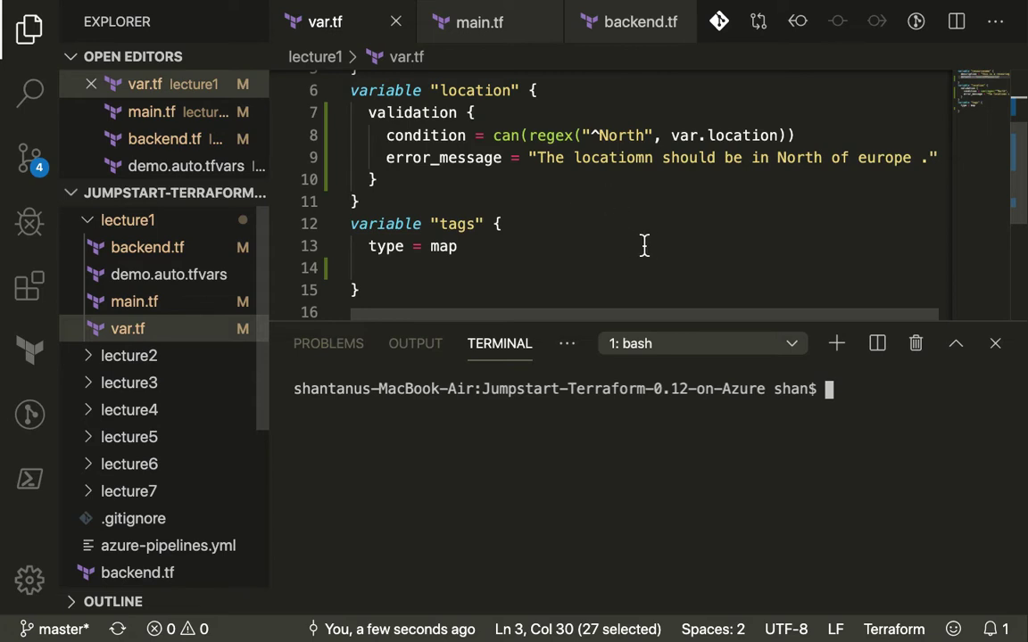
Close the var.tf, main.tf, backend.tf and demo.auto.tfvars editors, leaving the bash terminal at the project root
{"action": "scroll", "scroll_direction": "down", "scroll_amount": 3}
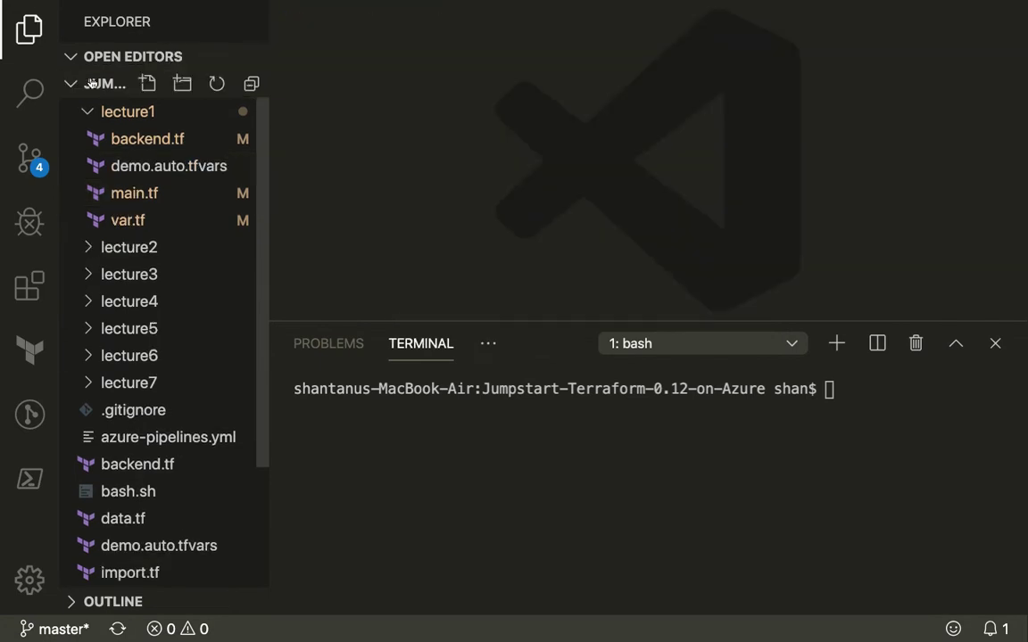
Review lecture1/main.tf's azurerm provider block and resource group resource
{"action": "left_click", "coordinate": [134, 193]}
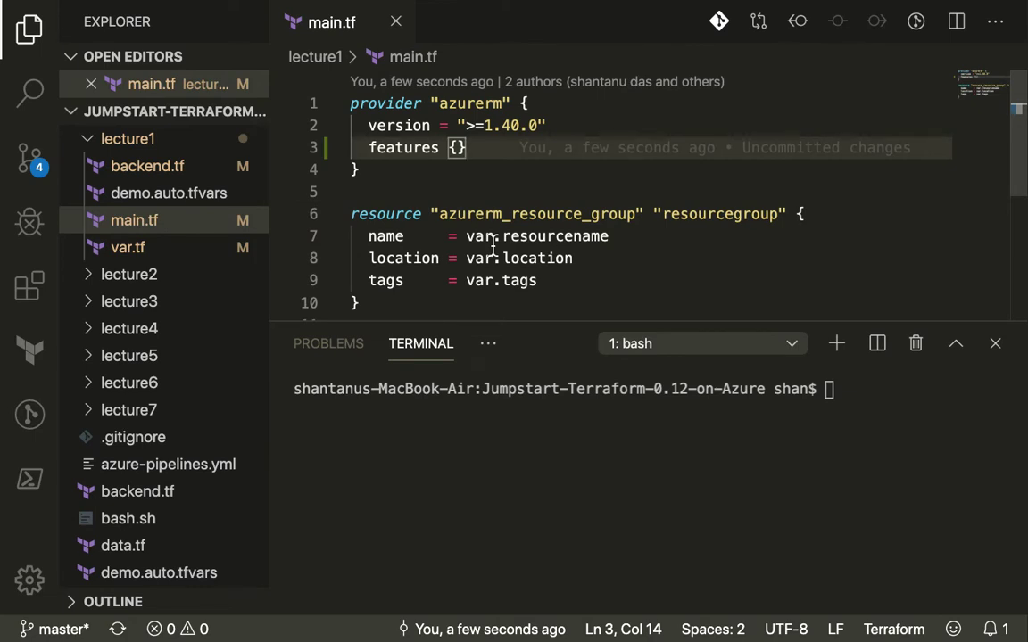
{"action": "mouse_move", "coordinate": [685, 182]}
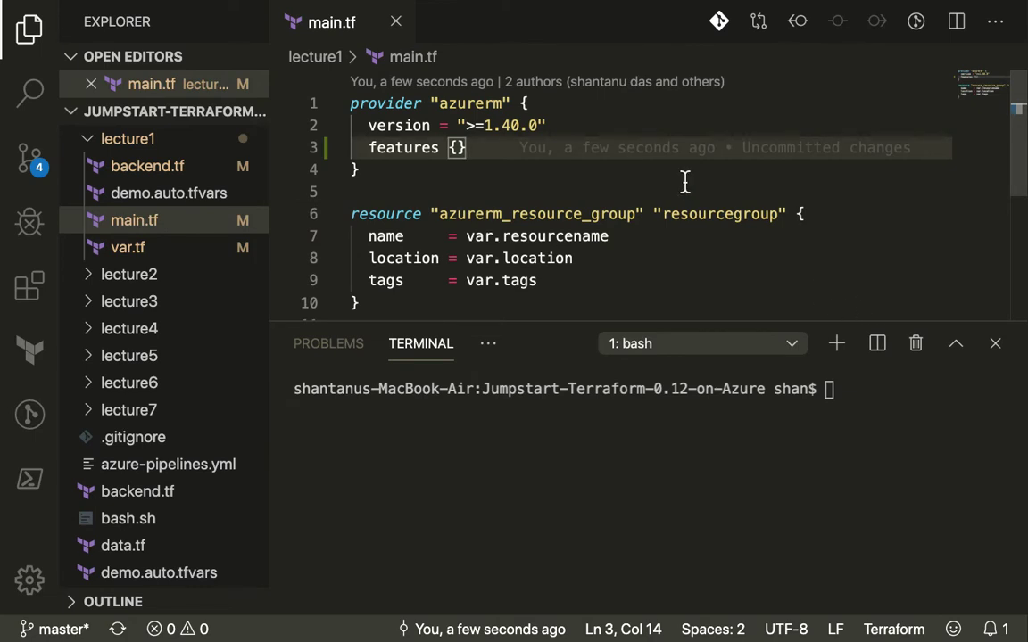
{"action": "mouse_move", "coordinate": [633, 225]}
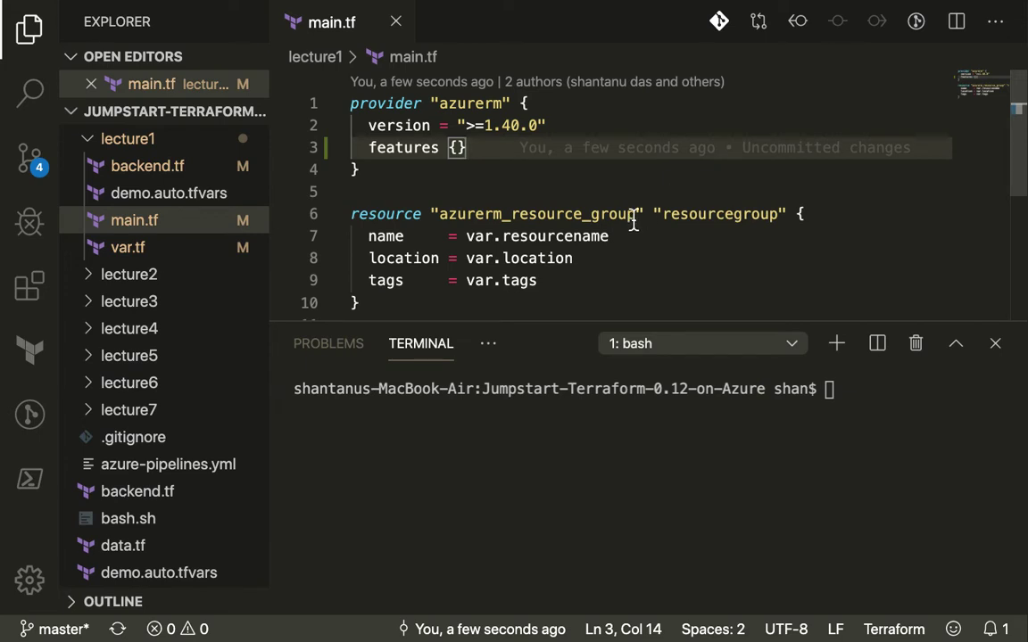
{"action": "scroll", "scroll_direction": "down", "scroll_amount": 3}
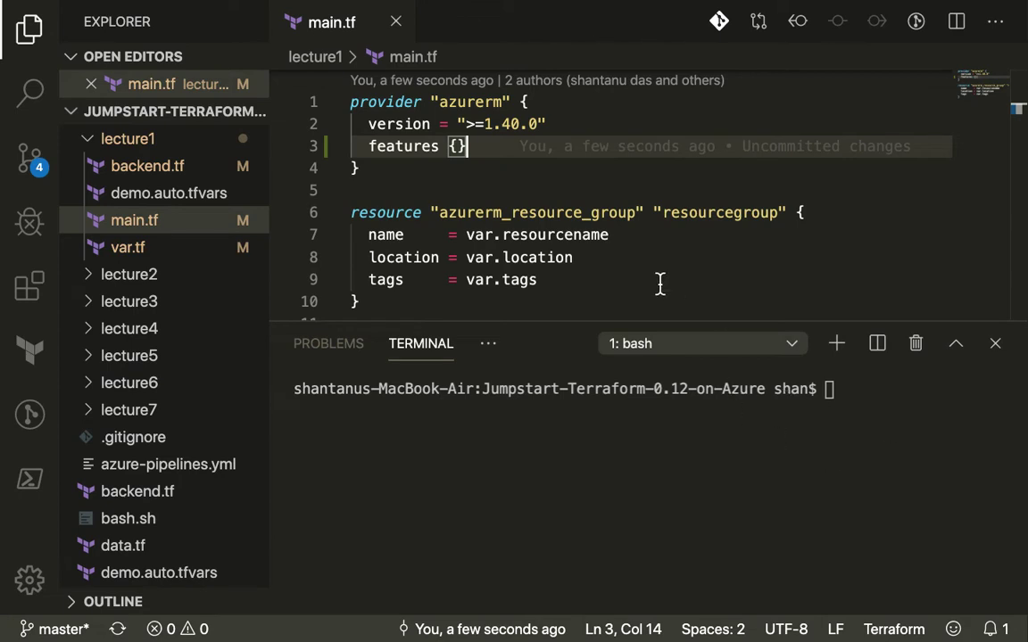
{"action": "mouse_move", "coordinate": [460, 200]}
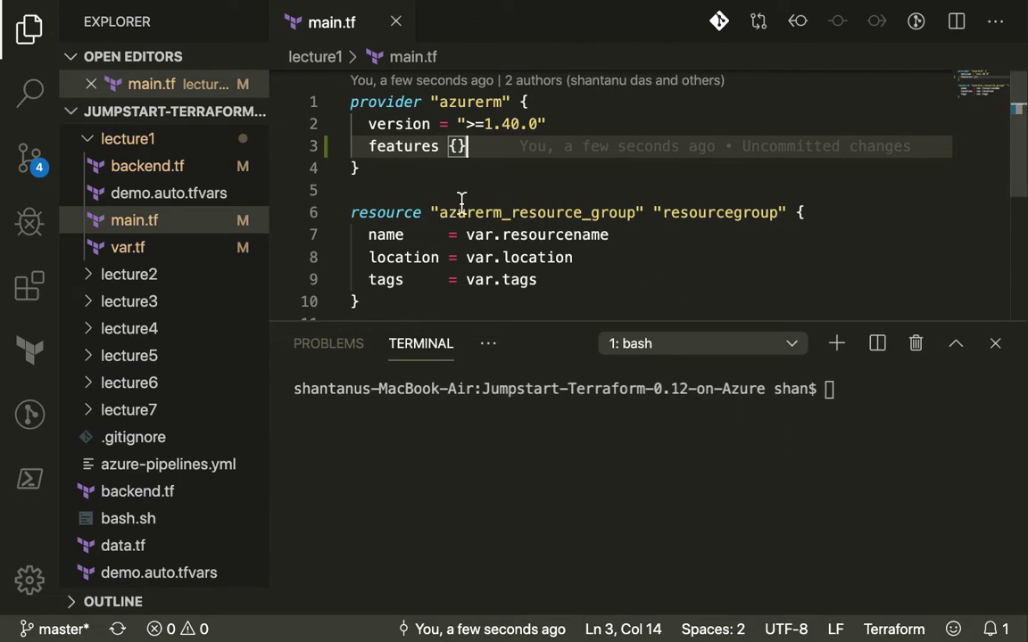
{"action": "mouse_move", "coordinate": [543, 182]}
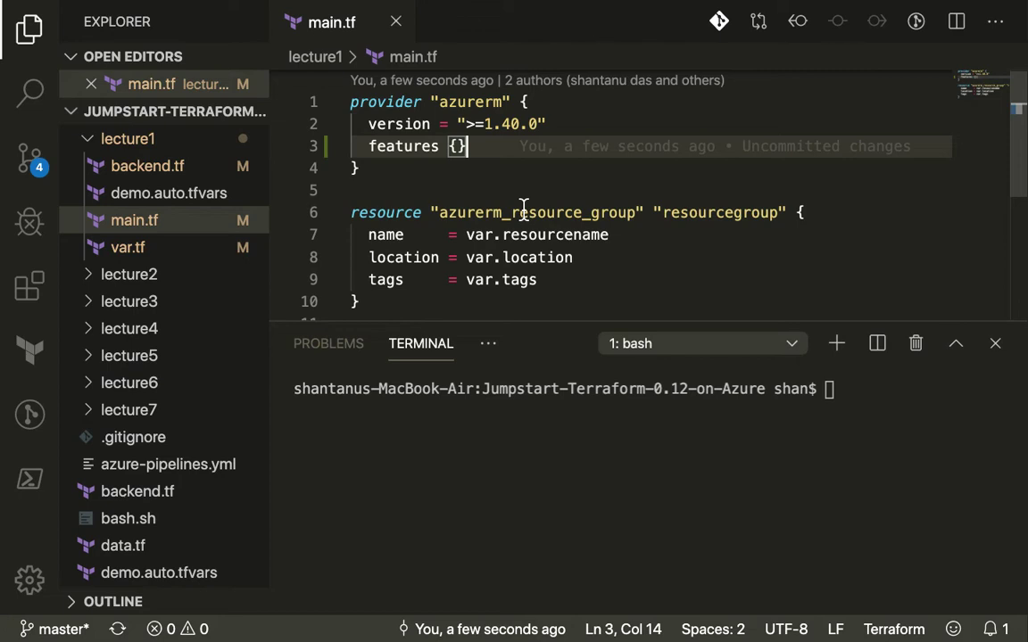
{"action": "mouse_move", "coordinate": [635, 235]}
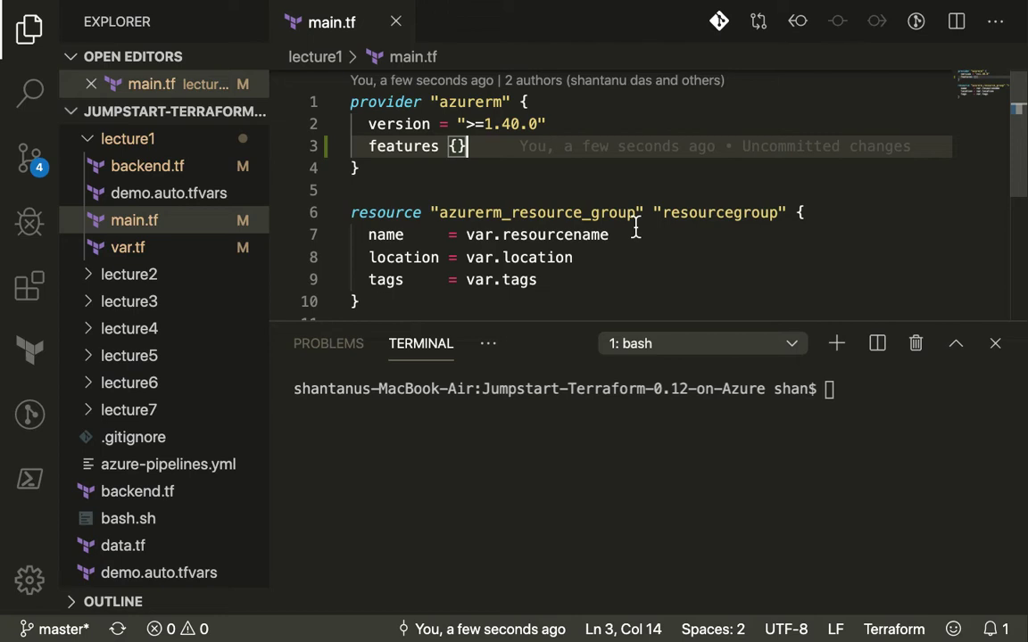
{"action": "mouse_move", "coordinate": [435, 190]}
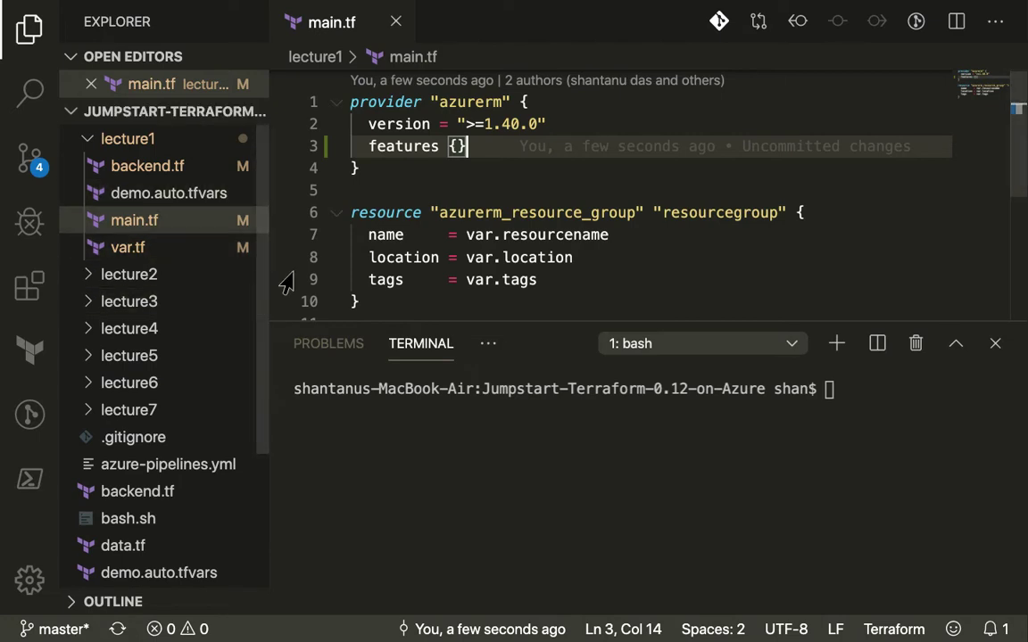
Make a module folder from the terminal (ls, mkdir, cd) and add an empty main.tf to it
{"action": "type", "text": "ls"}
{"action": "type", "text": "mkdir"}
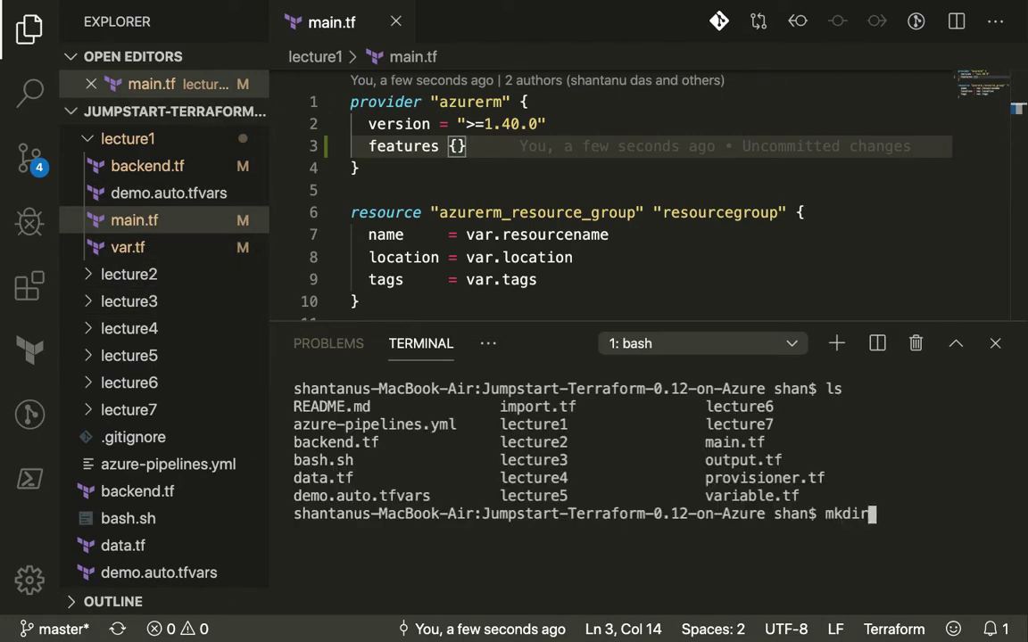
{"action": "type", "text": "module"}
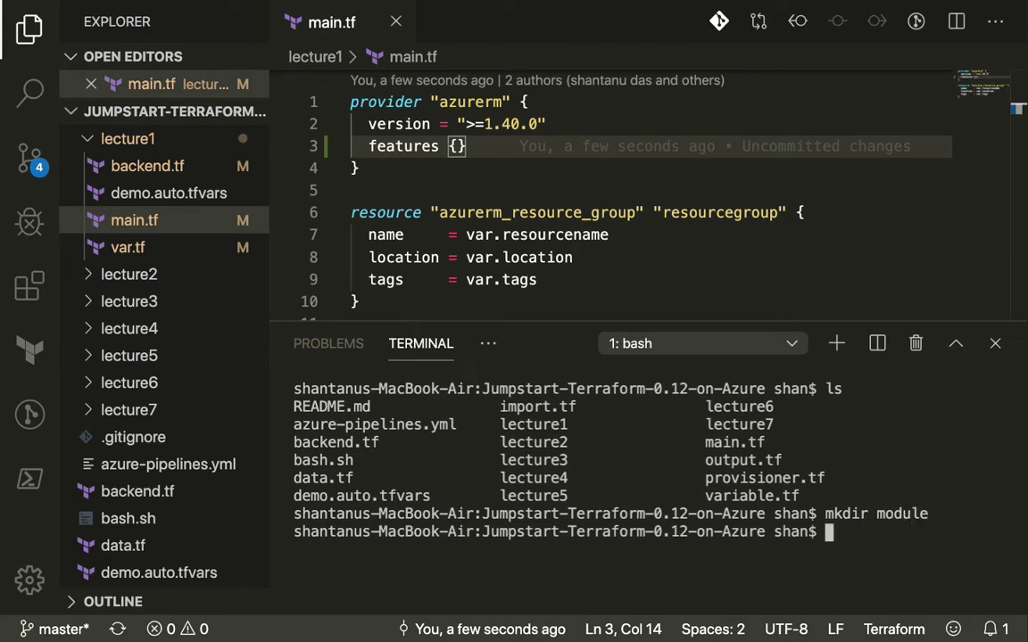
{"action": "type", "text": "cd"}
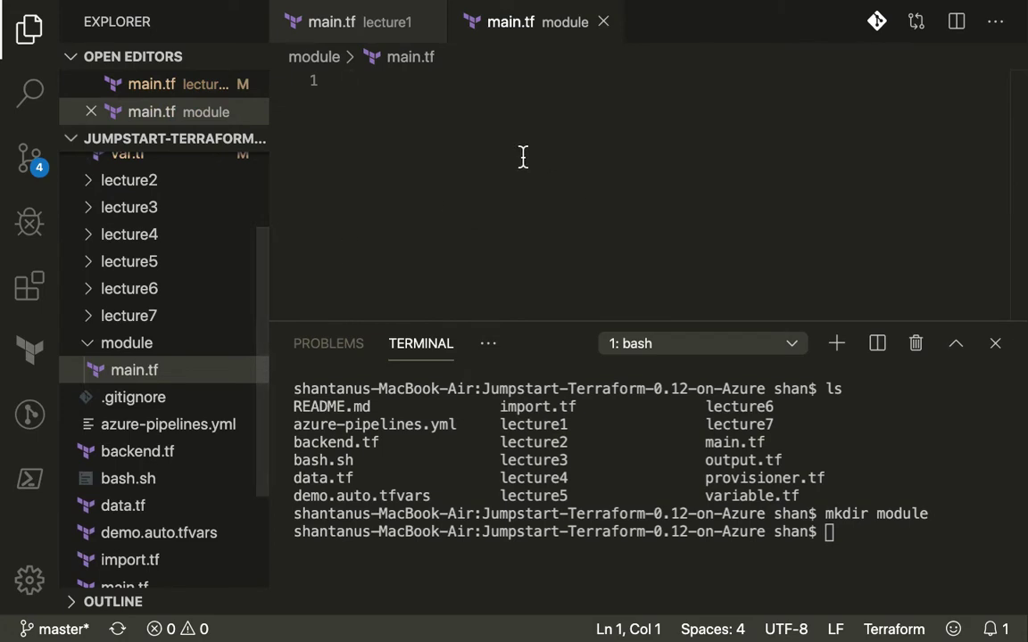
{"action": "left_click", "coordinate": [129, 164]}
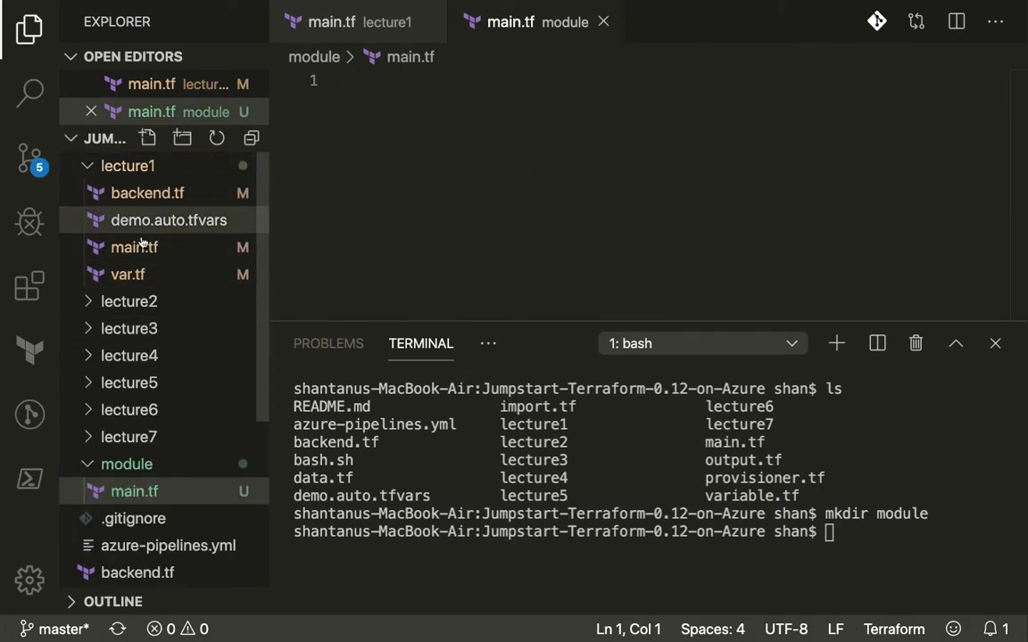
{"action": "mouse_move", "coordinate": [146, 221]}
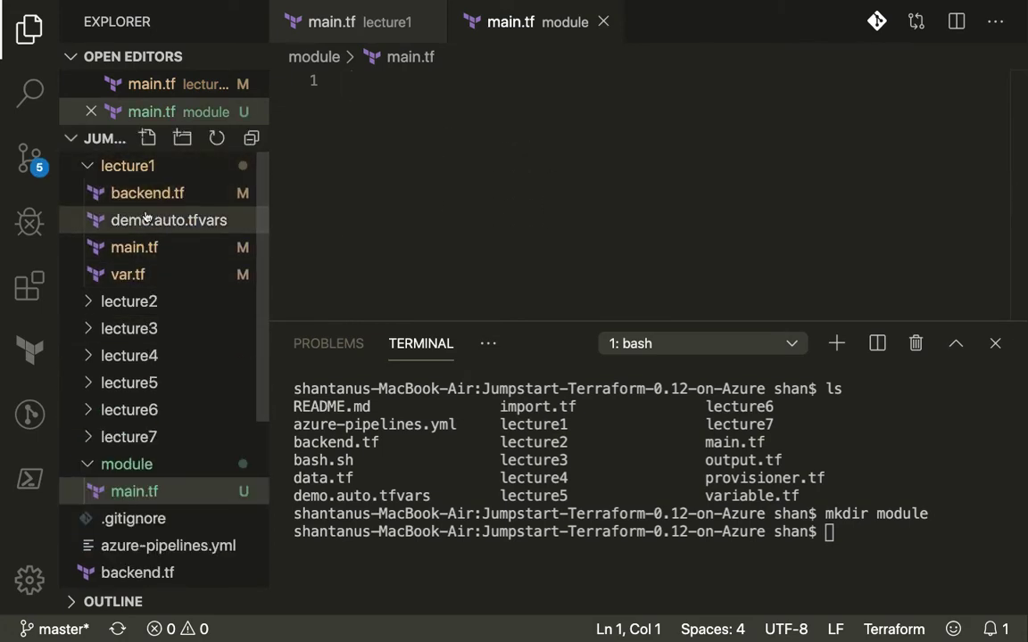
{"action": "mouse_move", "coordinate": [152, 193]}
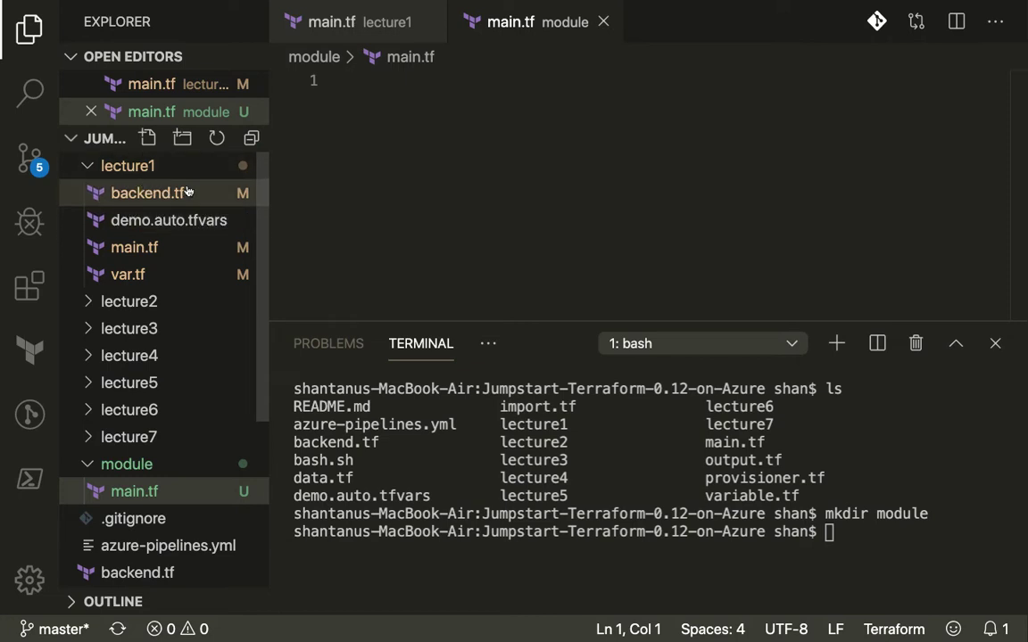
Declare module "resourcegroup" { source = "../lecture1" } in module/main.tf
{"action": "type", "text": "module"}
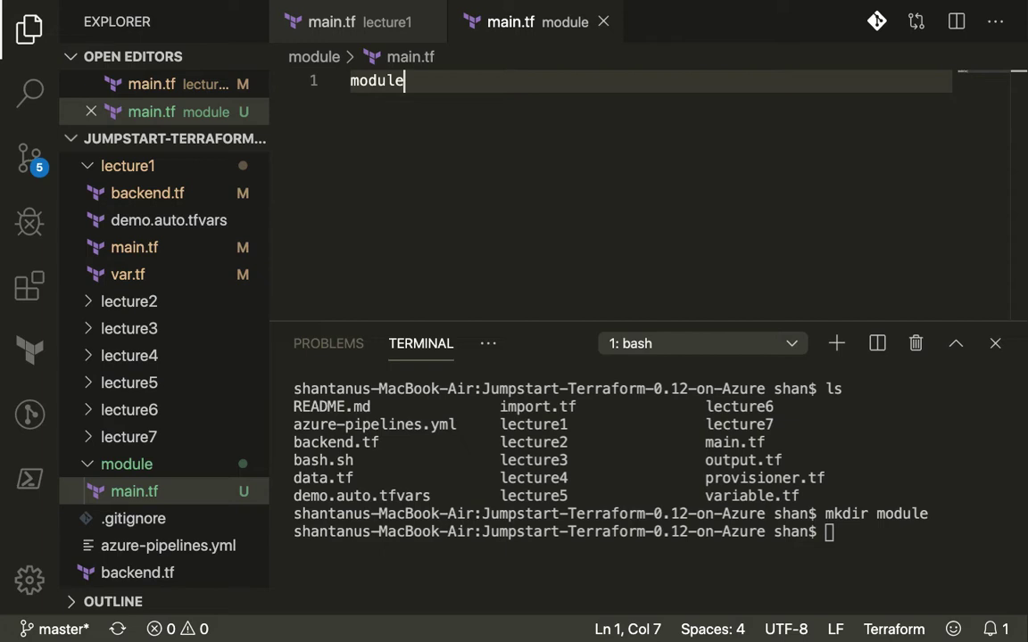
{"action": "type", "text": "\"reso"}
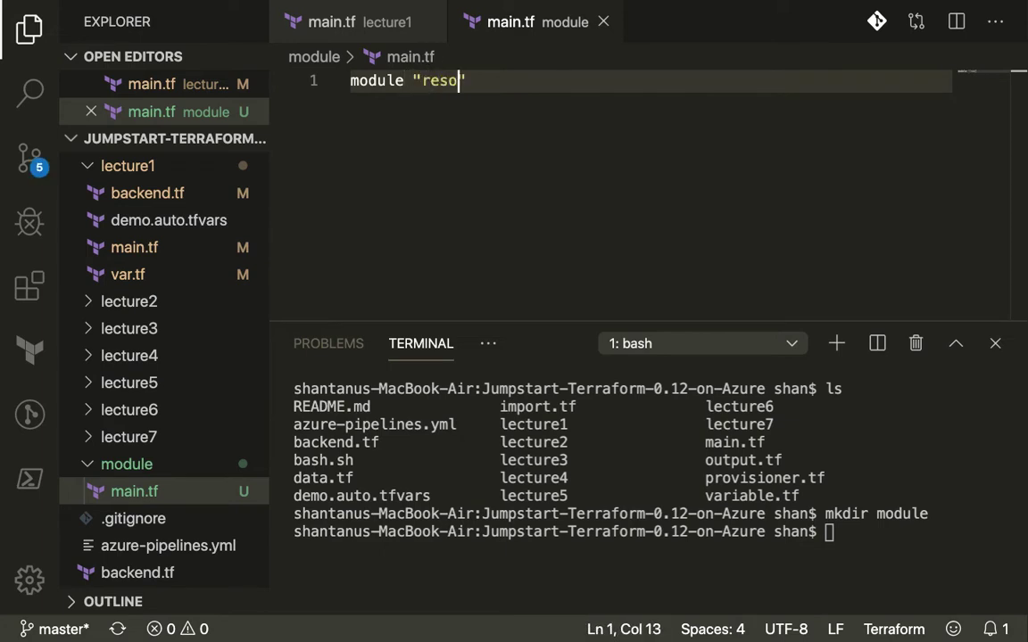
{"action": "type", "text": "urce"}
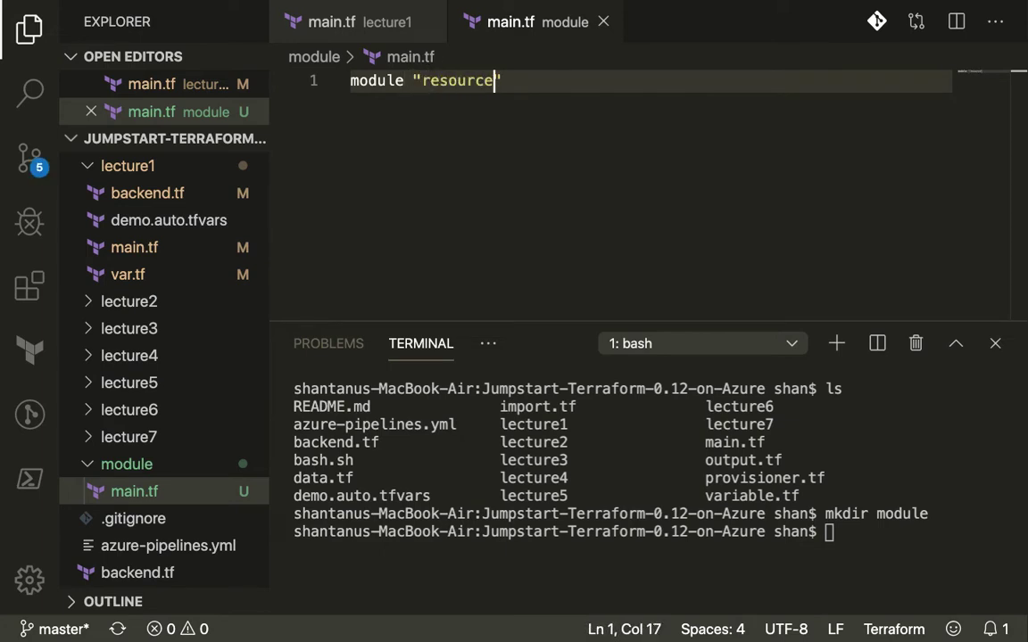
{"action": "type", "text": "group"}
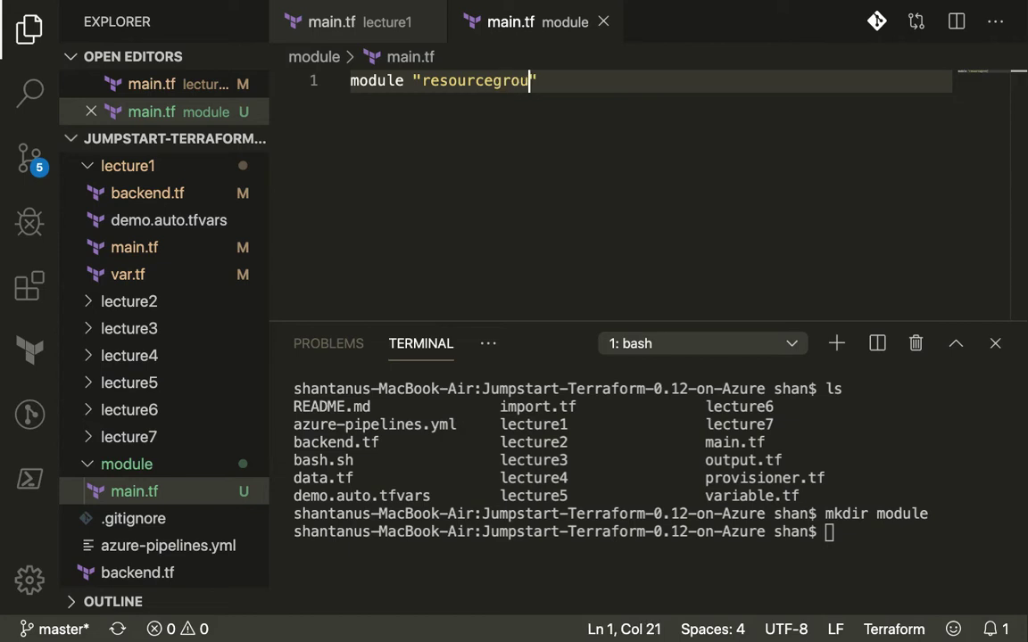
{"action": "type", "text": "p\""}
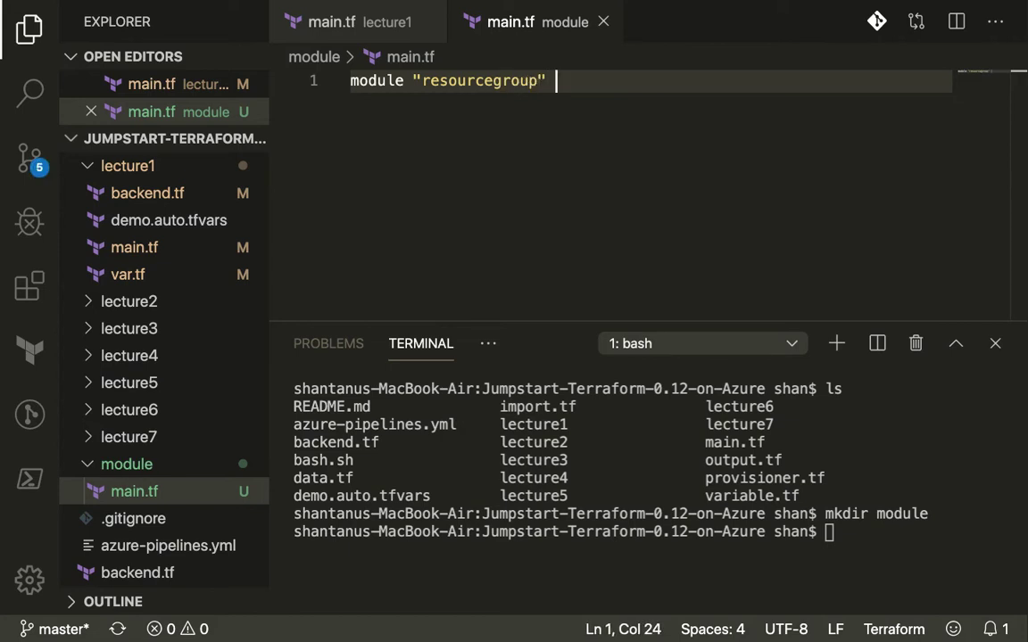
{"action": "type", "text": "{"}
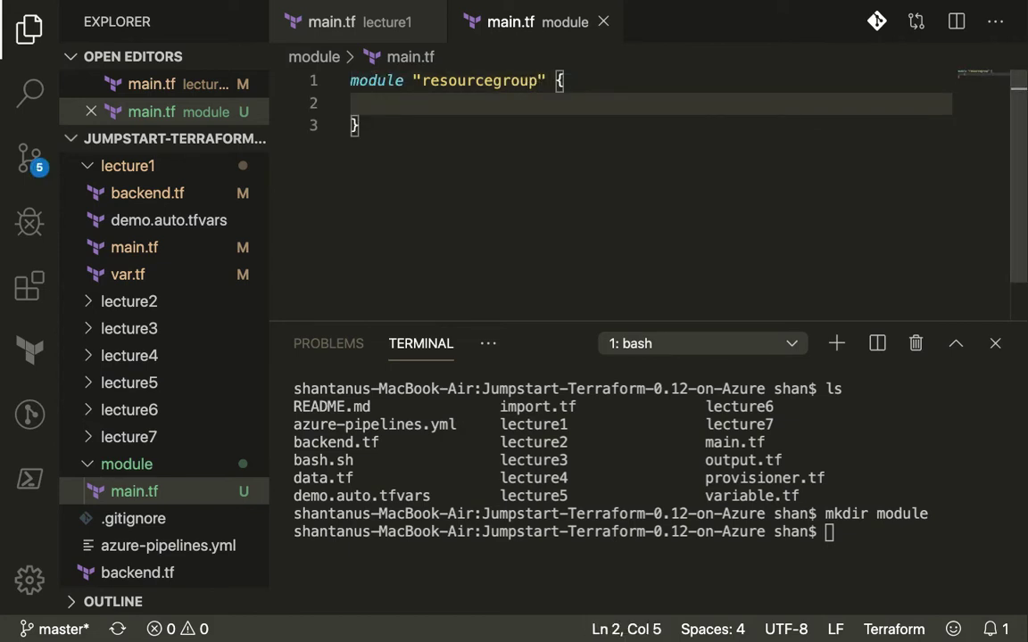
{"action": "type", "text": "source"}
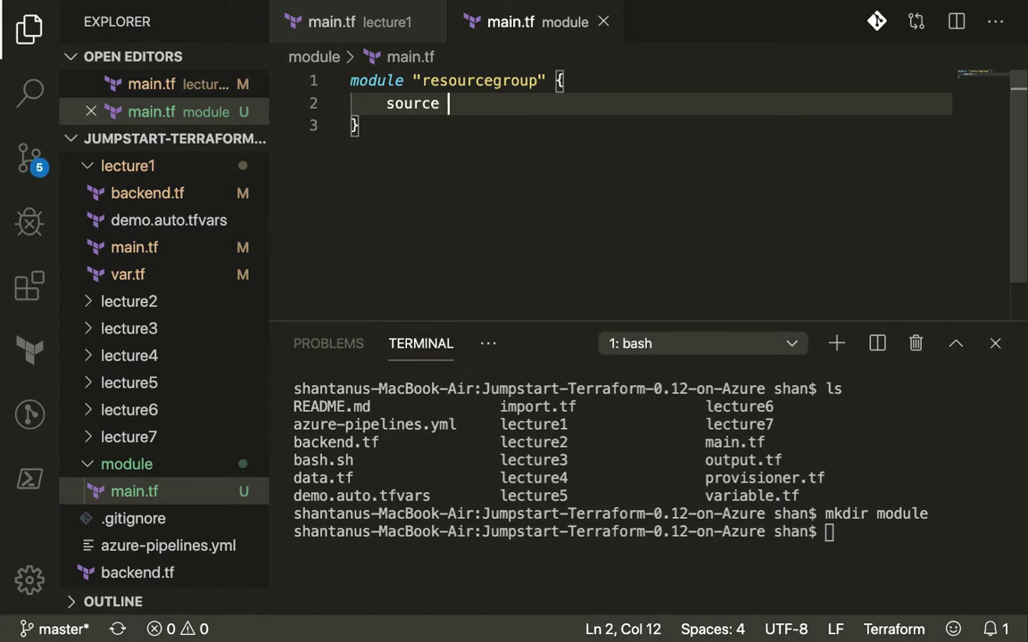
{"action": "type", "text": "= \"\""}
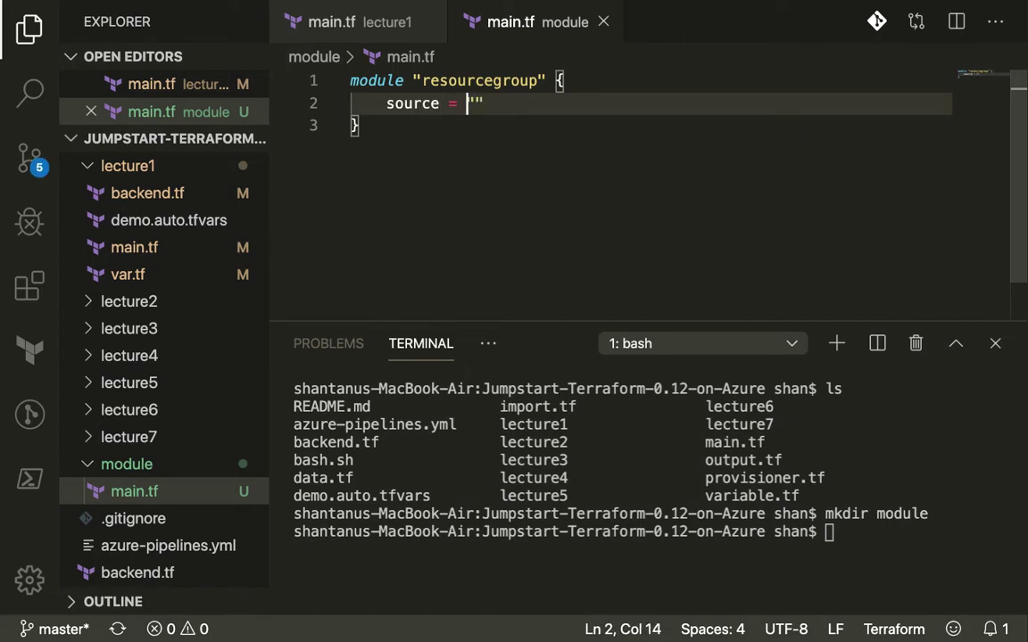
{"action": "type", "text": "../le"}
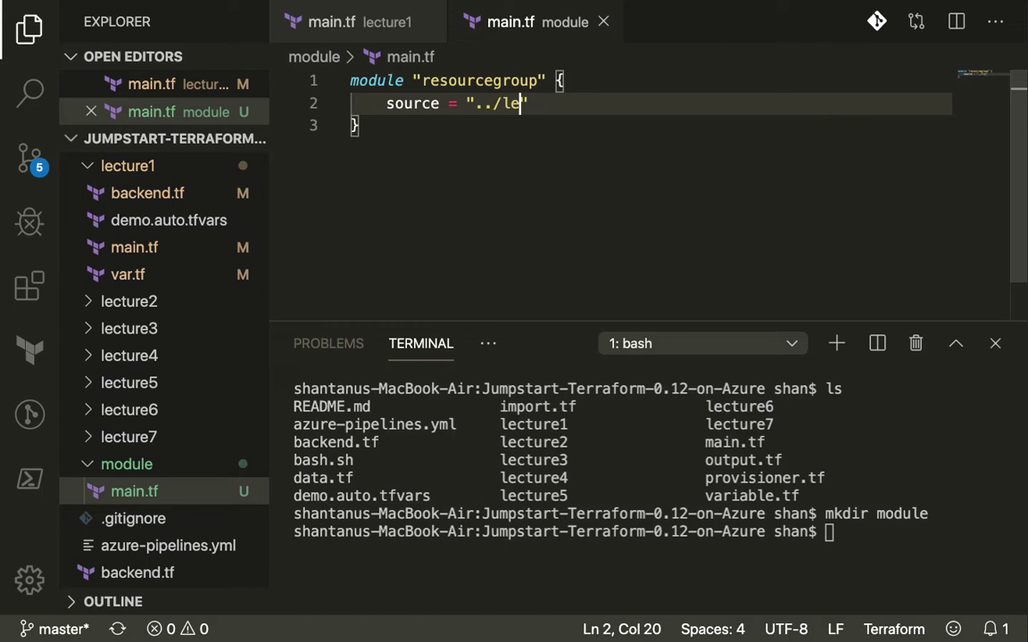
{"action": "type", "text": "cture1"}
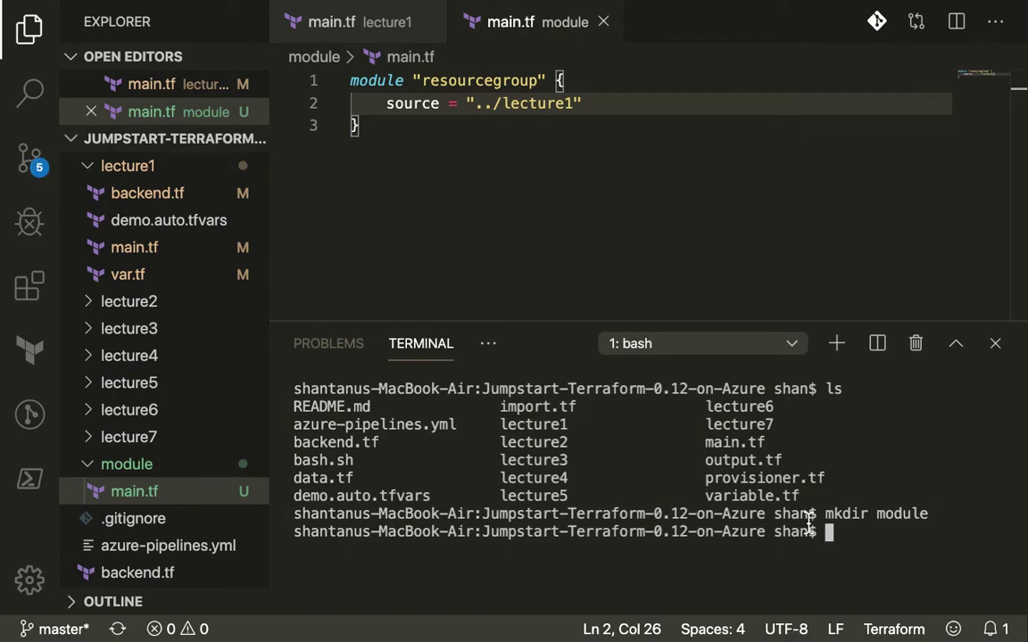
Start tfswitch in the terminal to pick a Terraform version
{"action": "type", "text": "tfswitch"}
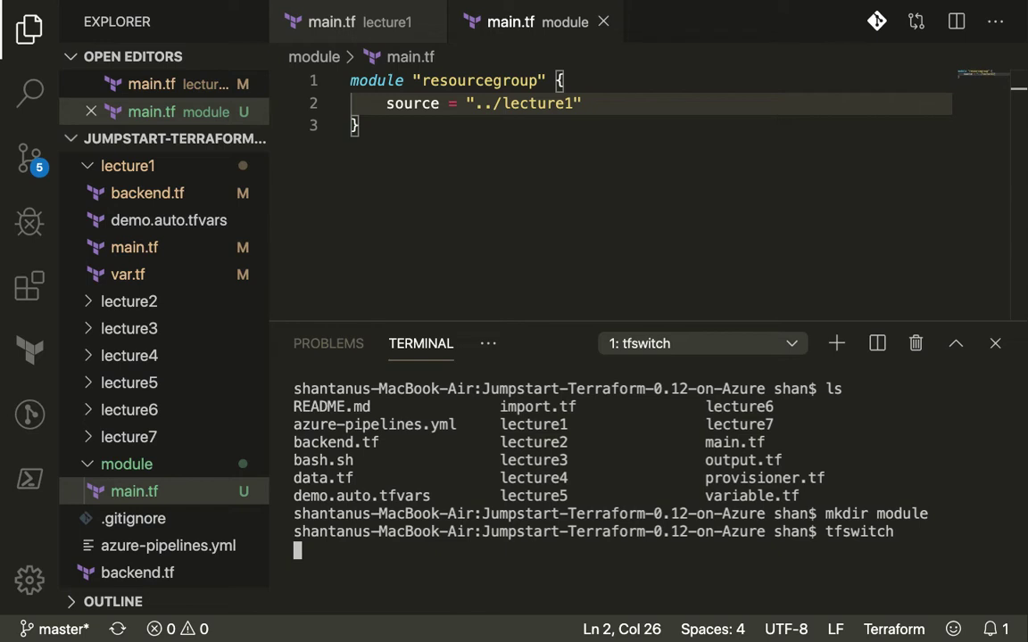
Select Terraform 0.12.29 in tfswitch and run terraform init at the project root
{"action": "key", "text": "ctrl+c"}
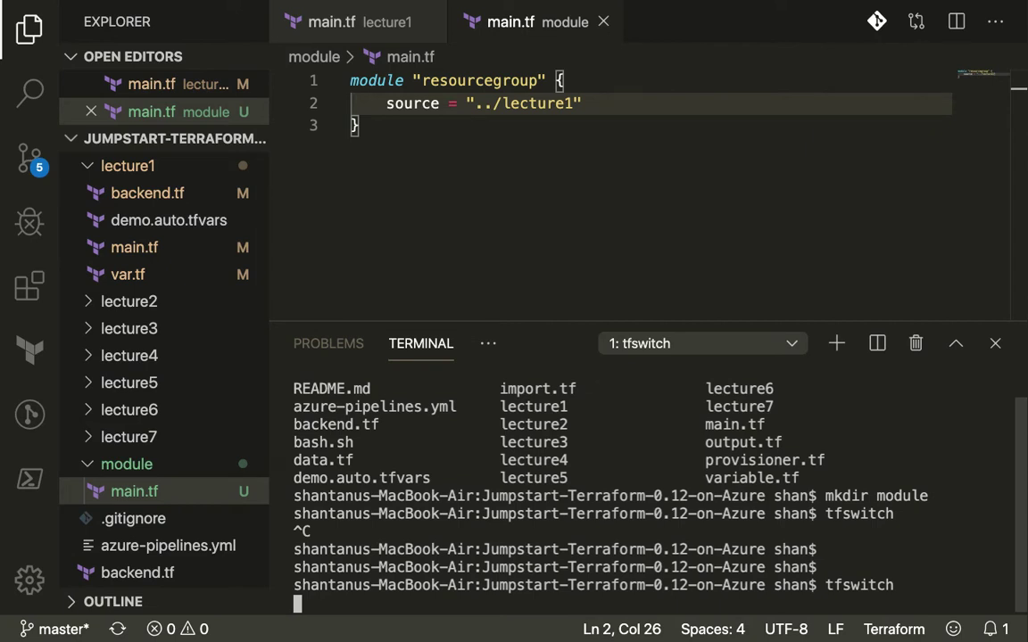
{"action": "mouse_move", "coordinate": [882, 391]}
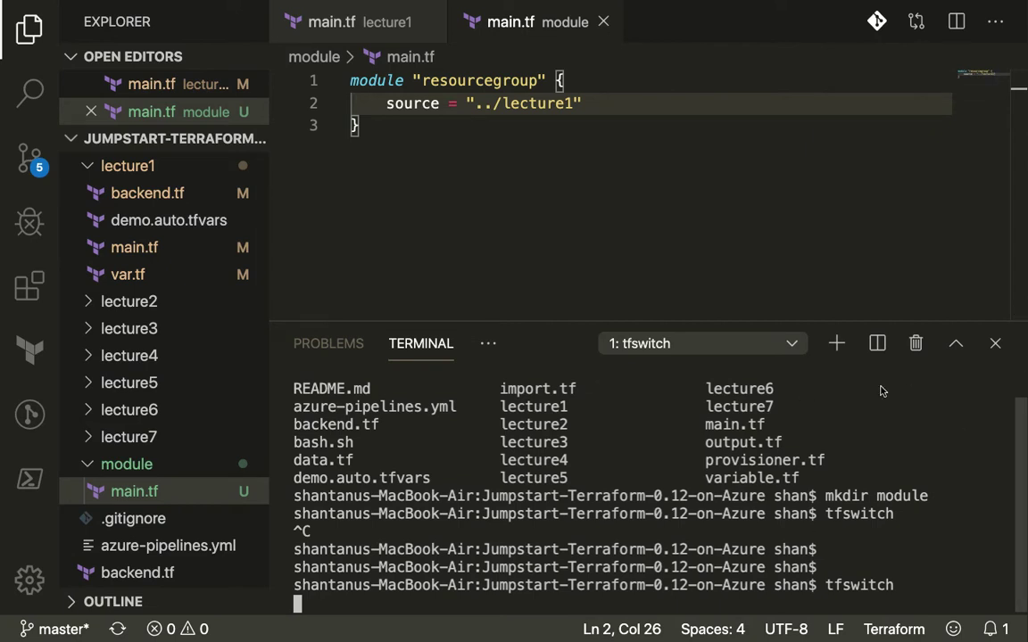
{"action": "key", "text": "enter"}
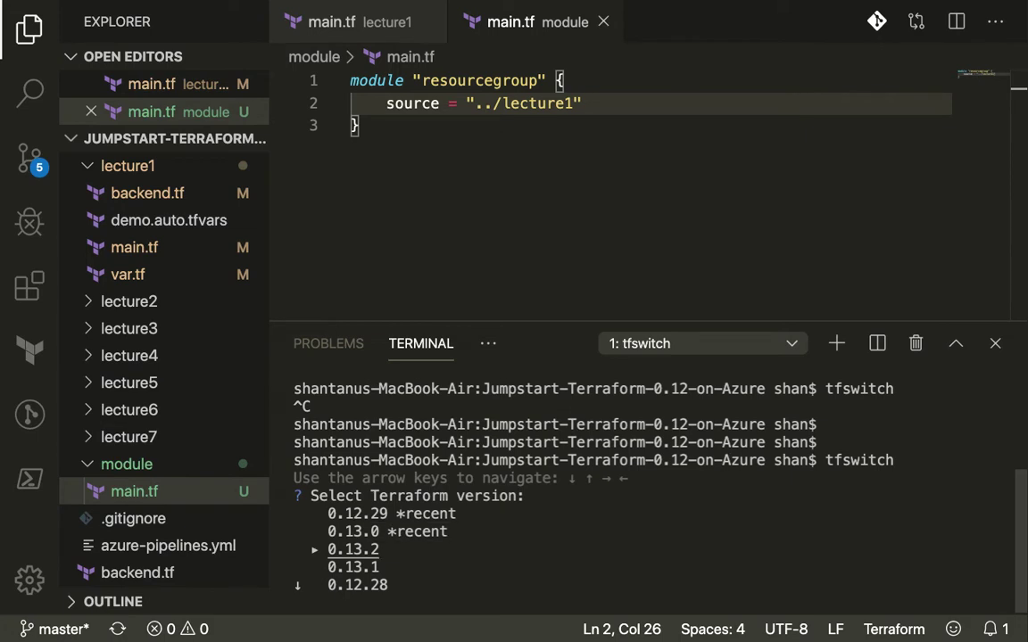
{"action": "key", "text": "up"}
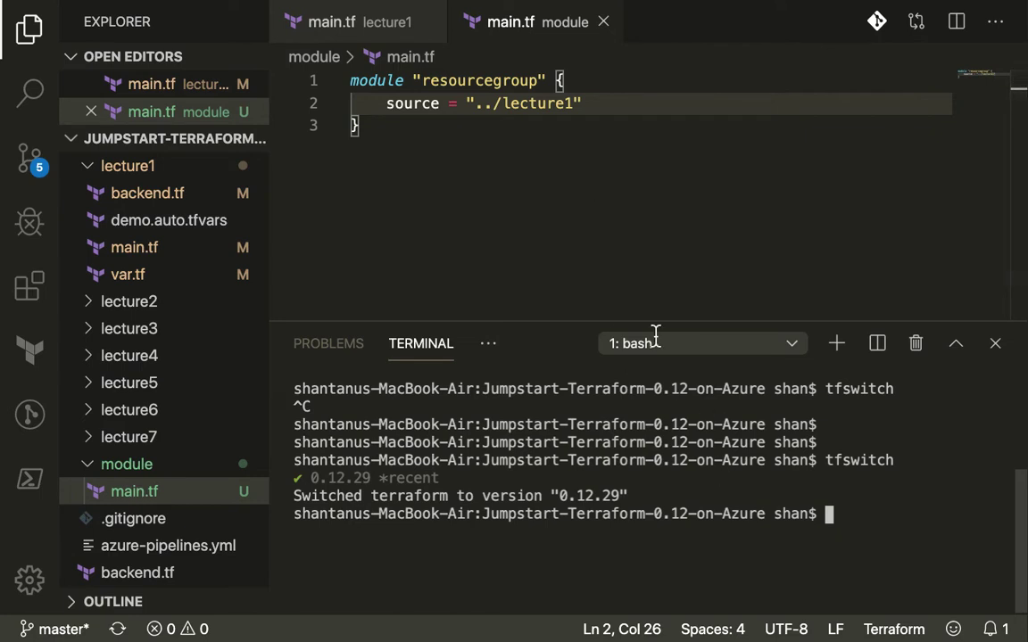
{"action": "type", "text": "terraform init"}
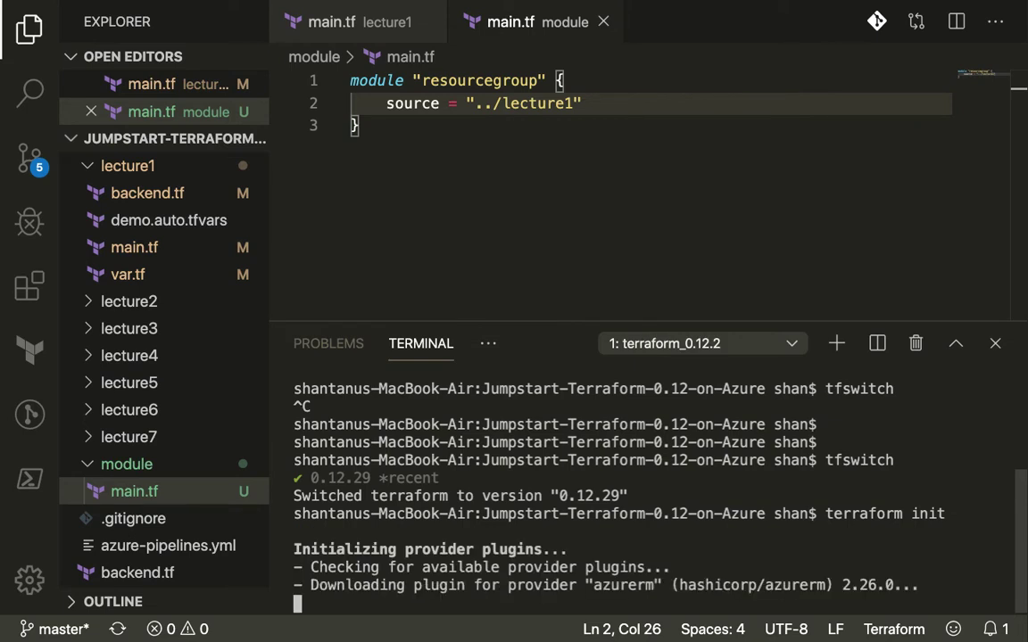
{"action": "mouse_move", "coordinate": [664, 236]}
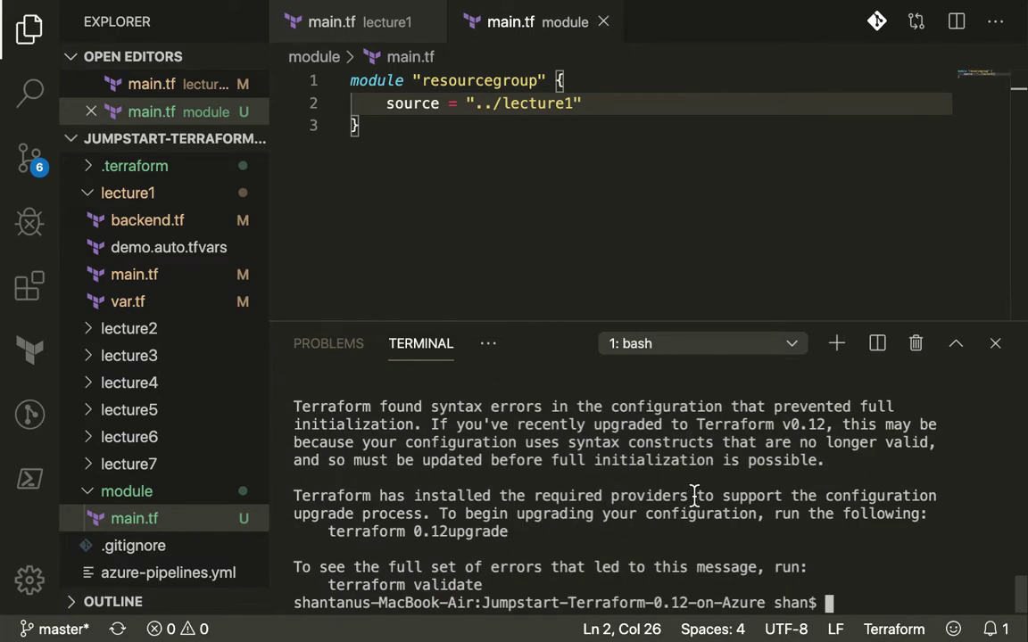
Run terraform plan, then cd into module/ and run terraform init, which fails on experimental variable validation
{"action": "type", "text": "terraform plan"}
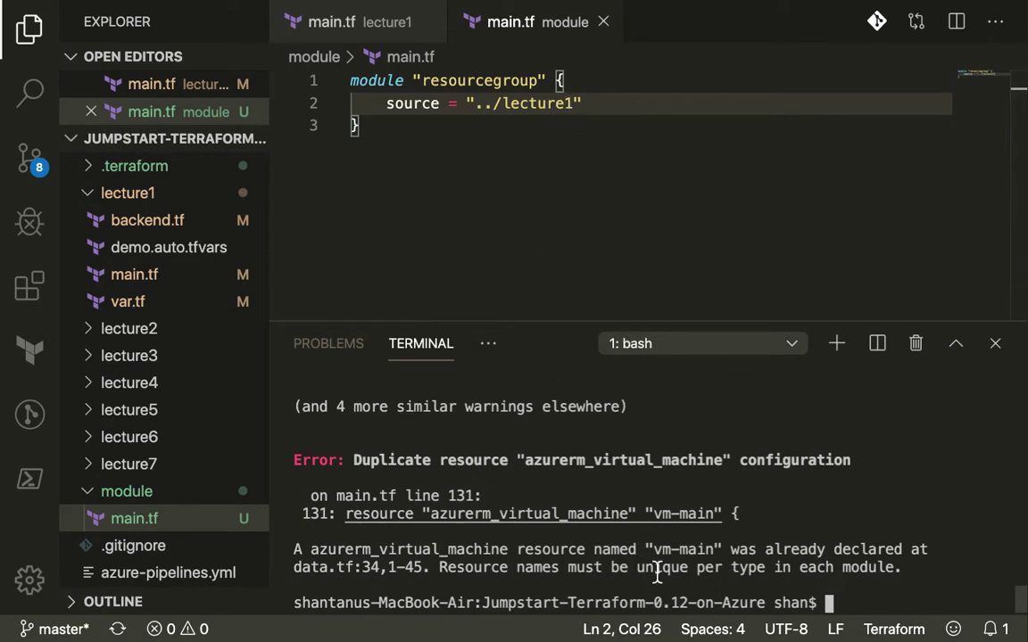
{"action": "type", "text": "ls"}
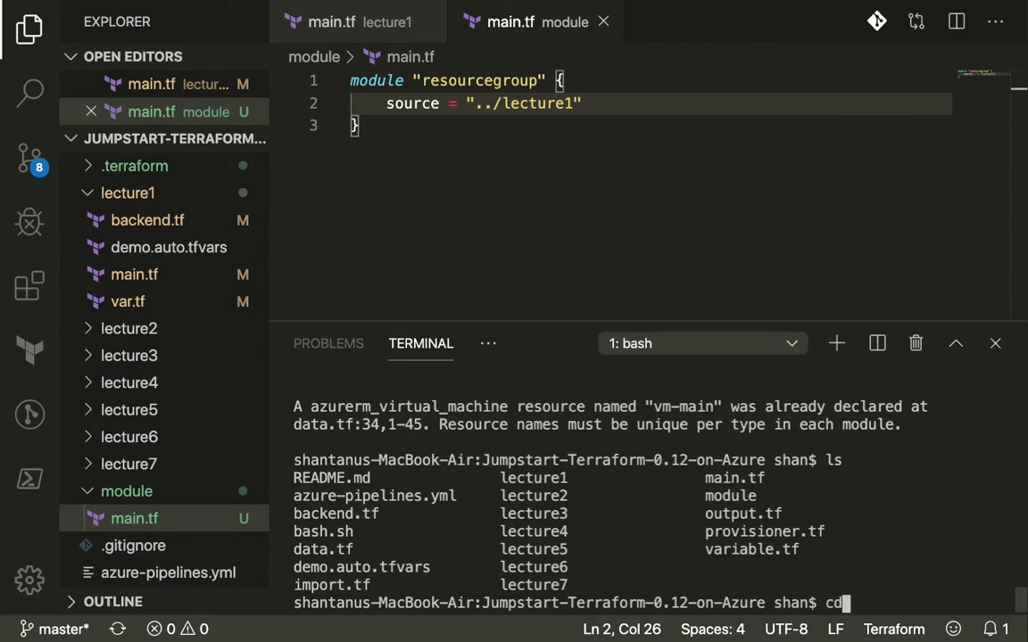
{"action": "type", "text": "module/"}
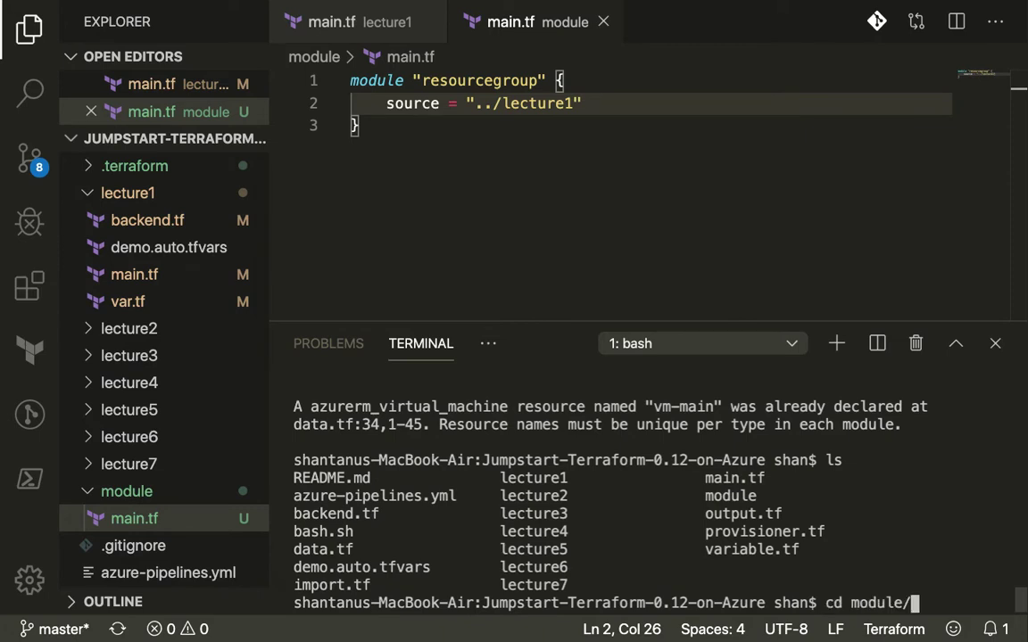
{"action": "type", "text": "terraform i"}
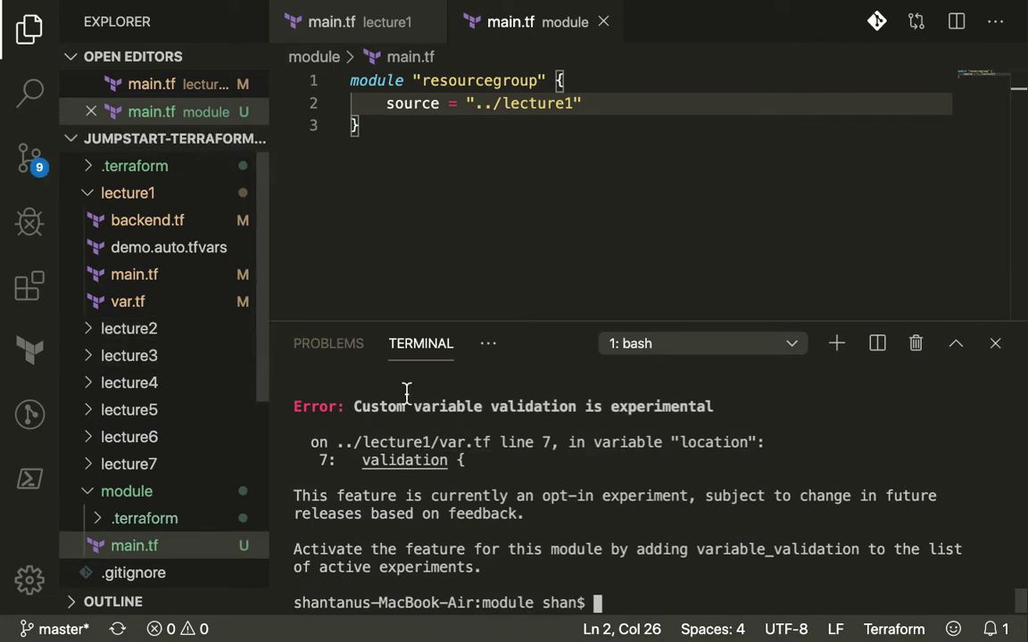
{"action": "mouse_move", "coordinate": [432, 478]}
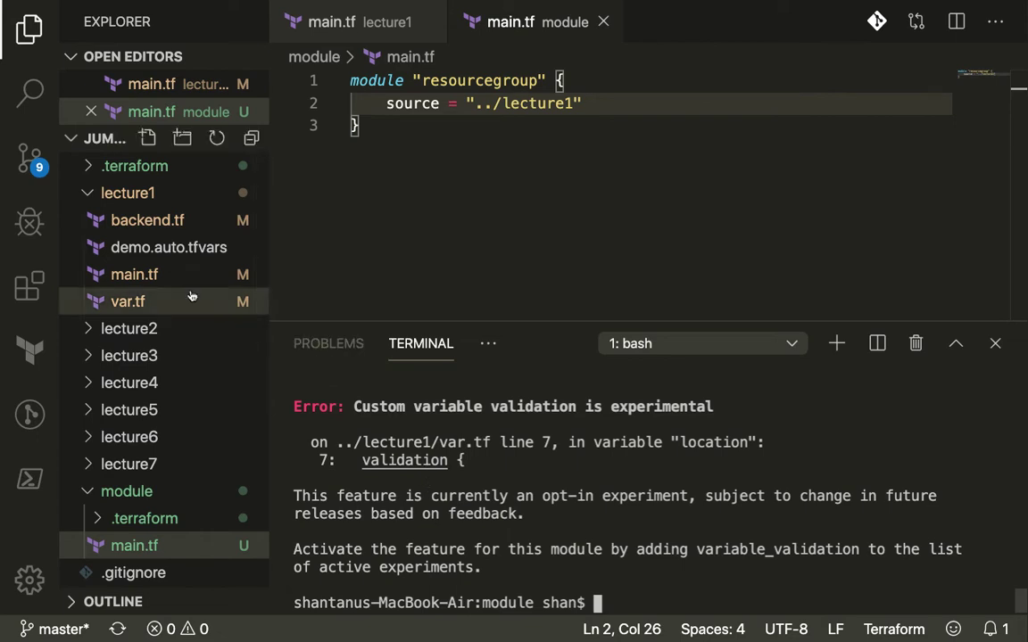
Comment out the location variable's validation block in lecture1/var.tf and rerun terraform init
{"action": "left_click", "coordinate": [128, 301]}
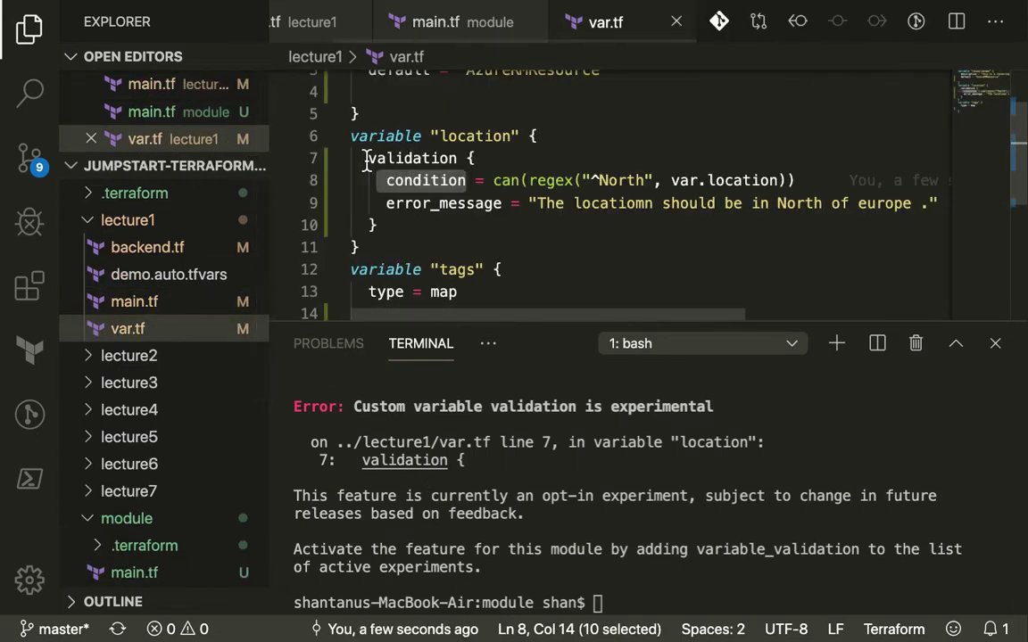
{"action": "key", "text": "cmd+/"}
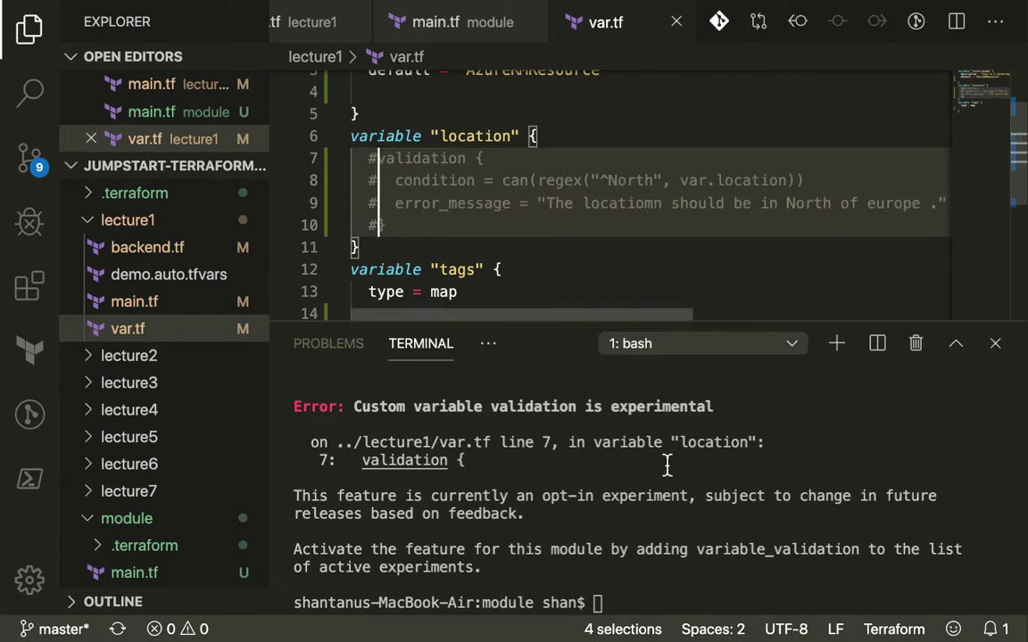
{"action": "type", "text": "terraform init"}
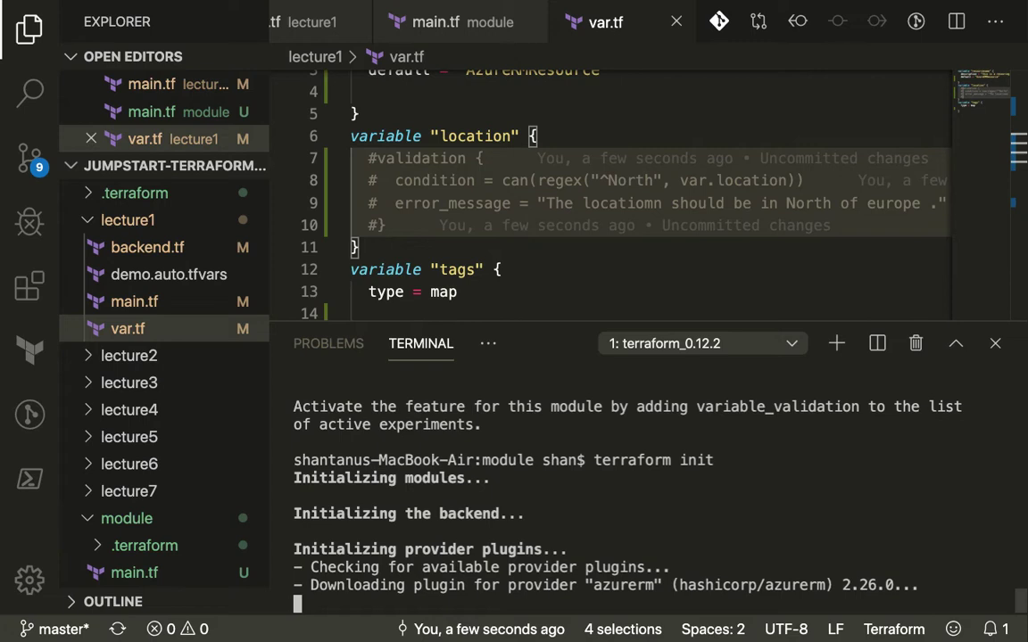
{"action": "mouse_move", "coordinate": [639, 589]}
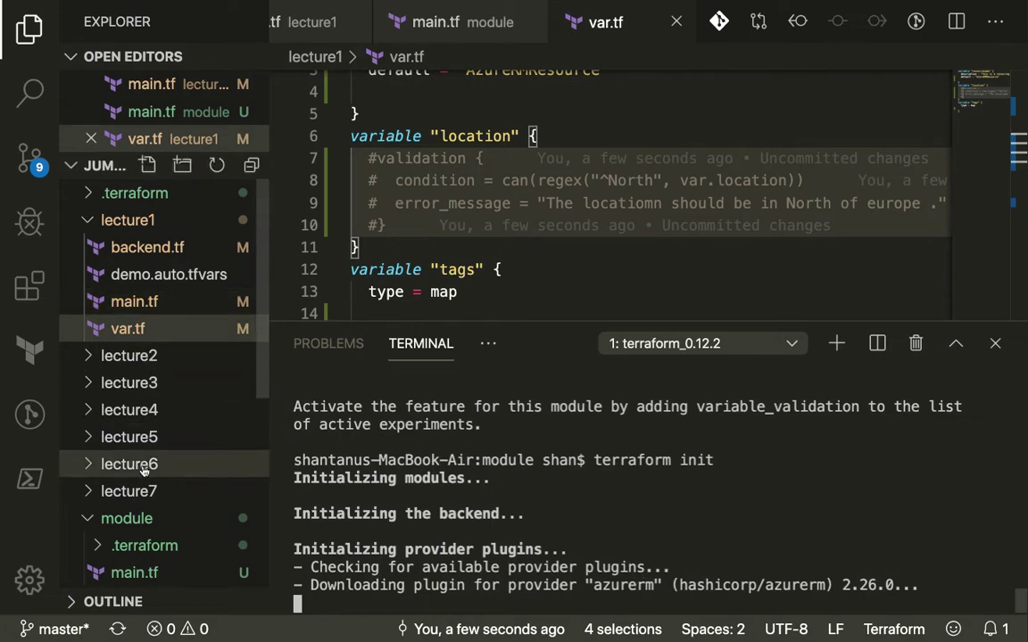
Return to module/main.tf and run terraform plan, which reports missing location and tags arguments
{"action": "left_click", "coordinate": [511, 22]}
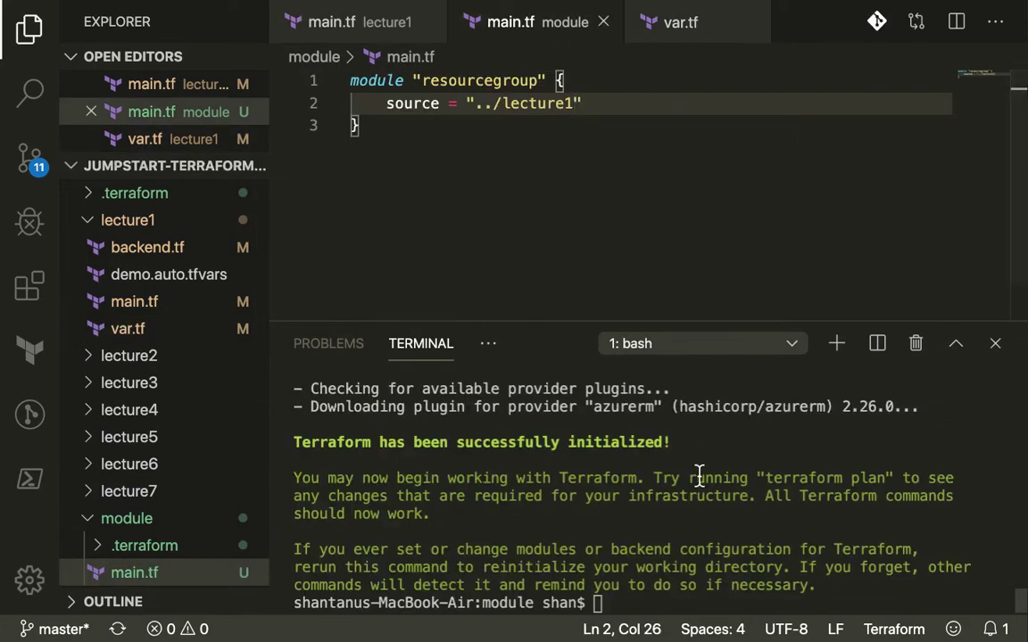
{"action": "mouse_move", "coordinate": [682, 508]}
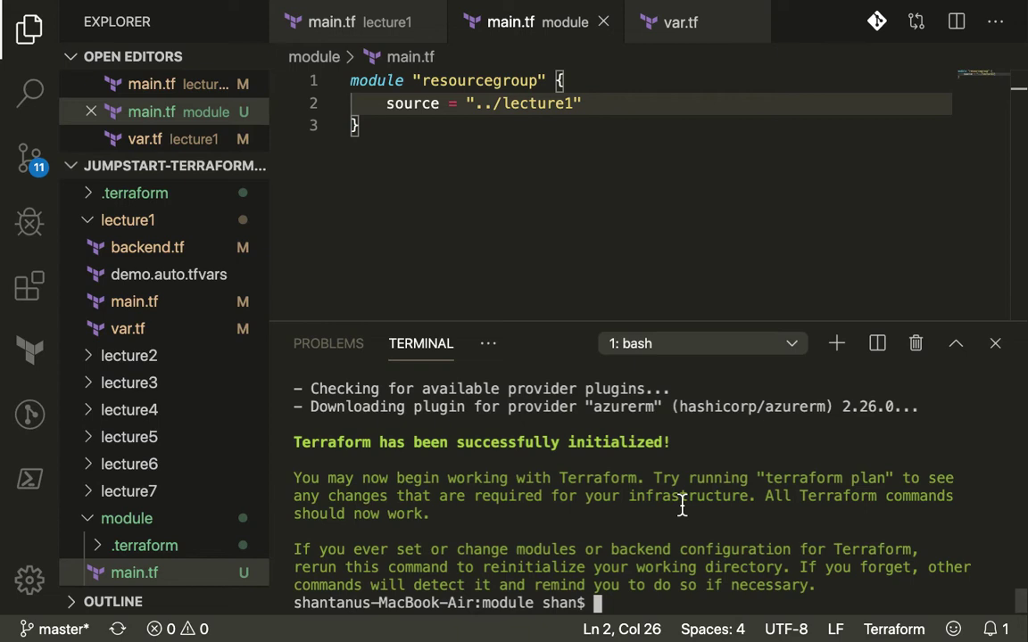
{"action": "type", "text": "terraform plan"}
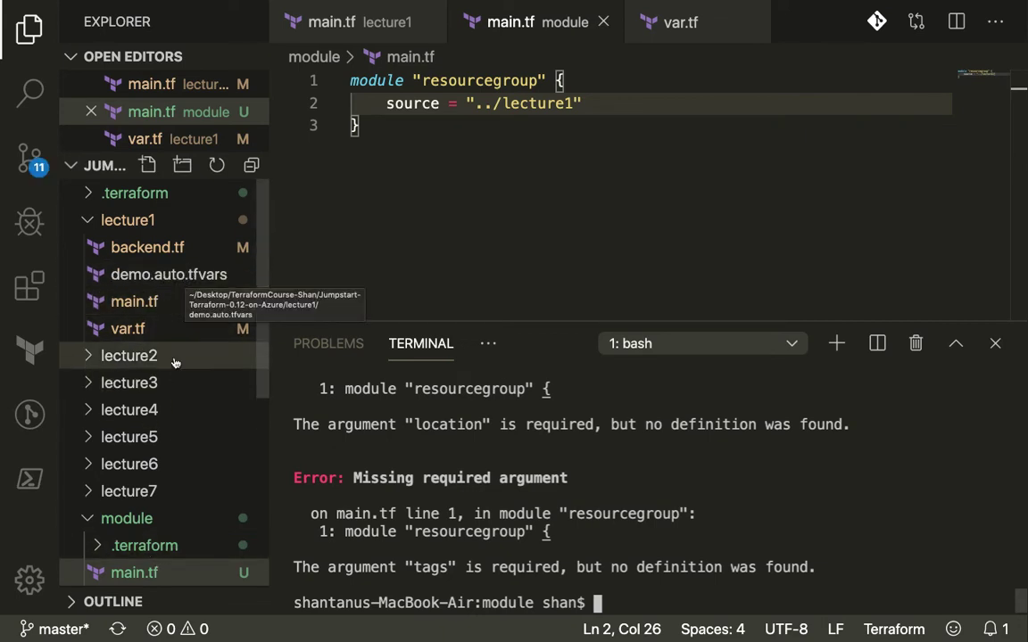
{"action": "mouse_move", "coordinate": [168, 275]}
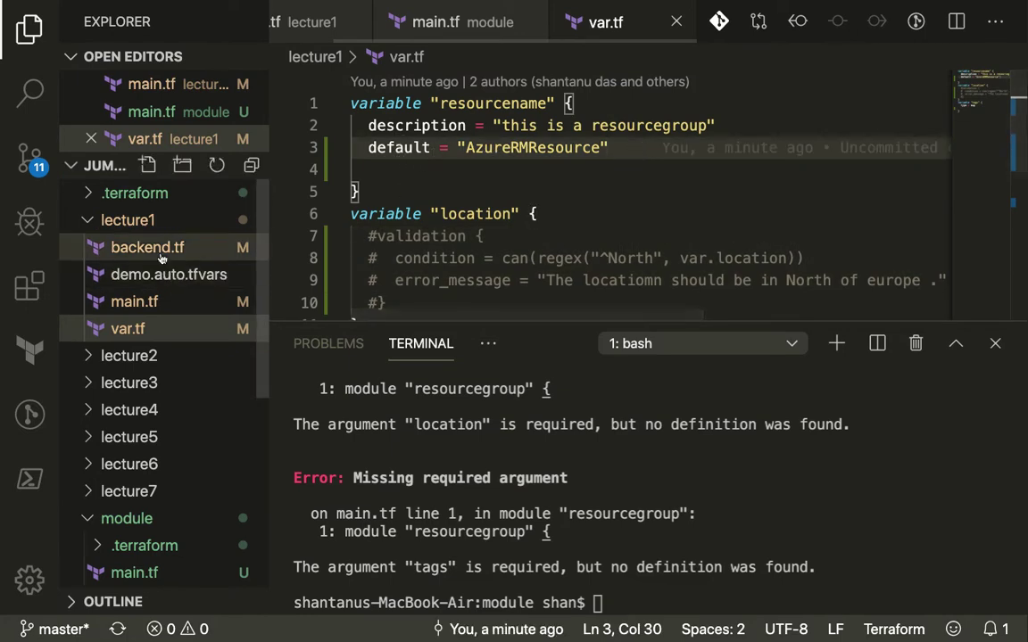
Default location to "North Europe" and tags to { enviornment = "demo", owner = "shan", purpose = "TFdemo" } in var.tf, then plan shows 1 to add
{"action": "left_click", "coordinate": [168, 275]}
{"action": "type", "text": "default ="}
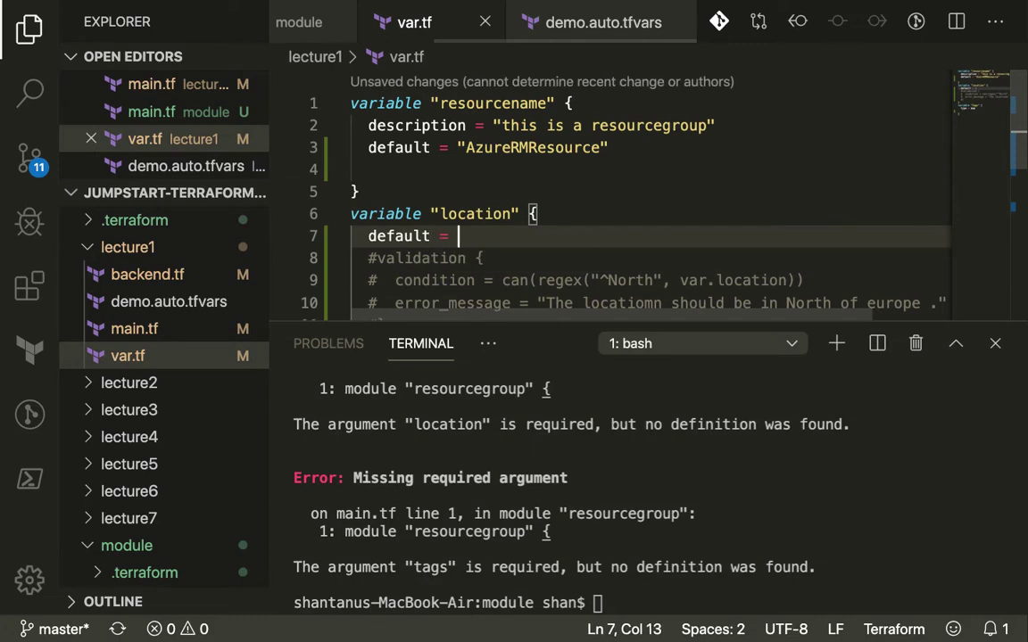
{"action": "type", "text": "\"North Europe\""}
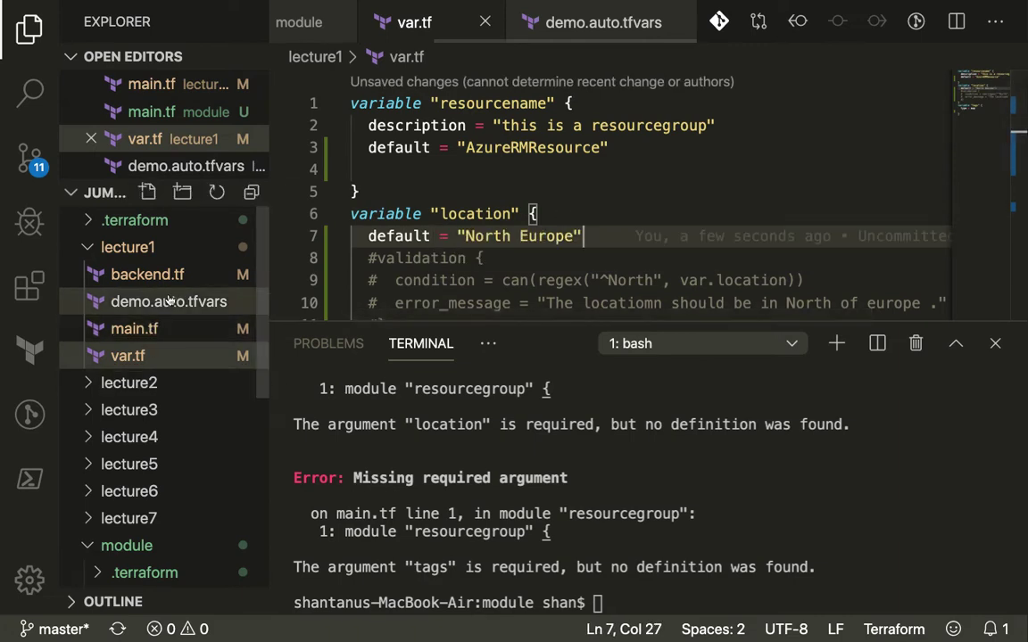
{"action": "left_click", "coordinate": [603, 22]}
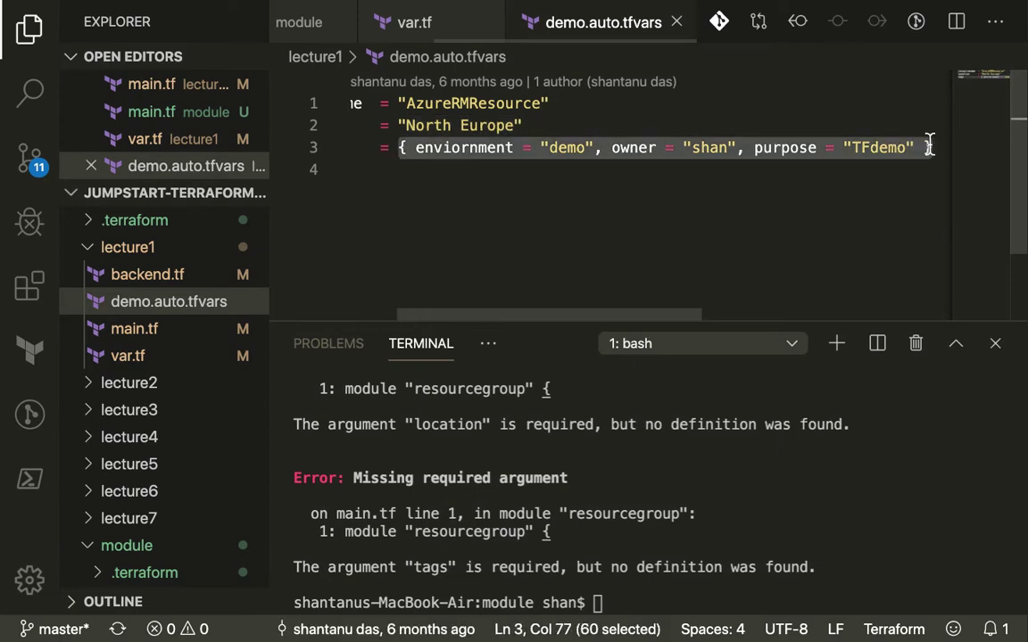
{"action": "left_click", "coordinate": [414, 21]}
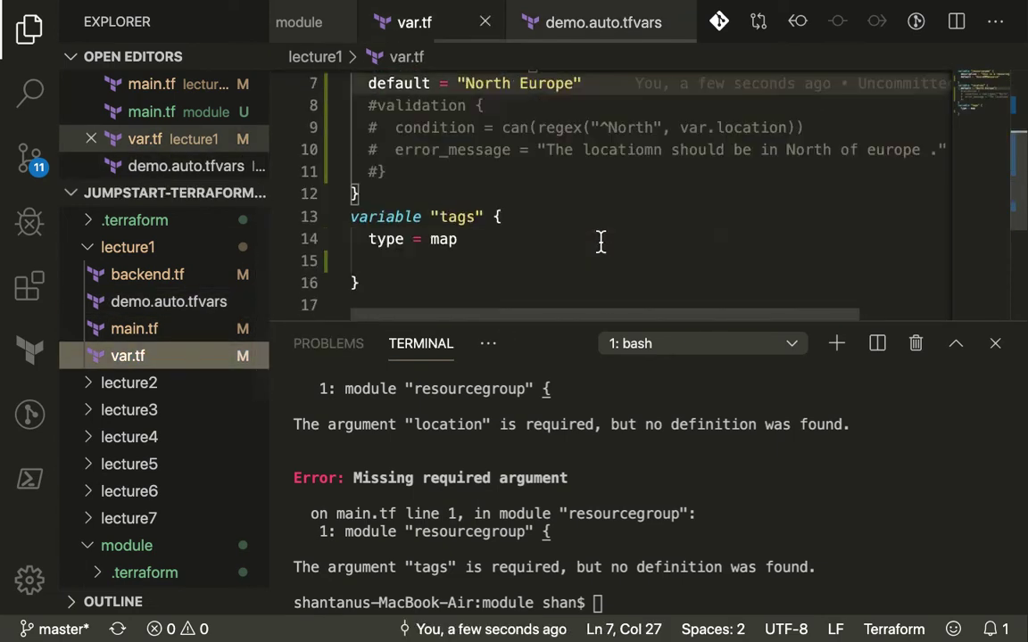
{"action": "type", "text": "{ enviornment = \"demo\", owner = \"shan\", purpose = \"TFdemo\" }"}
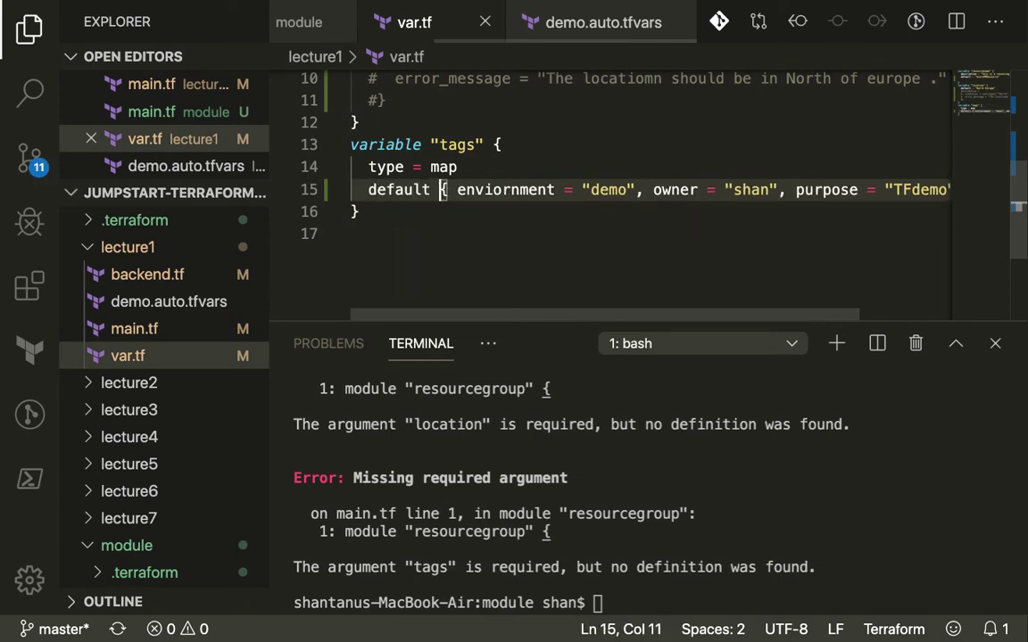
{"action": "type", "text": "terraform plan"}
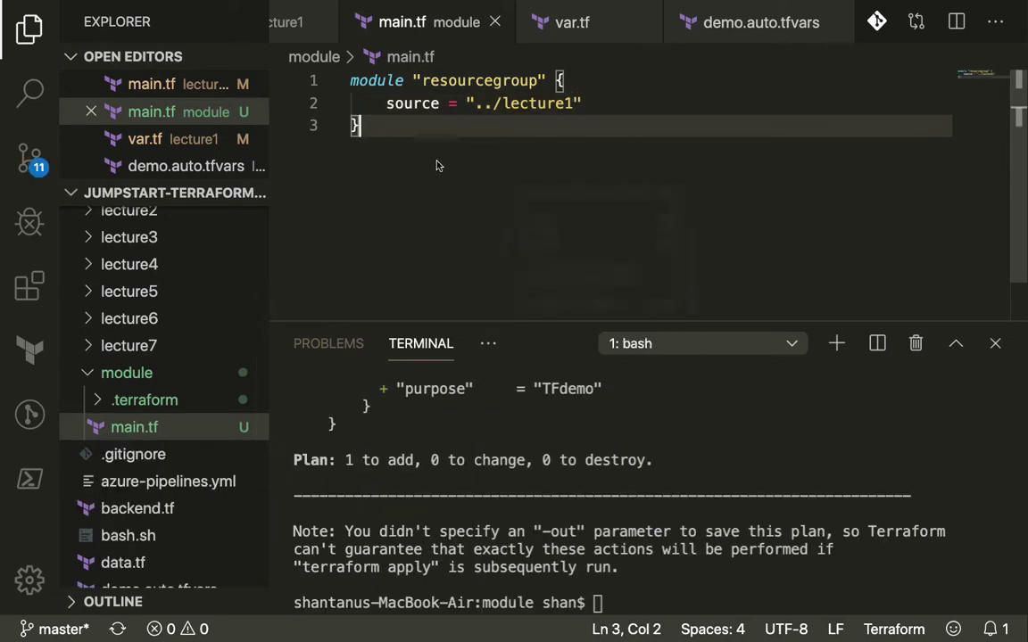
Add module "devresourcegroup" { source = "../lecture1" } to module/main.tf
{"action": "type", "text": "module"}
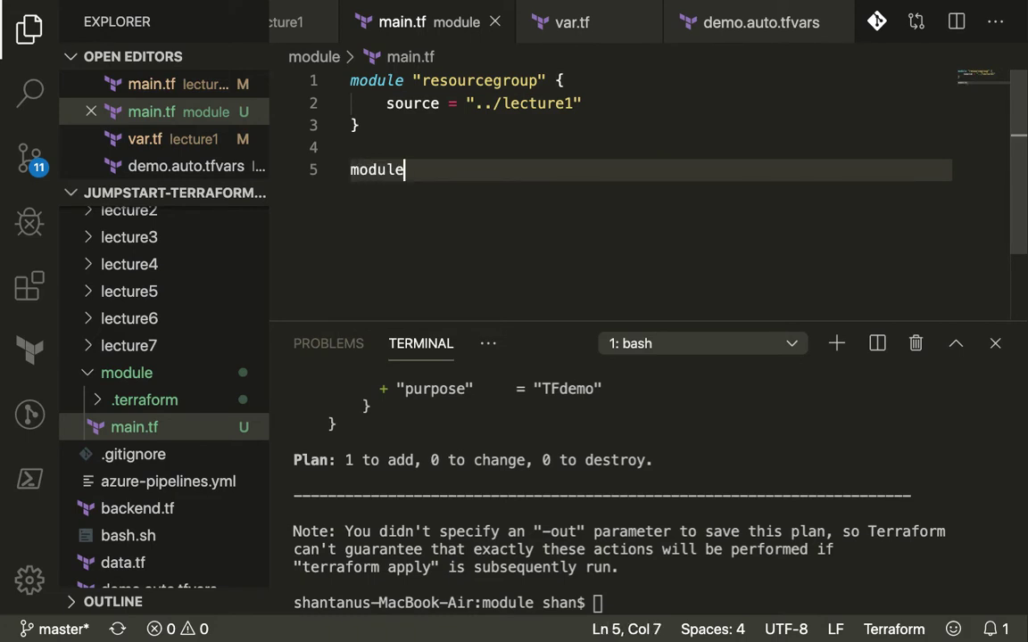
{"action": "type", "text": "\""}
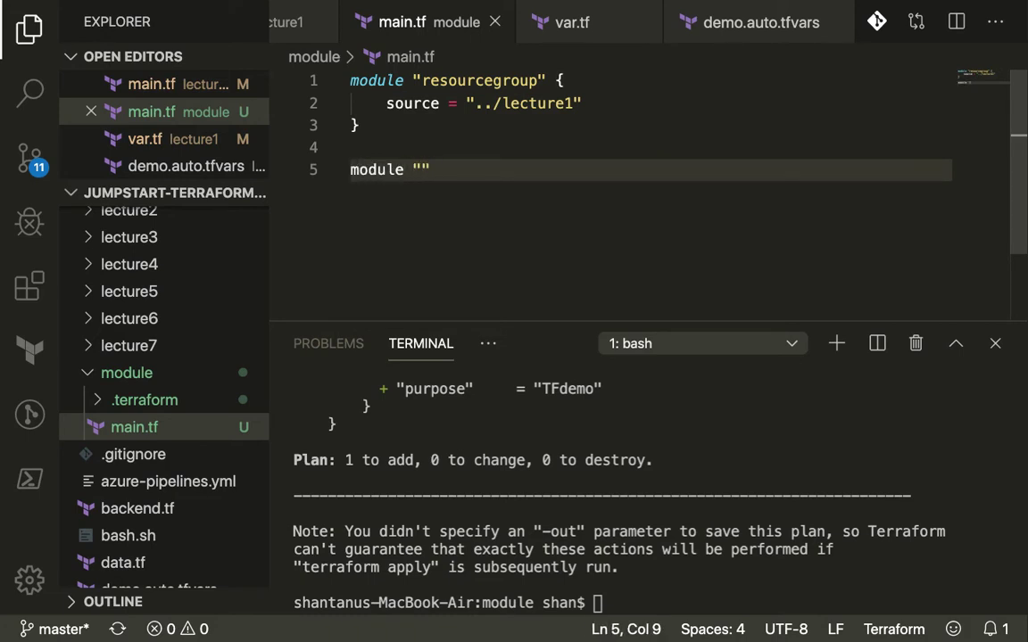
{"action": "type", "text": "devresour"}
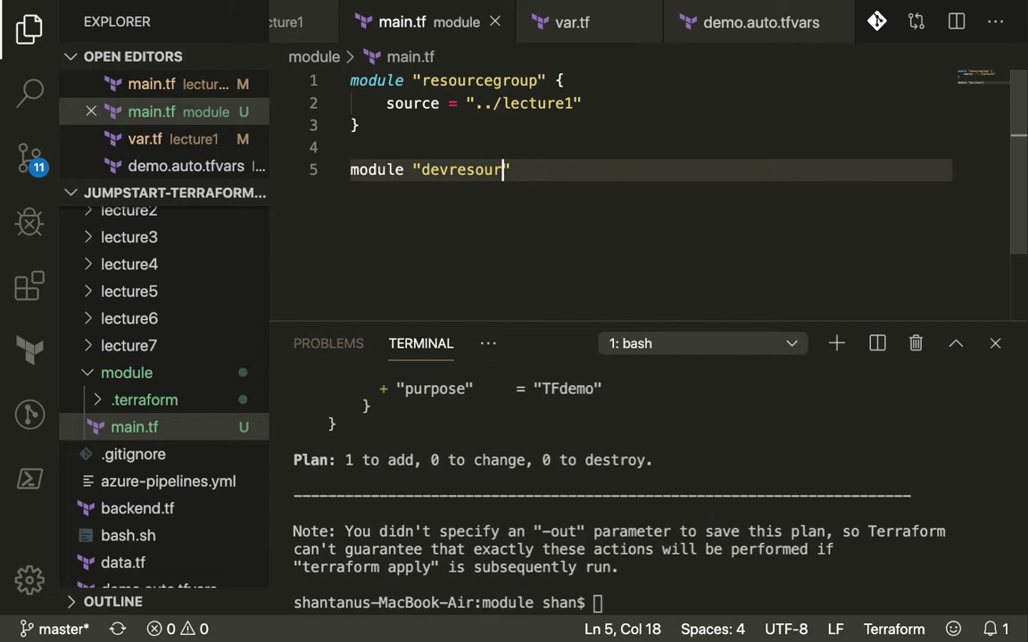
{"action": "type", "text": "cegroup\""}
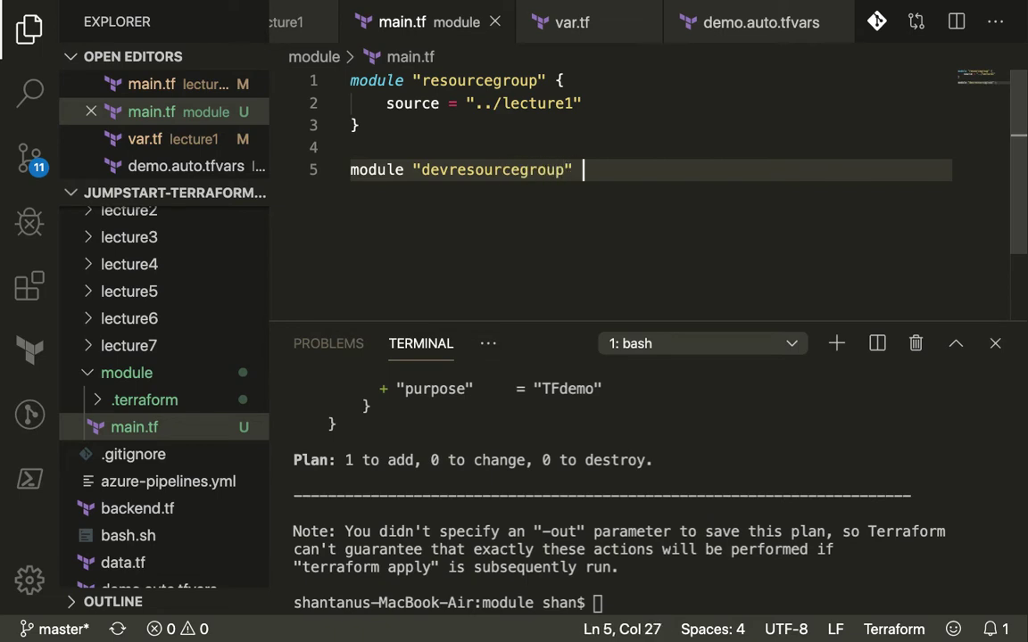
{"action": "type", "text": "{"}
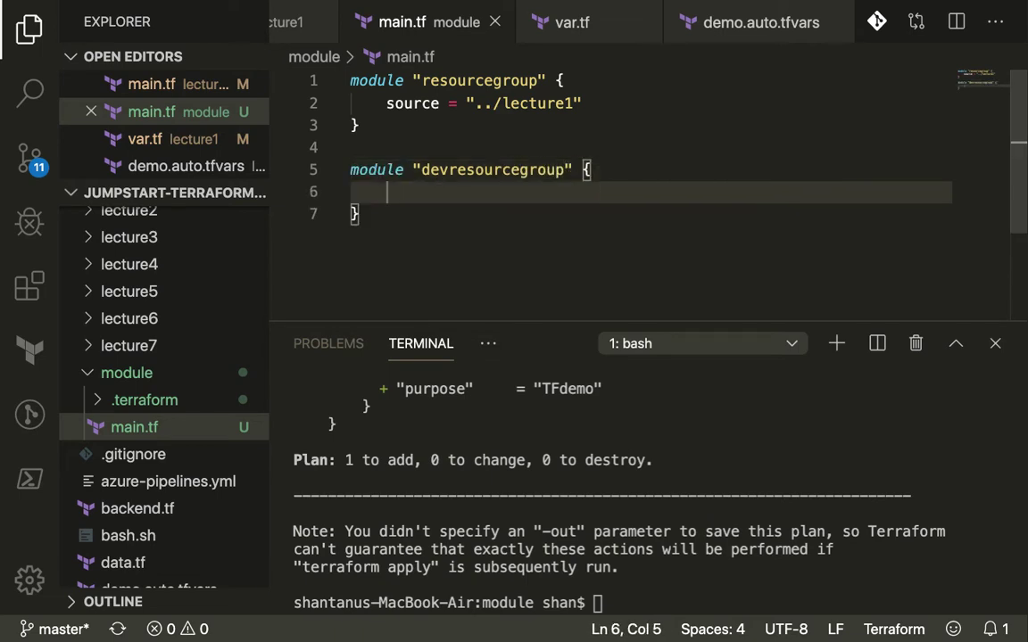
{"action": "type", "text": "source = \""}
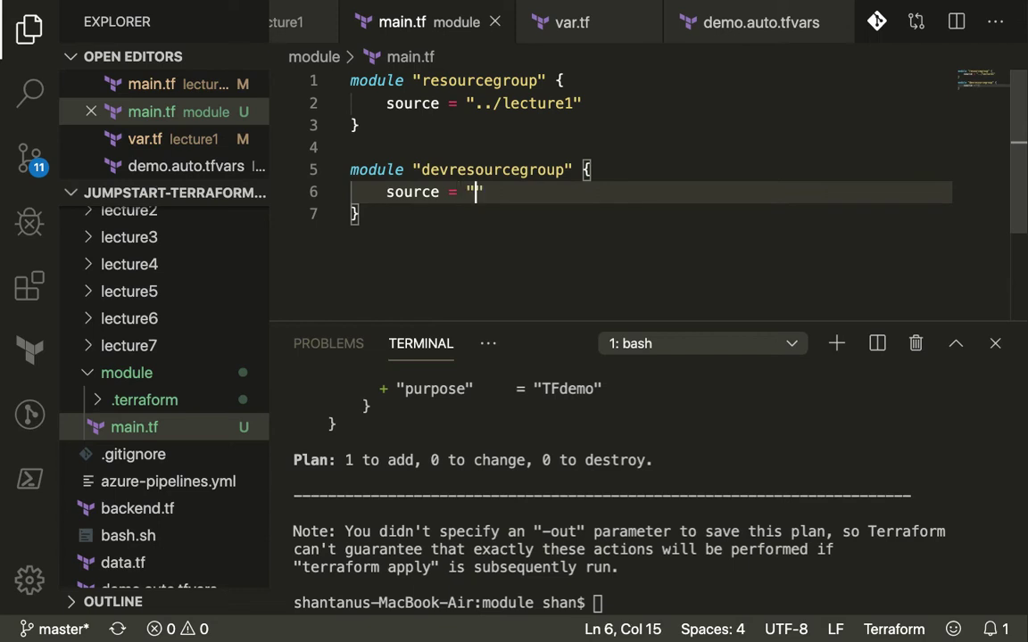
{"action": "type", "text": "../"}
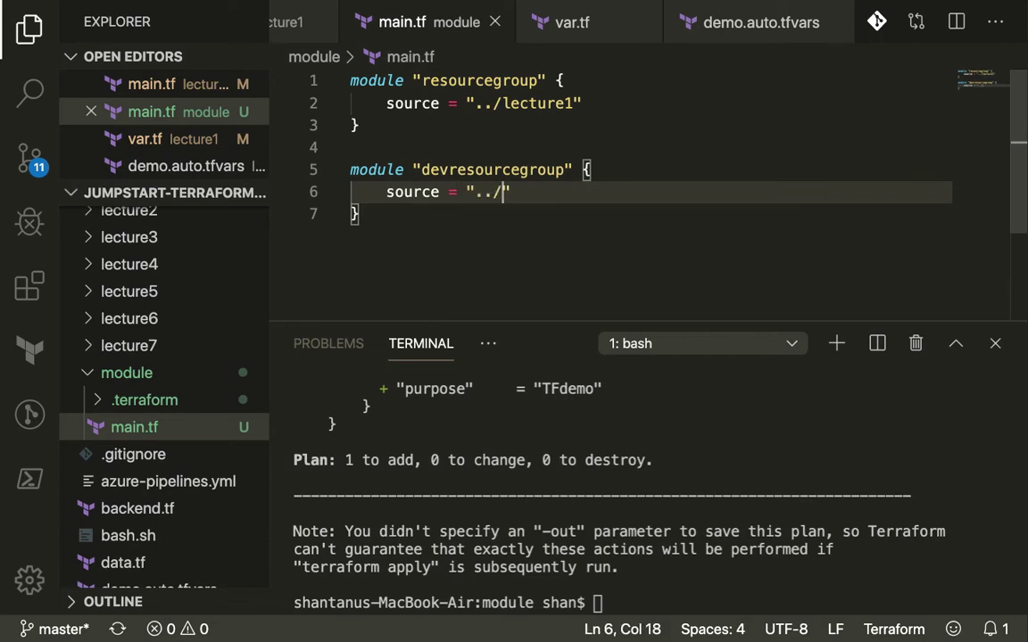
{"action": "type", "text": "lecture1\""}
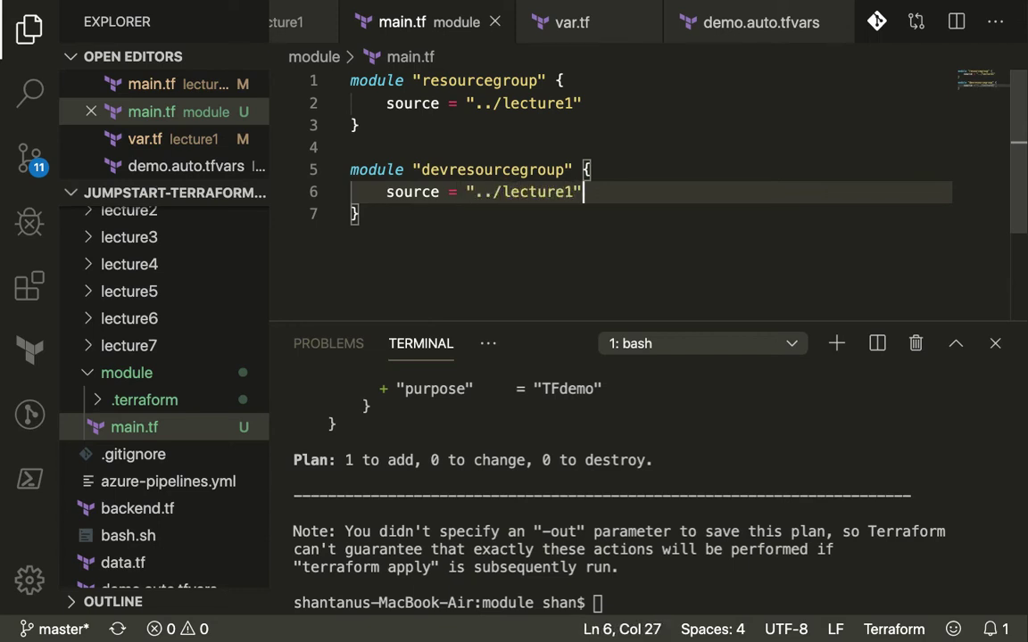
Add module "prodresourcegroup" sourced from ../lecture1 and run terraform init
{"action": "type", "text": "module \""}
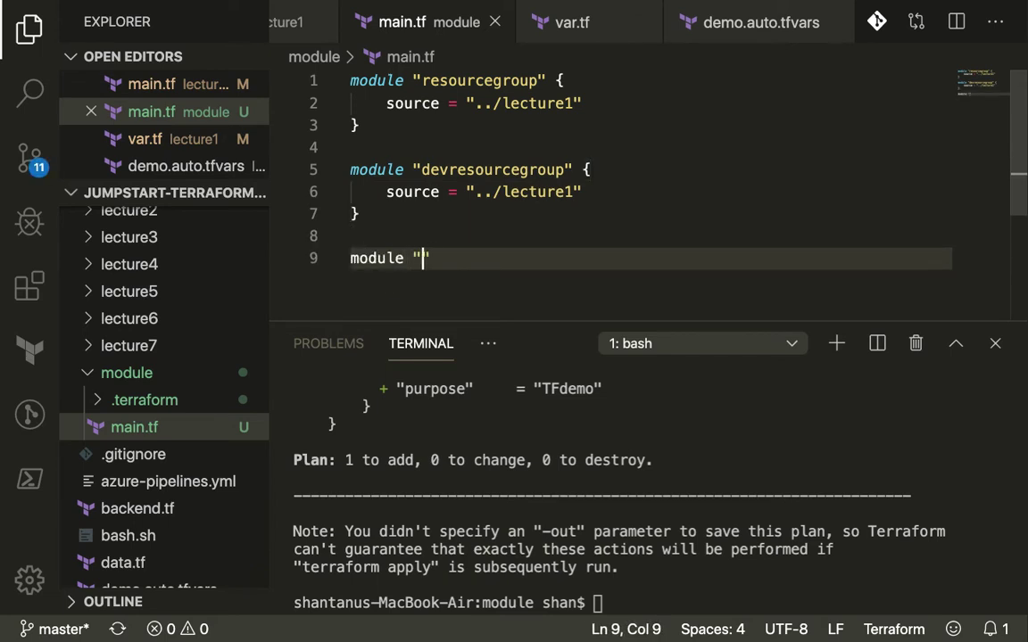
{"action": "type", "text": "prod"}
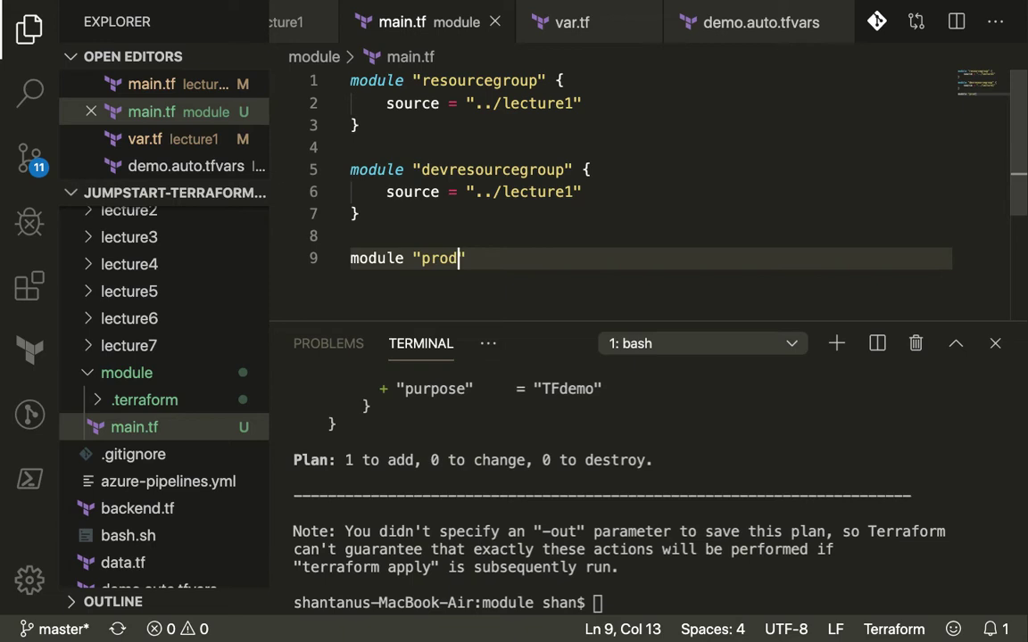
{"action": "type", "text": "resourcegroup"}
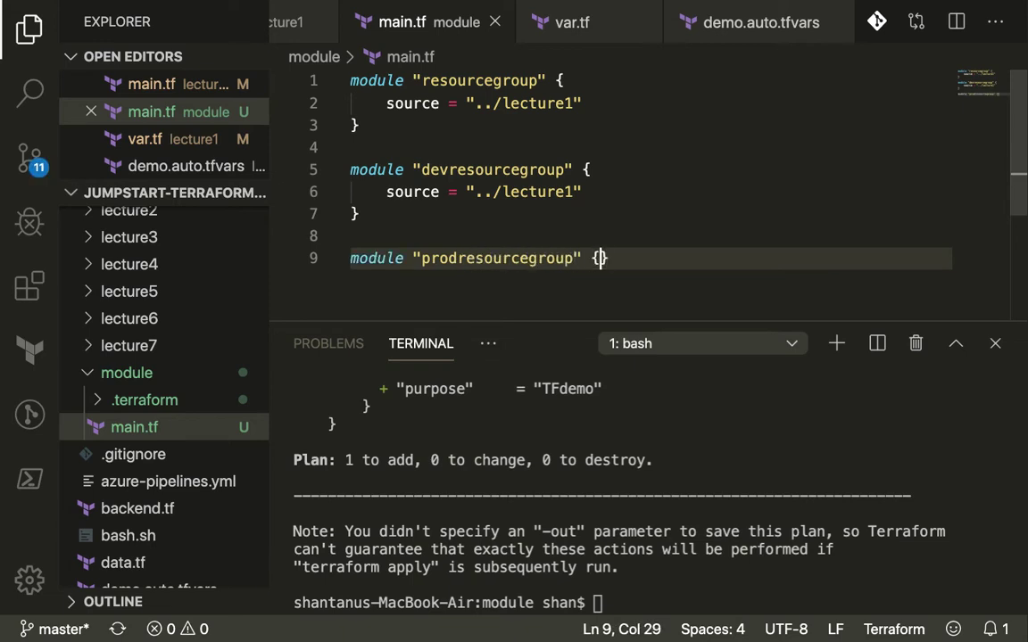
{"action": "type", "text": "source = \""}
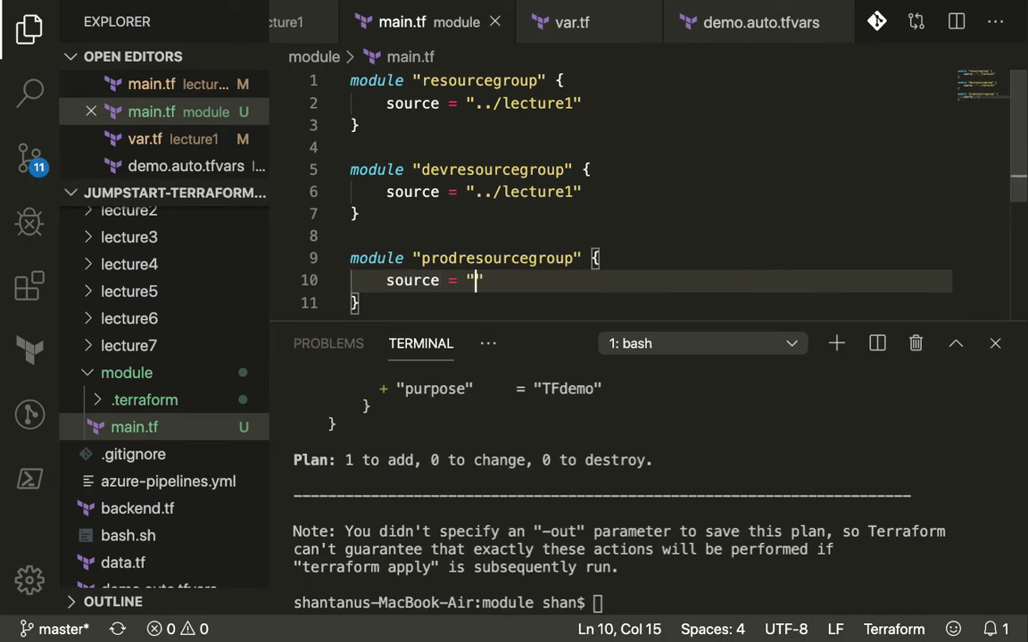
{"action": "type", "text": "../lecture1"}
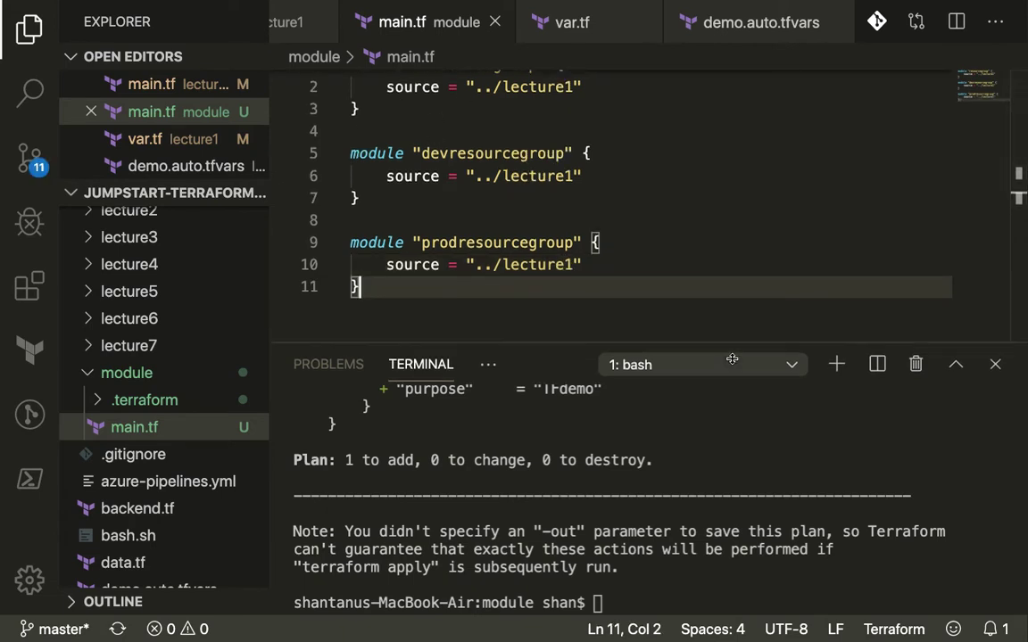
{"action": "type", "text": "terraform init"}
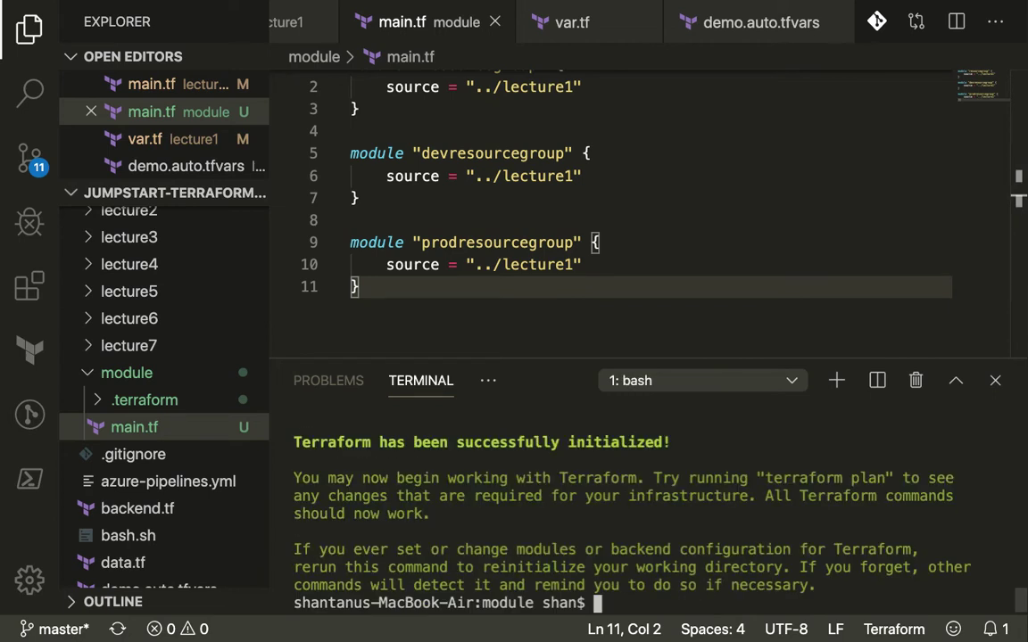
Run terraform plan in the module folder and review the resource groups it will create
{"action": "type", "text": "terraform plan"}
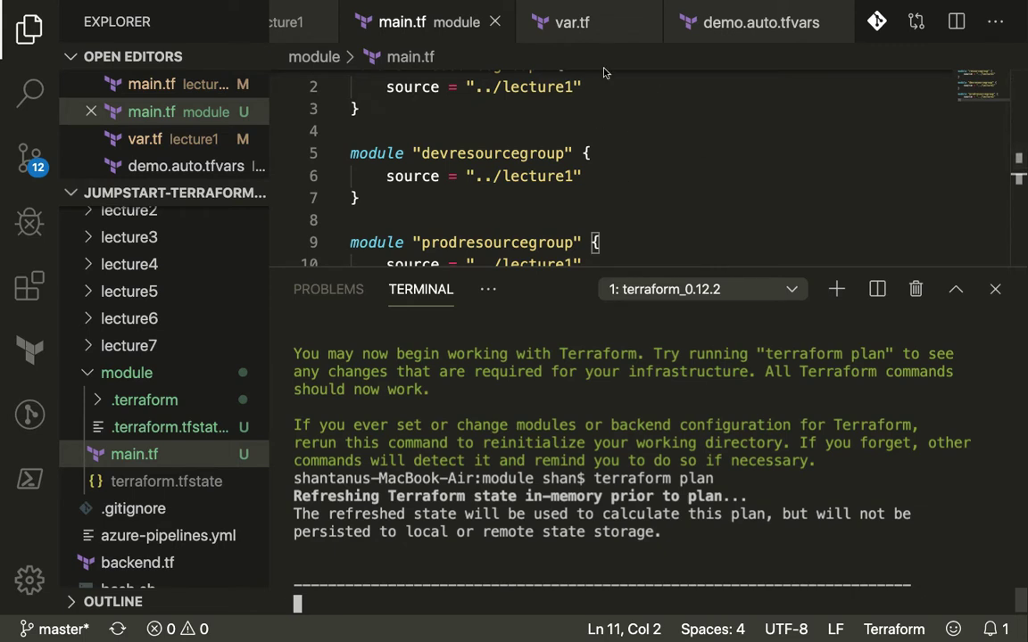
{"action": "mouse_move", "coordinate": [692, 203]}
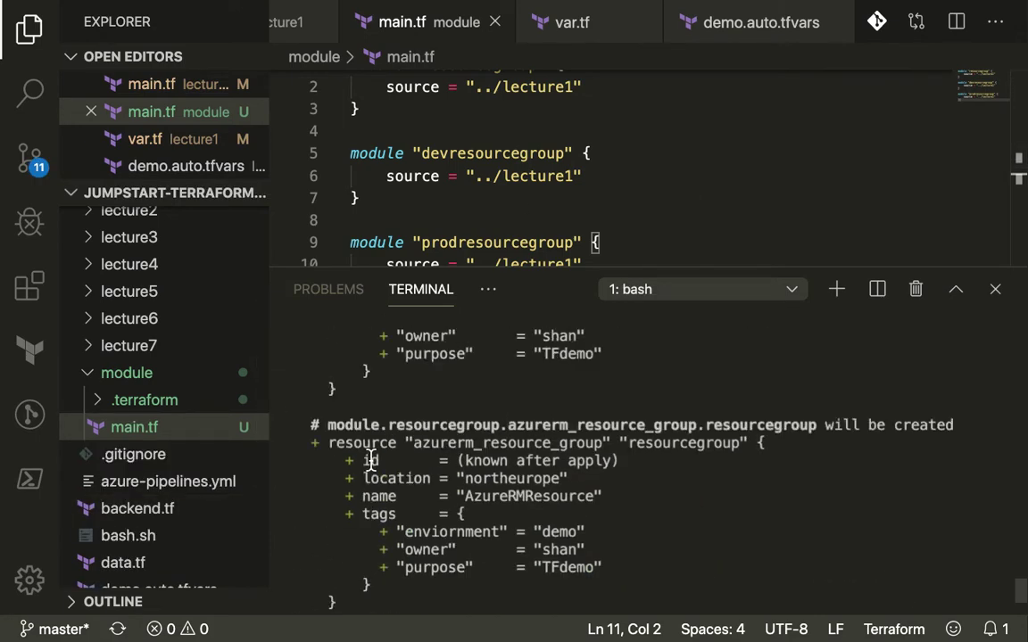
{"action": "scroll", "scroll_direction": "down", "scroll_amount": 3}
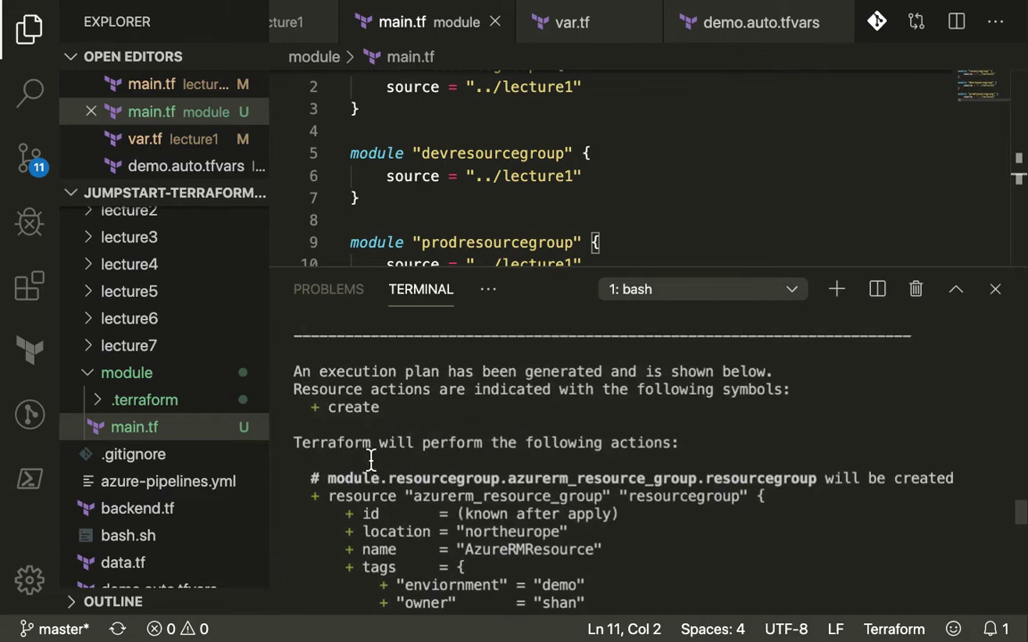
{"action": "scroll", "scroll_direction": "down", "scroll_amount": 3}
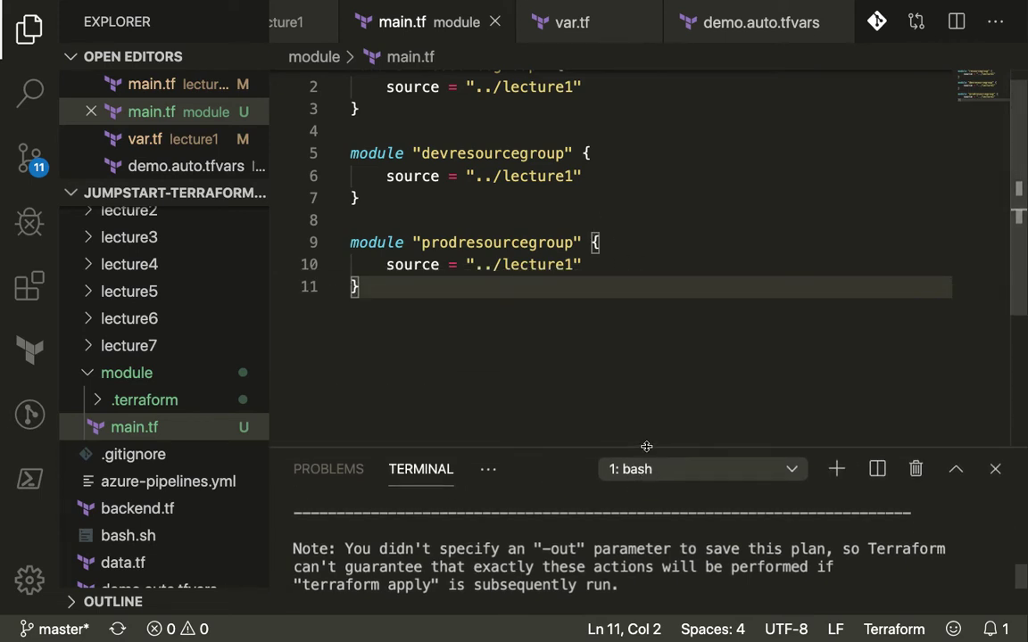
{"action": "mouse_move", "coordinate": [314, 286]}
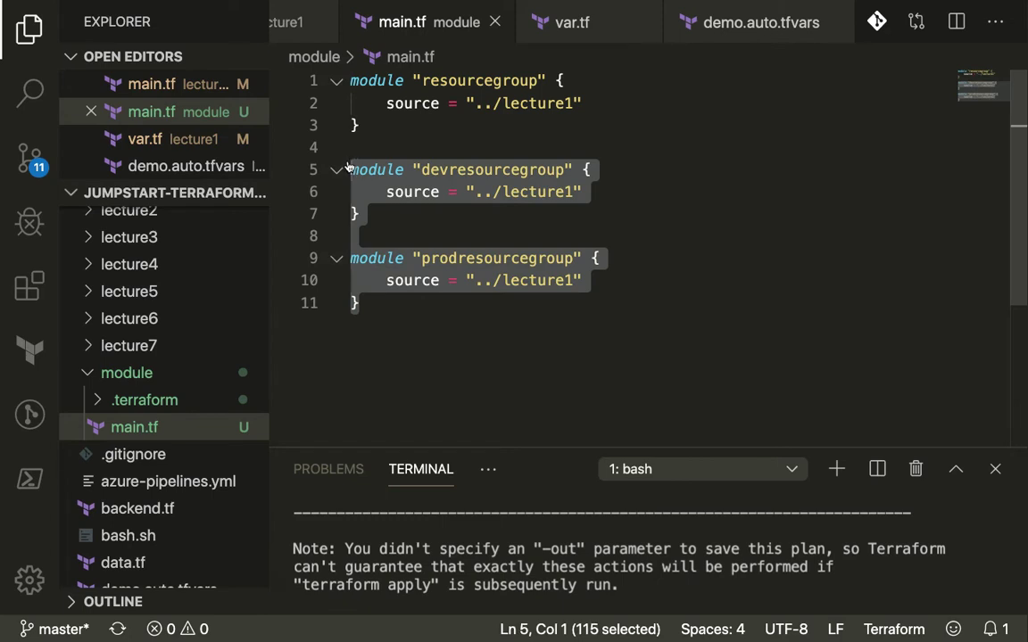
Remove the dev and prod module blocks and give the remaining resourcegroup module count = 3
{"action": "key", "text": "Delete"}
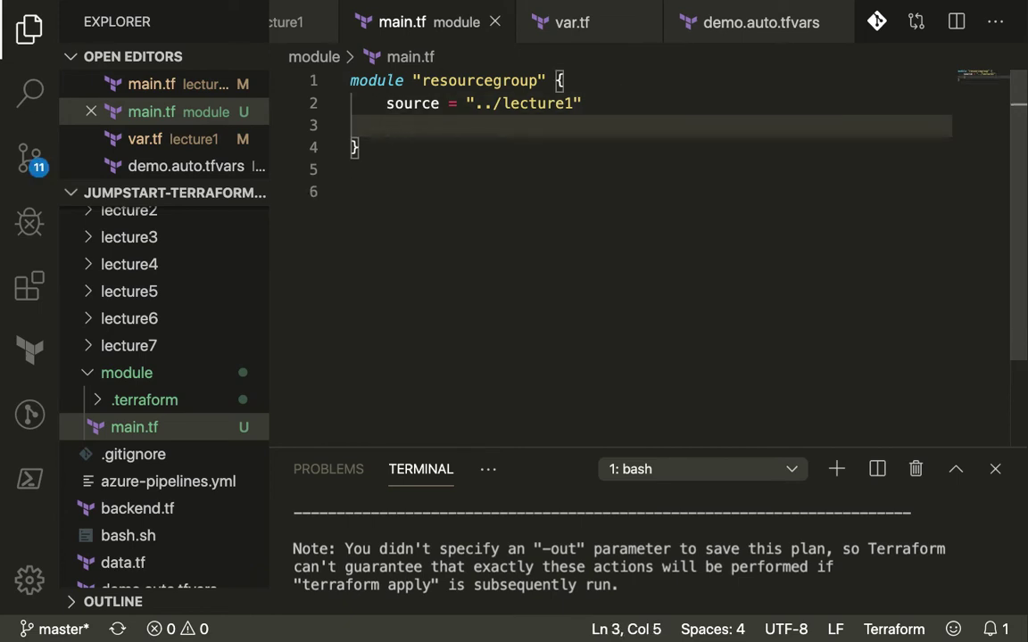
{"action": "type", "text": "count = 3"}
{"action": "type", "text": "terraform plan"}
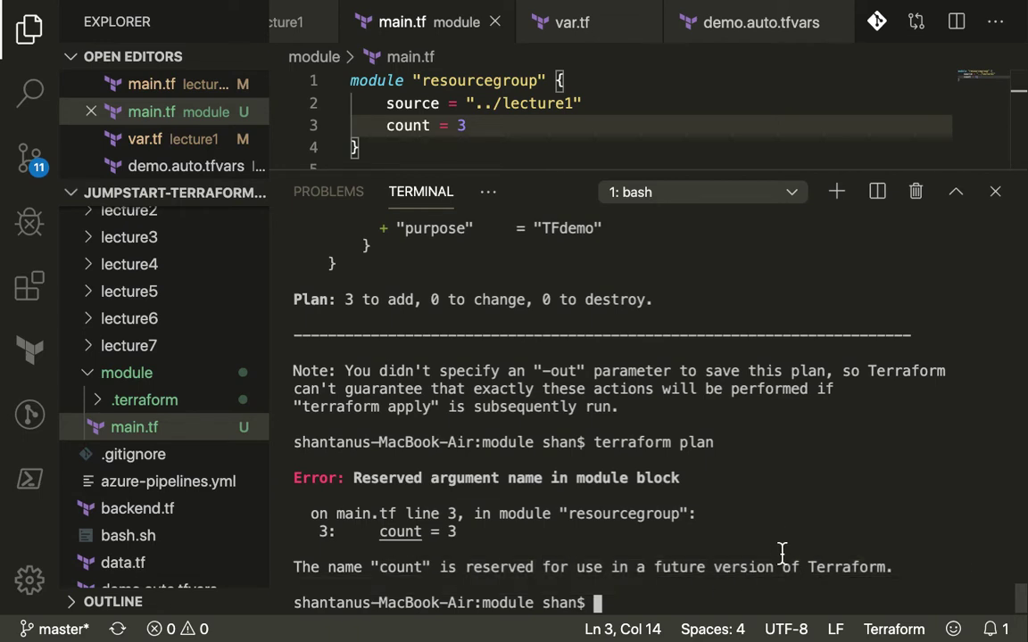
Switch Terraform to 0.13.0 with tfswitch and rerun the plan, which still rejects count on the module
{"action": "type", "text": "tfswitch"}
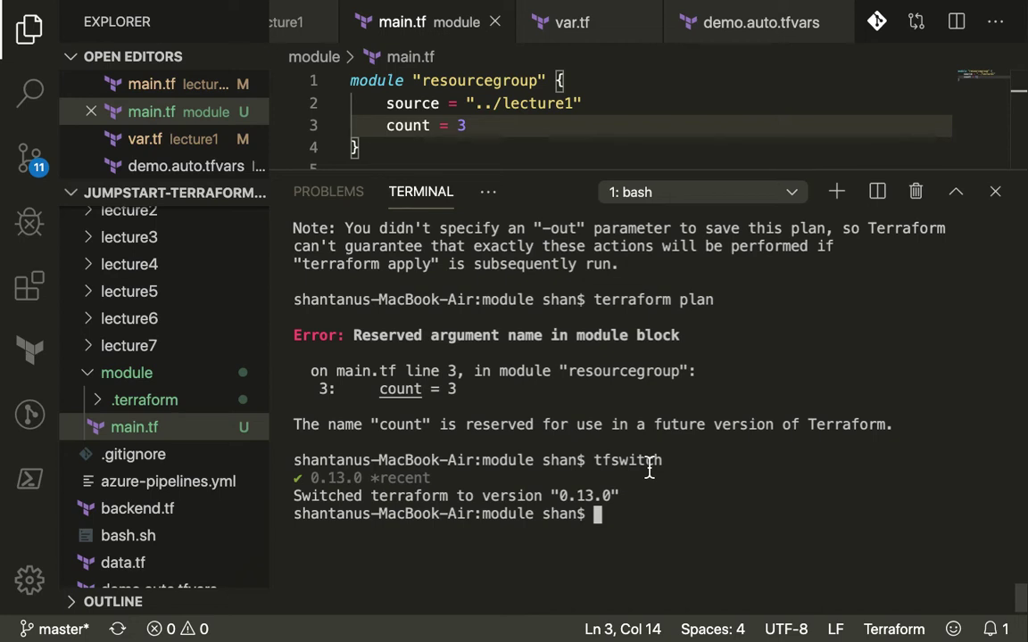
{"action": "mouse_move", "coordinate": [596, 460]}
{"action": "type", "text": "terraform plan"}
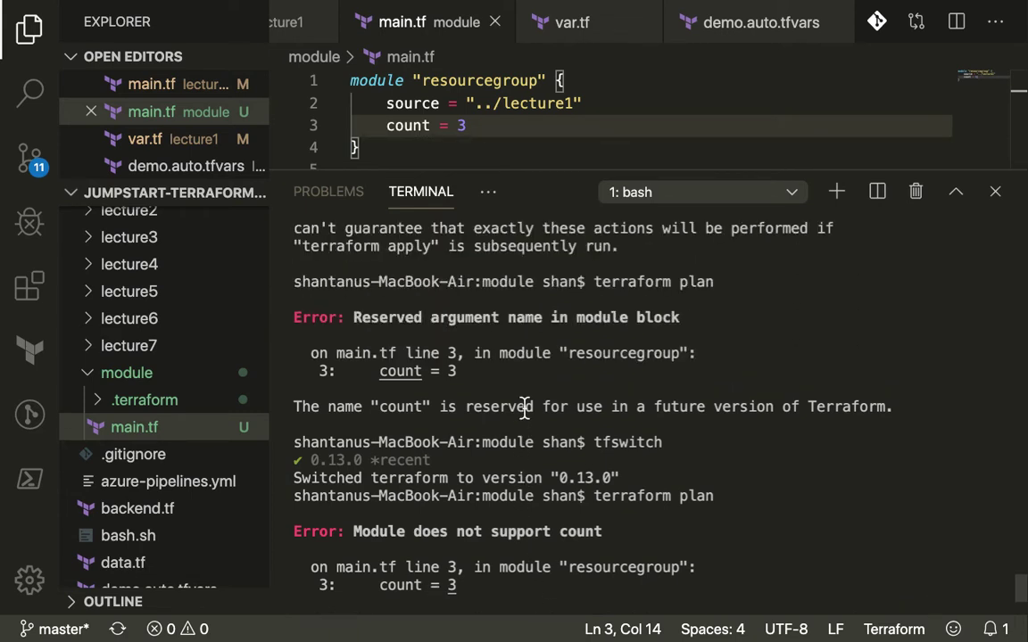
{"action": "scroll", "scroll_direction": "down", "scroll_amount": 3}
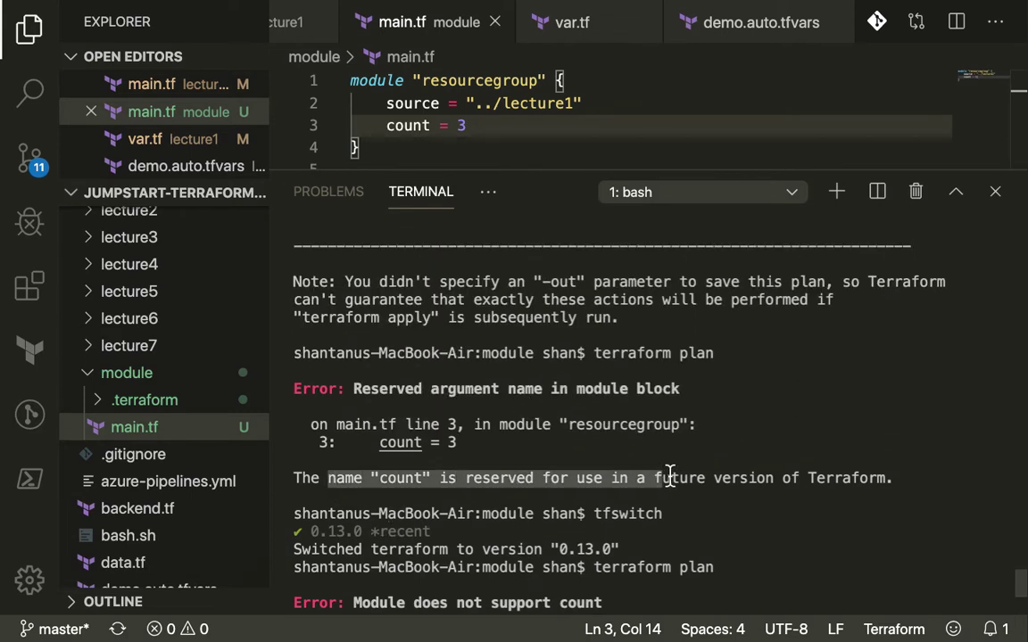
{"action": "scroll", "scroll_direction": "down", "scroll_amount": 3}
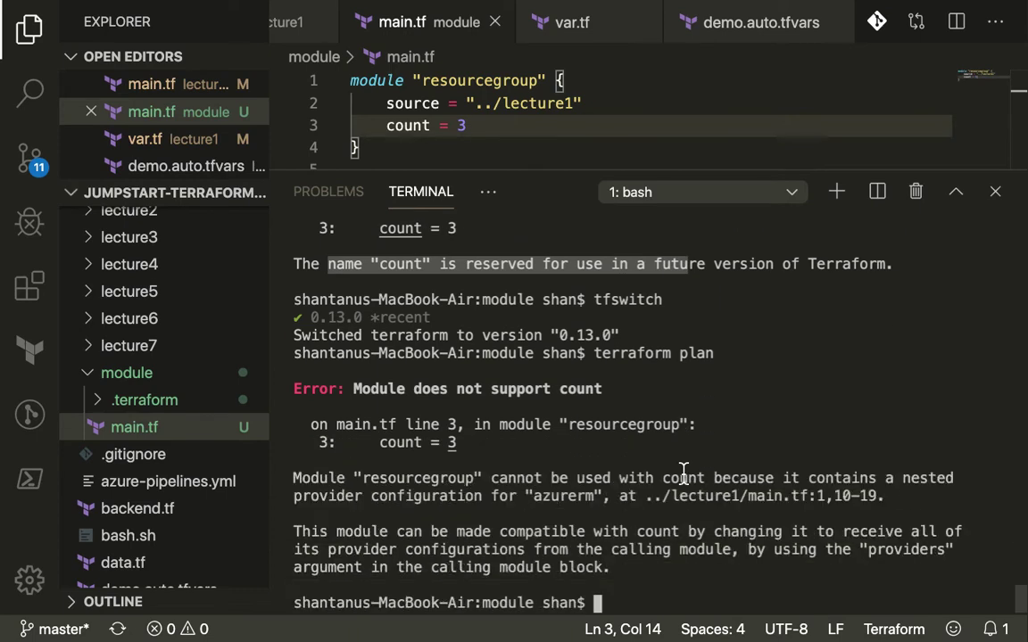
{"action": "mouse_move", "coordinate": [612, 166]}
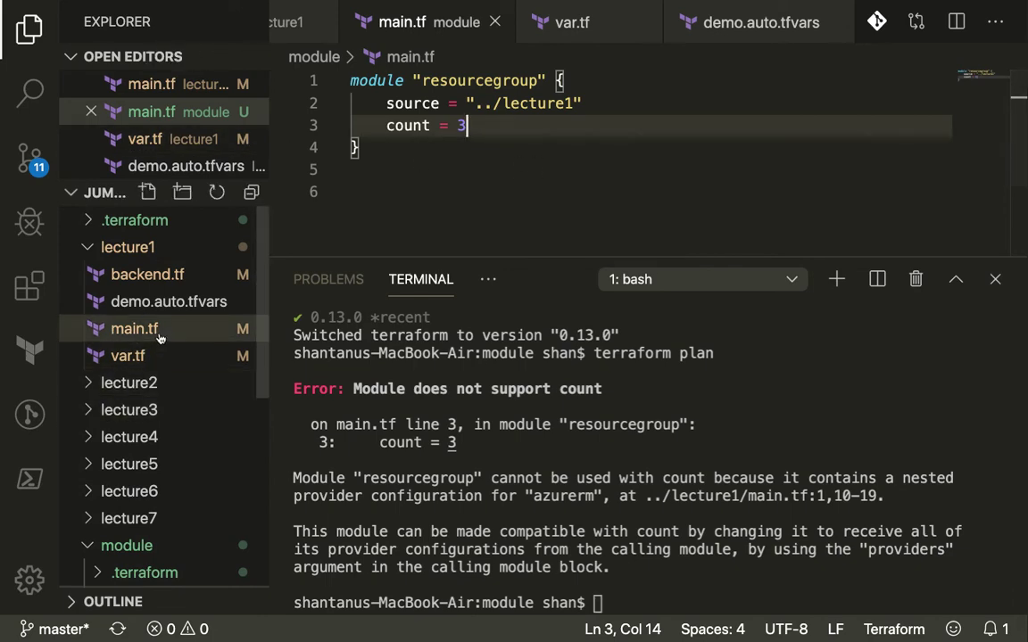
{"action": "left_click", "coordinate": [129, 355]}
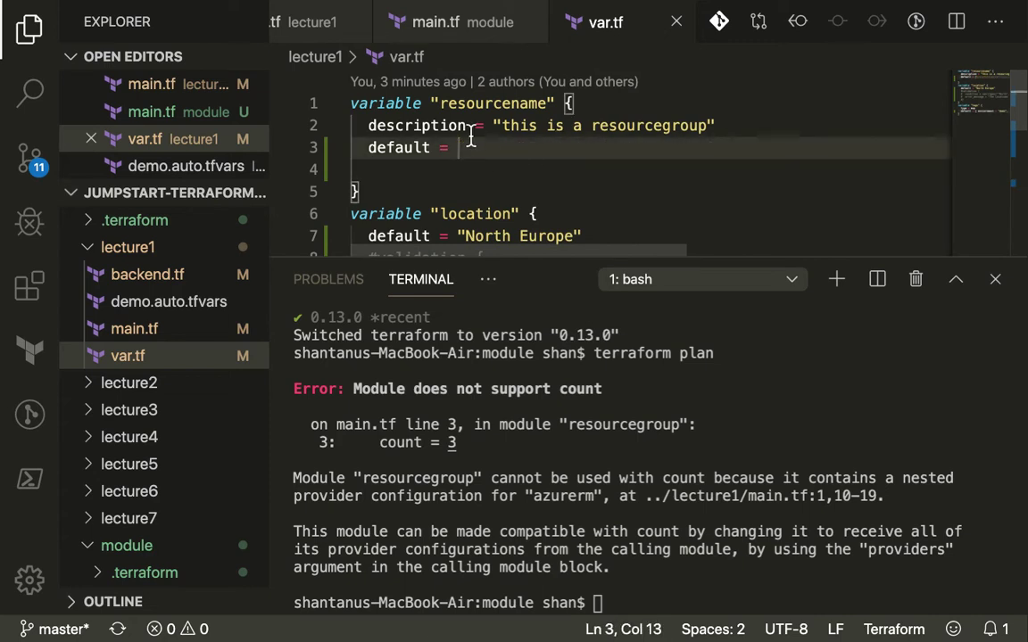
{"action": "key", "text": "Backspace"}
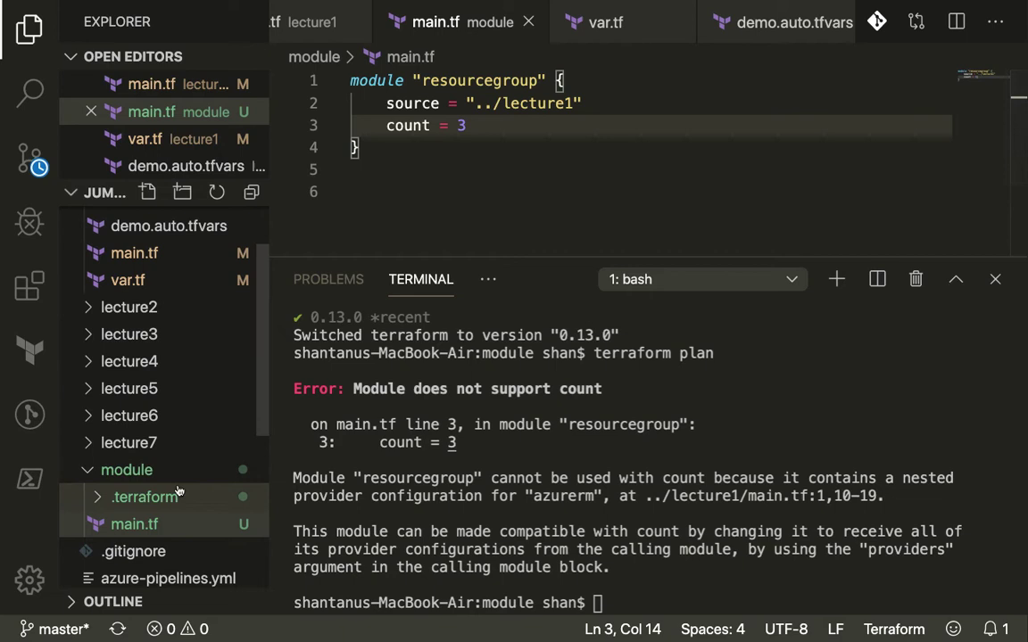
Create var.tf in the module folder and start a variable "resourcename" block with a default
{"action": "right_click", "coordinate": [125, 471]}
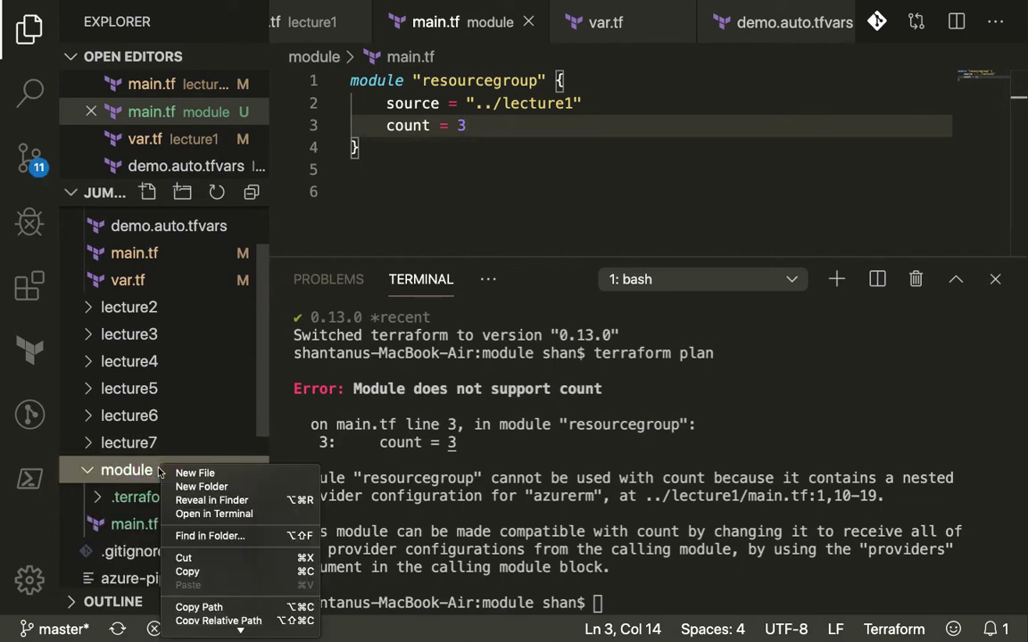
{"action": "left_click", "coordinate": [195, 473]}
{"action": "type", "text": "var.tf"}
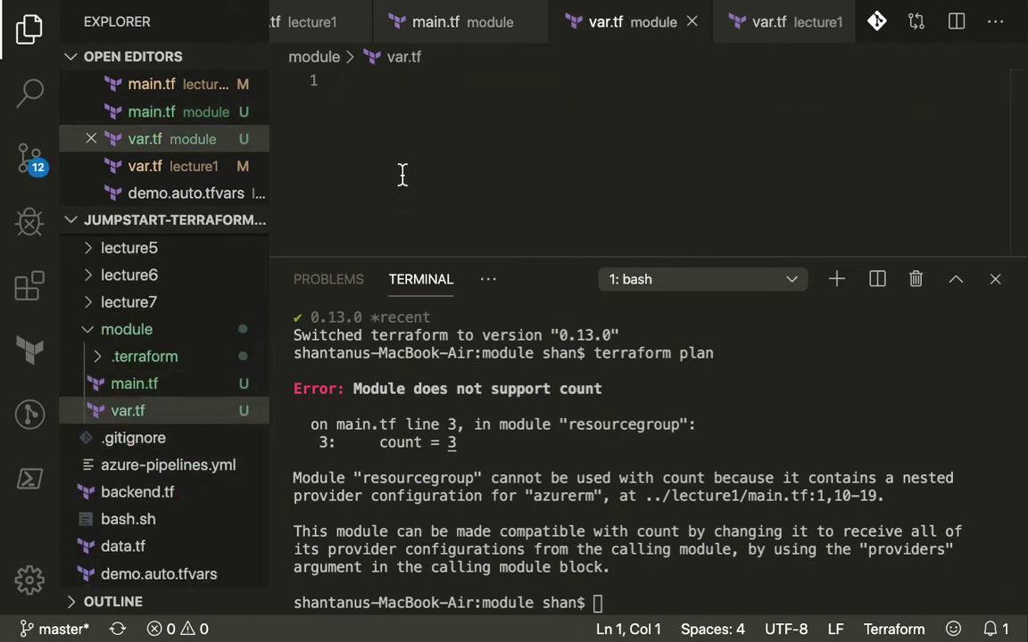
{"action": "type", "text": "variable"}
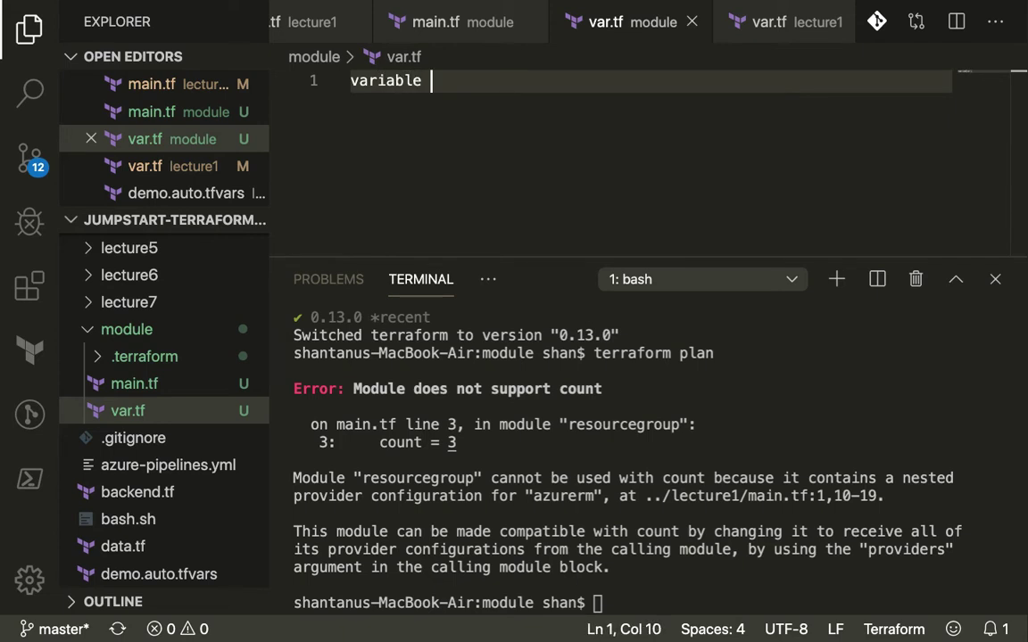
{"action": "type", "text": "\"resourcena\""}
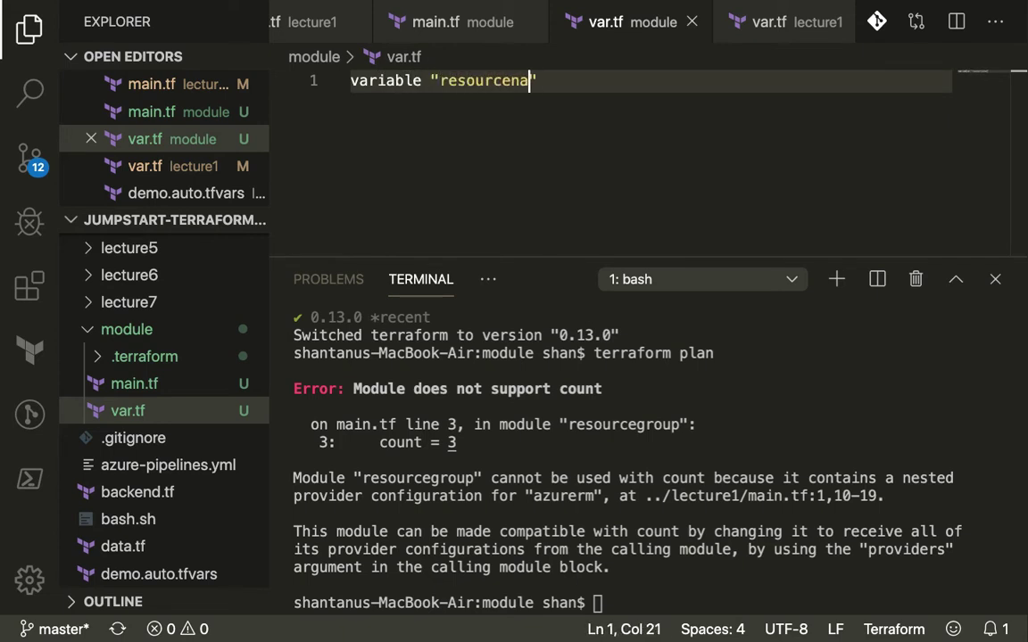
{"action": "type", "text": "me"}
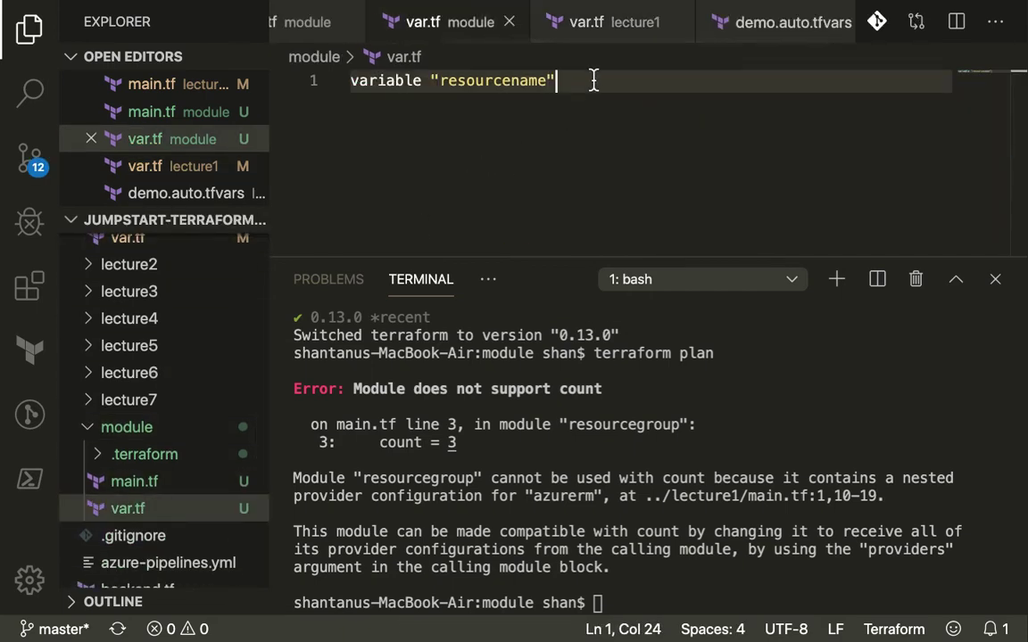
{"action": "type", "text": "{ def"}
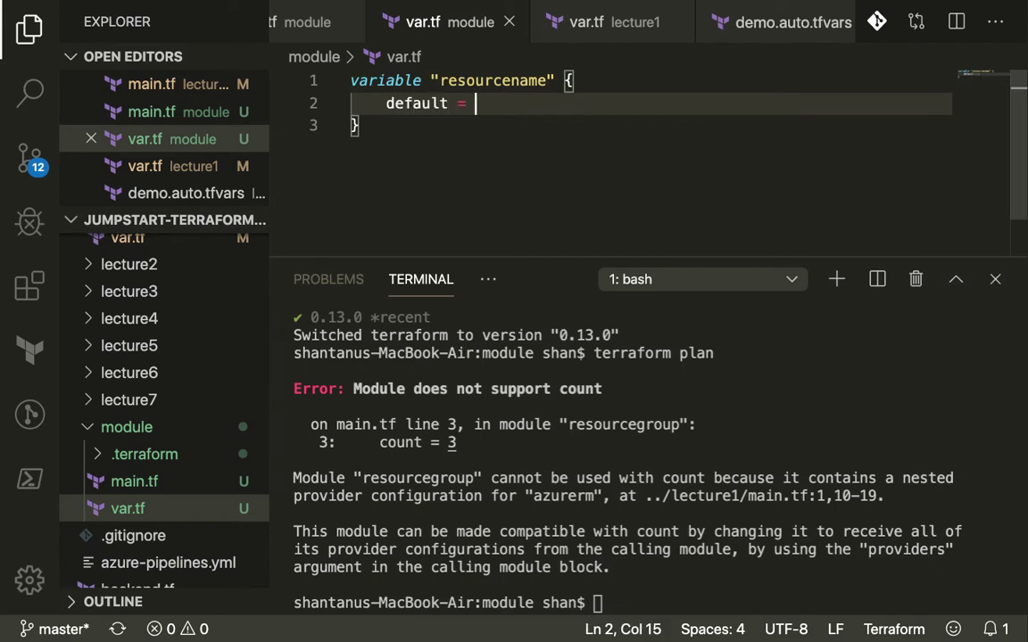
Give resourcename the default list ["devrg","nonprodrg","prodrg"], correcting the prodrg typo
{"action": "type", "text": "[\"]"}
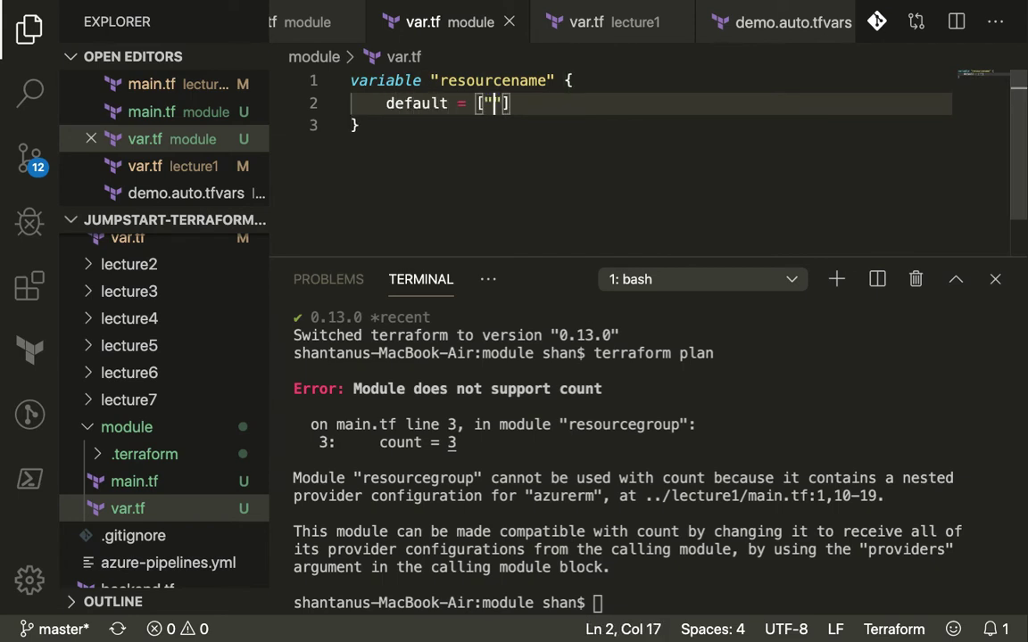
{"action": "type", "text": "devrg"}
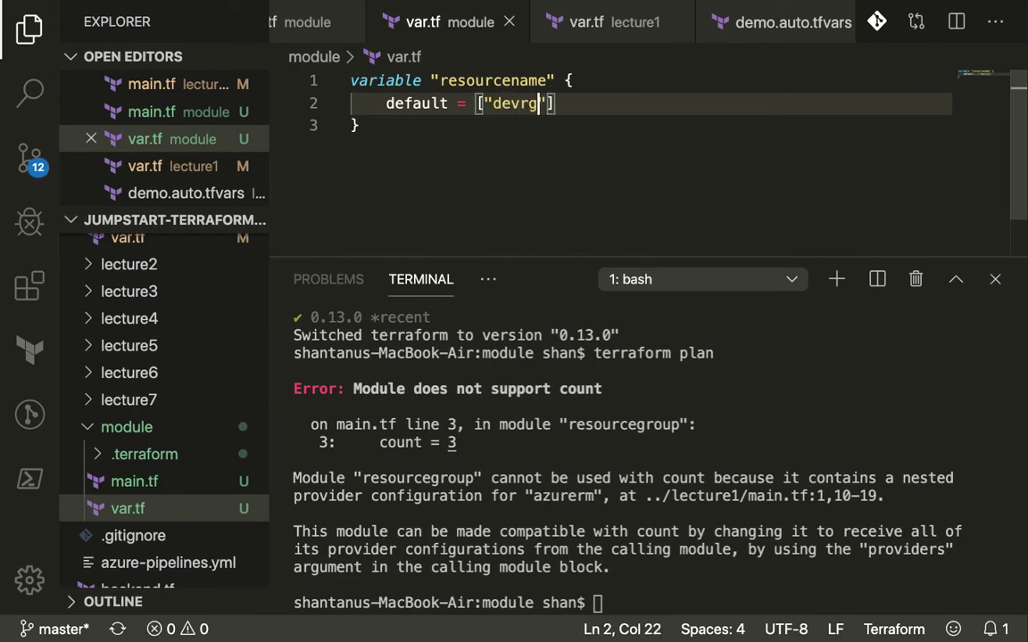
{"action": "type", "text": ",\"\""}
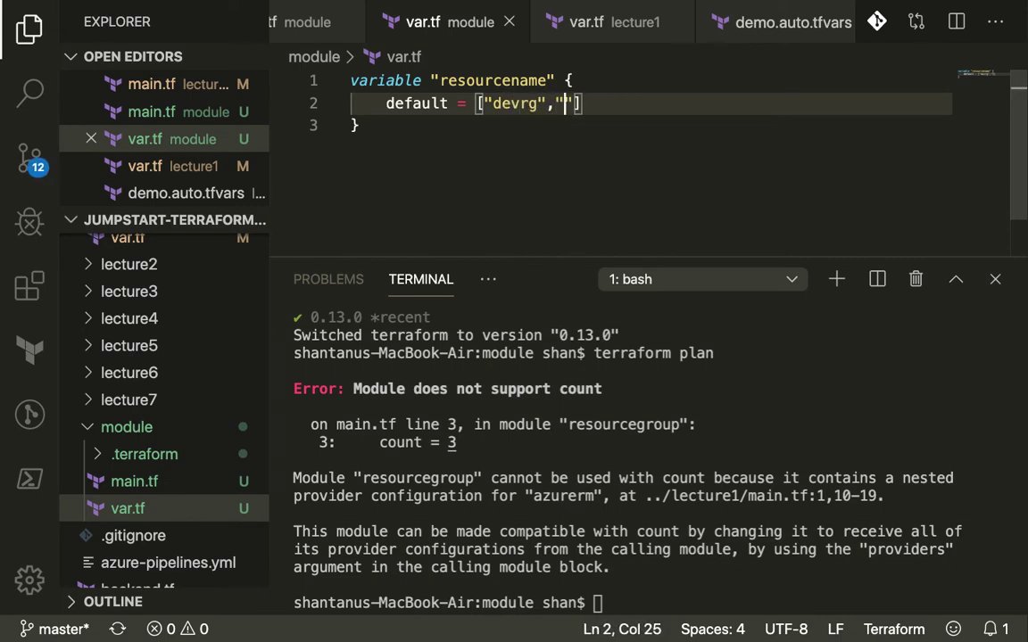
{"action": "type", "text": "nonprodrg"}
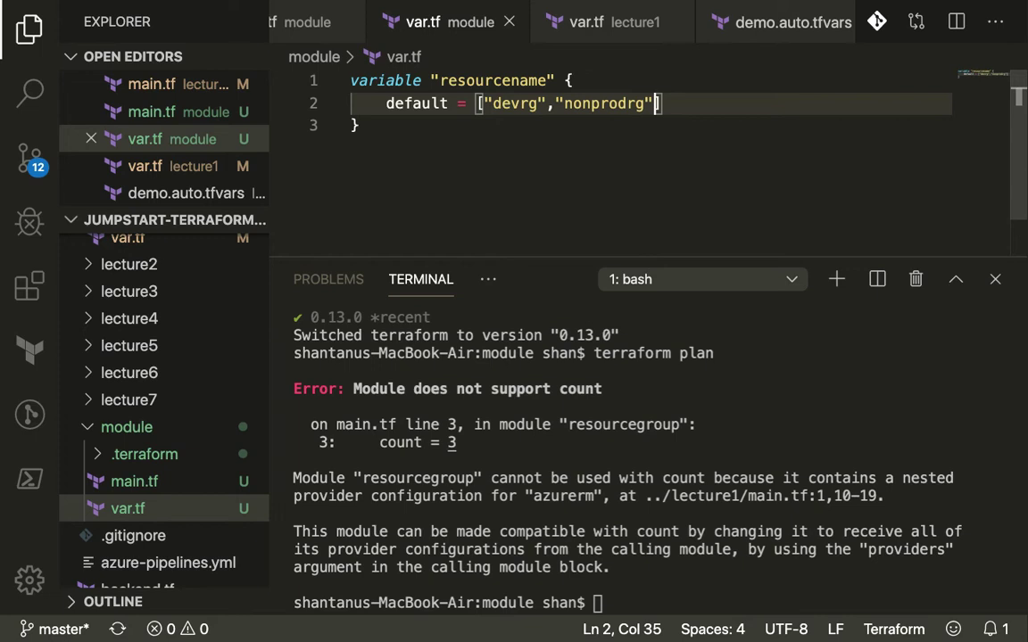
{"action": "type", "text": ",\"prd\""}
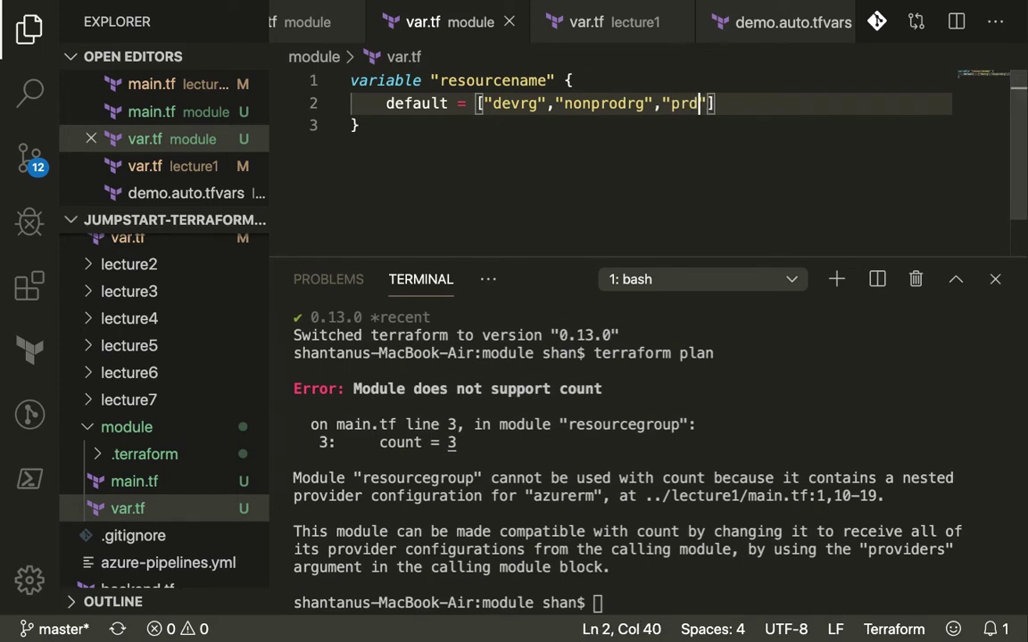
{"action": "key", "text": "Backspace"}
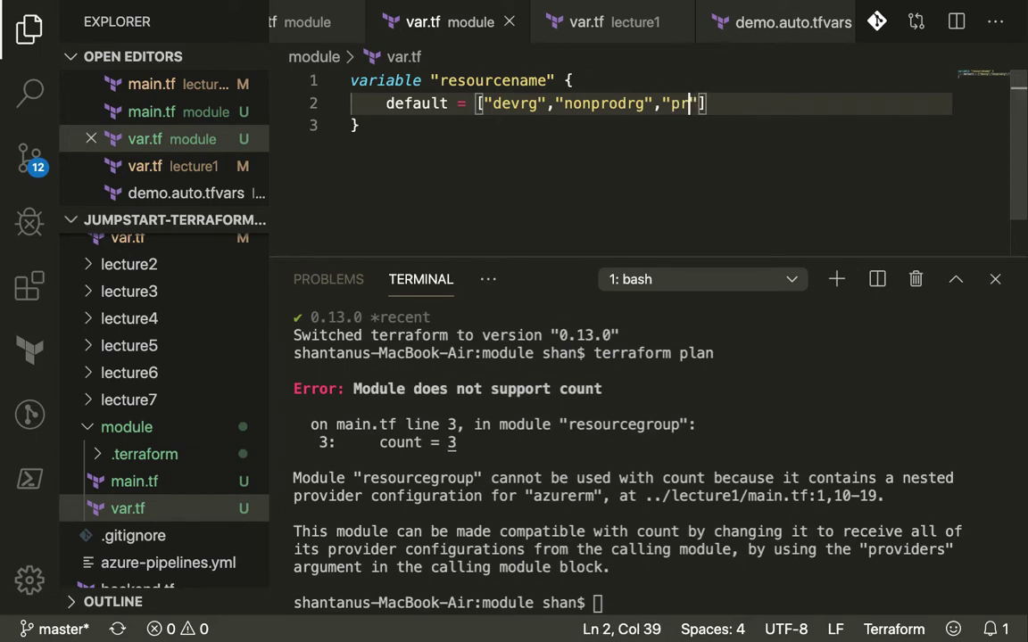
{"action": "type", "text": "odrg"}
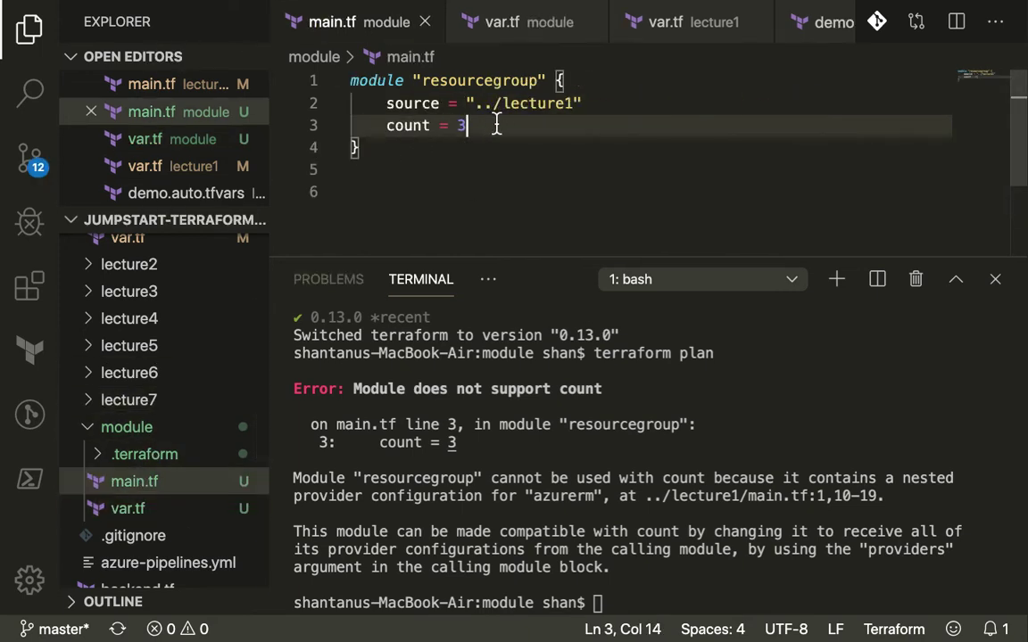
{"action": "key", "text": "Enter"}
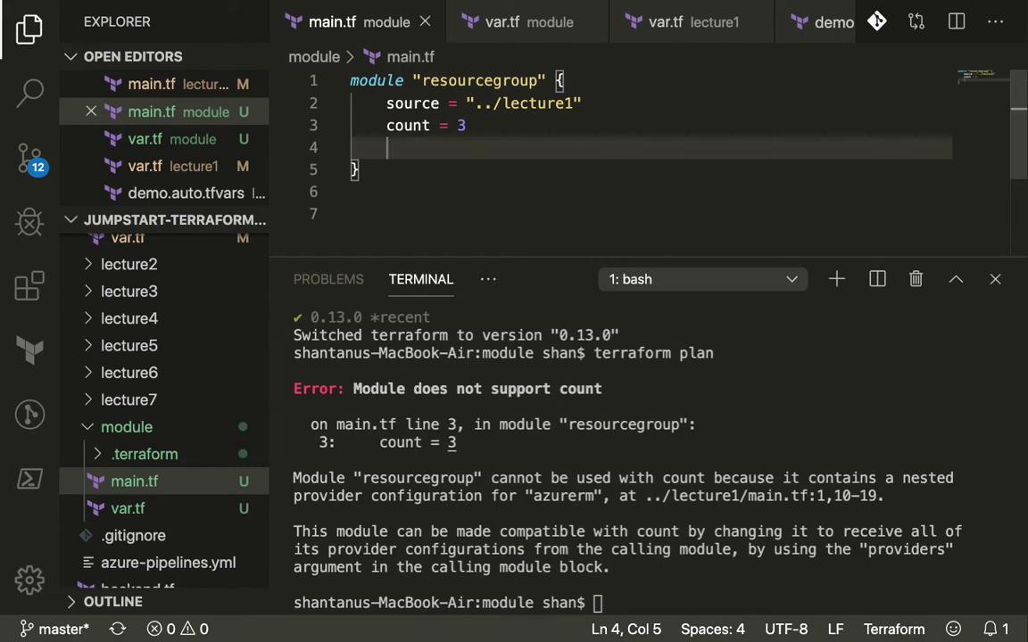
Add a providers = { azurerm = } mapping under count = 3 in the module block, then bring up lecture1's main.tf
{"action": "type", "text": "po"}
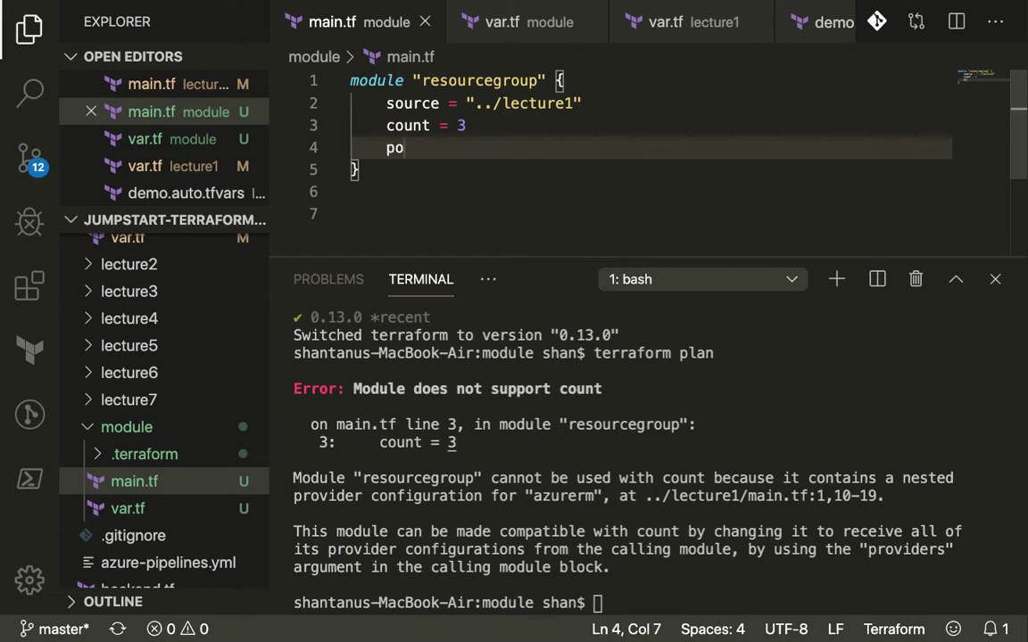
{"action": "key", "text": "Backspace"}
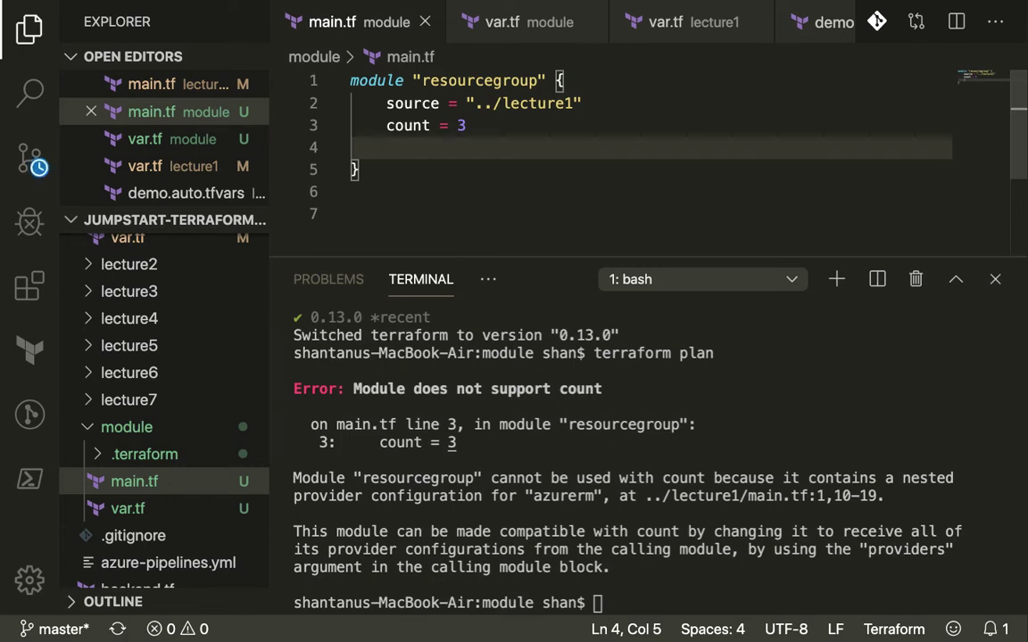
{"action": "type", "text": "p"}
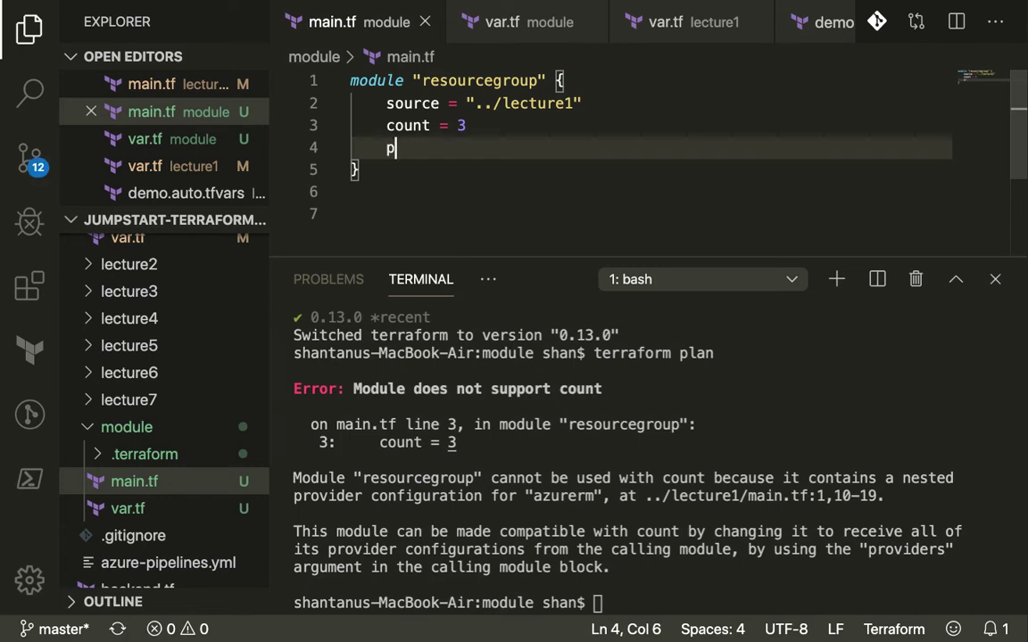
{"action": "type", "text": "ro"}
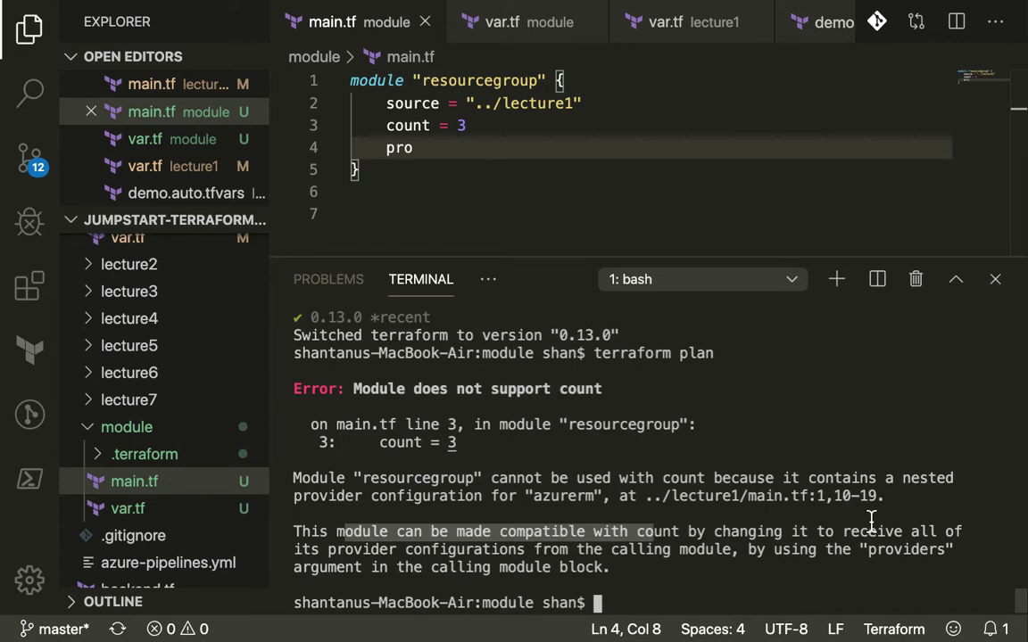
{"action": "mouse_move", "coordinate": [500, 521]}
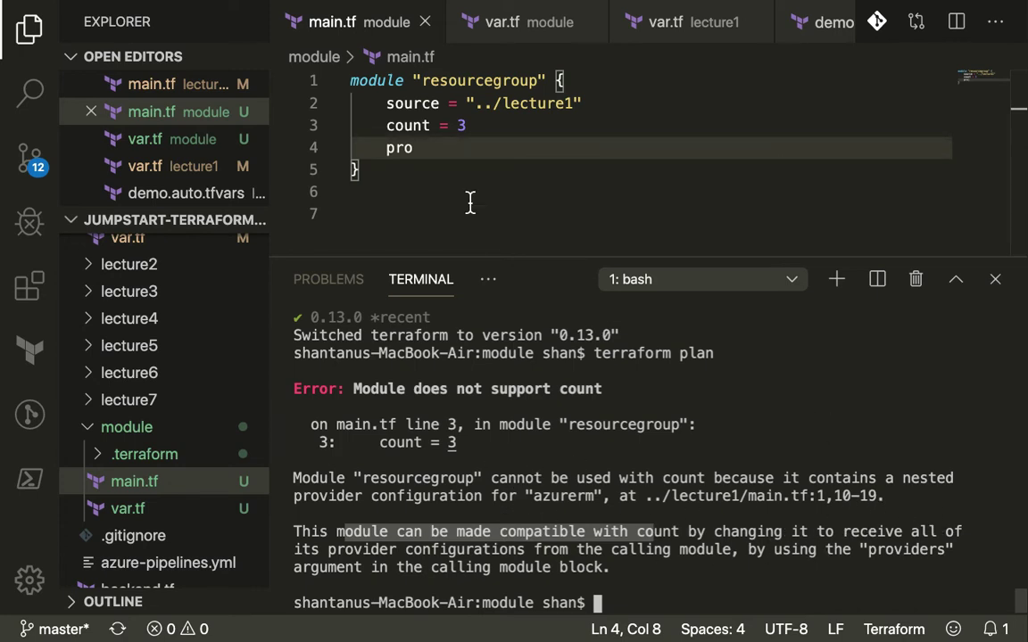
{"action": "type", "text": "viders = {"}
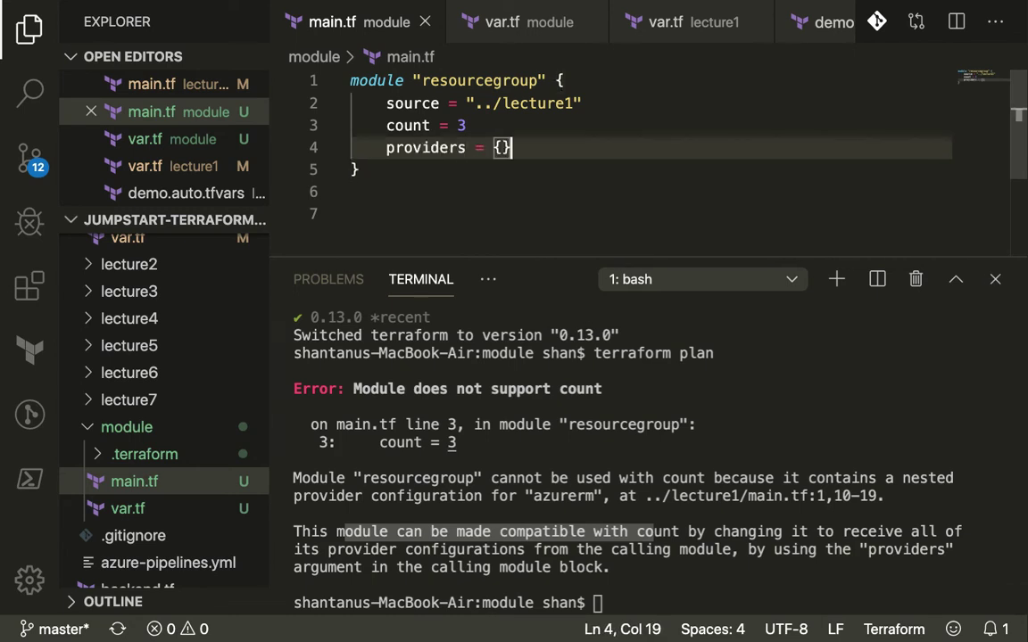
{"action": "type", "text": "a"}
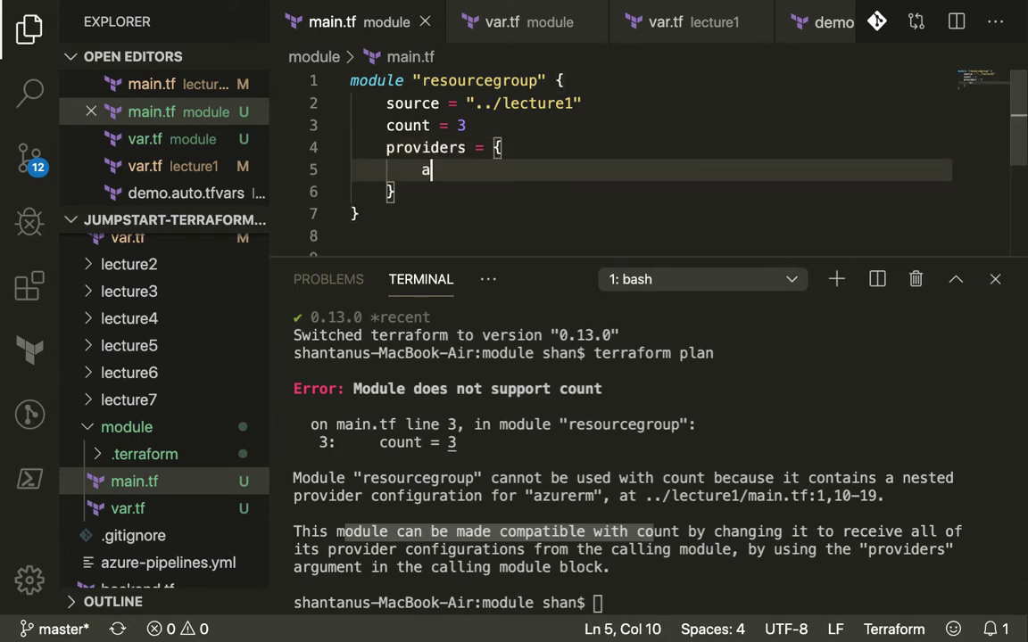
{"action": "type", "text": "zurerm ="}
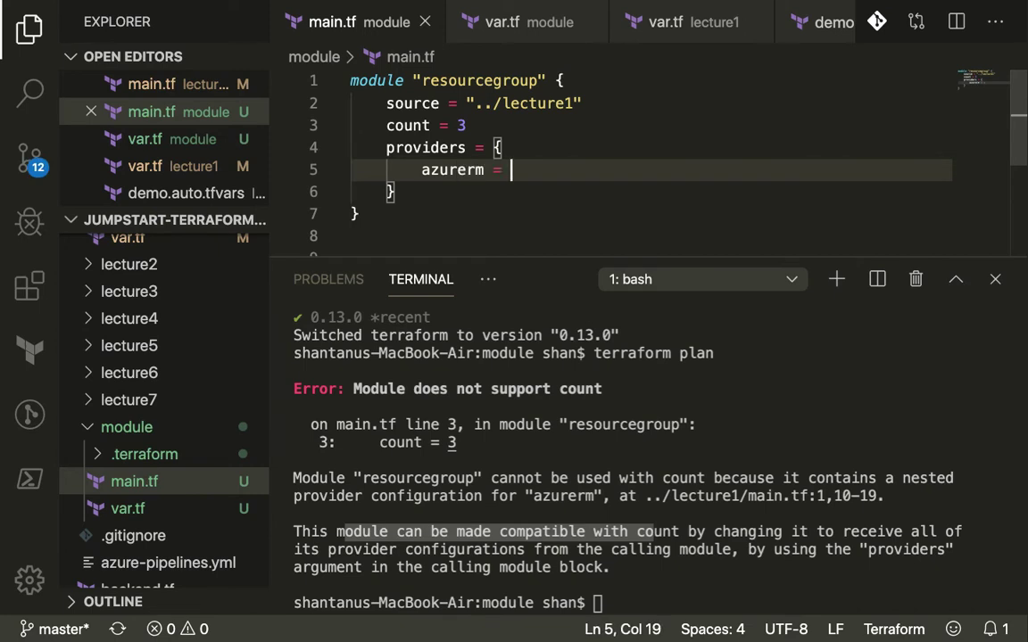
{"action": "left_click", "coordinate": [128, 275]}
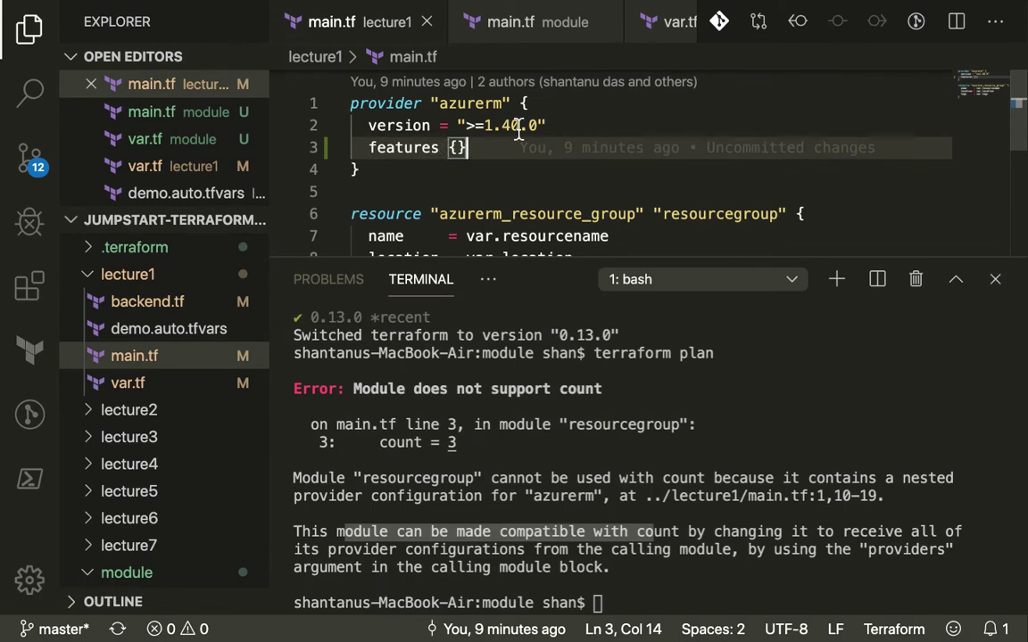
Give lecture1's azurerm provider alias = "shan"
{"action": "key", "text": "Enter"}
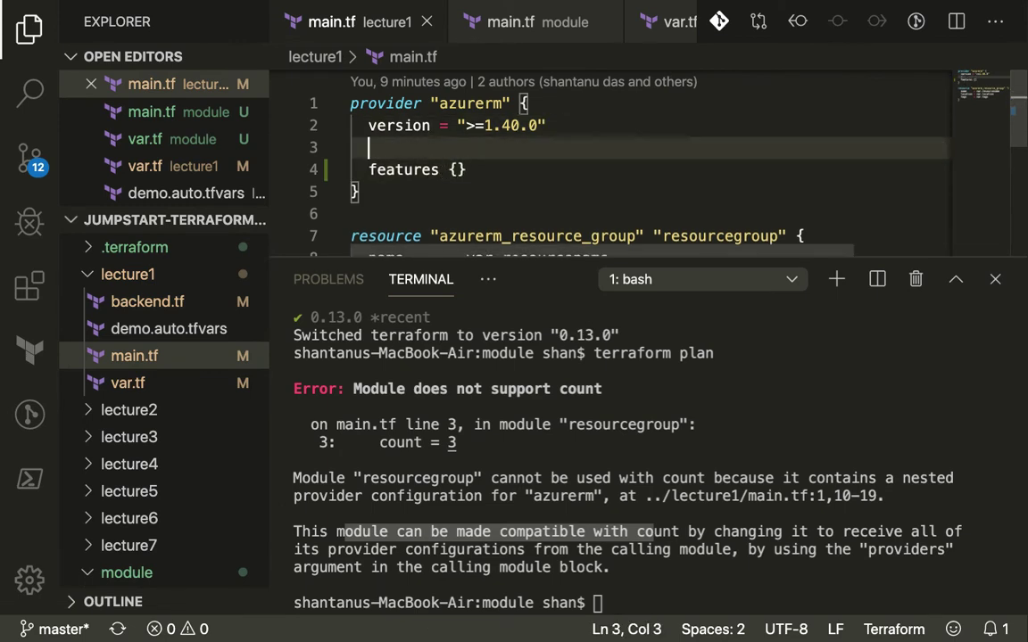
{"action": "type", "text": "alias = \""}
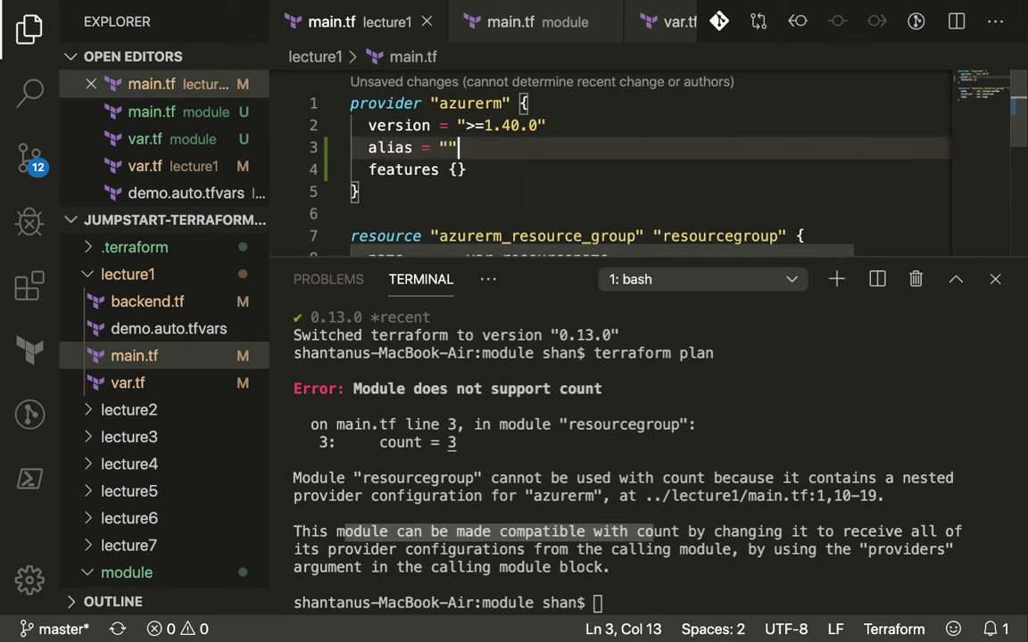
{"action": "type", "text": "shan"}
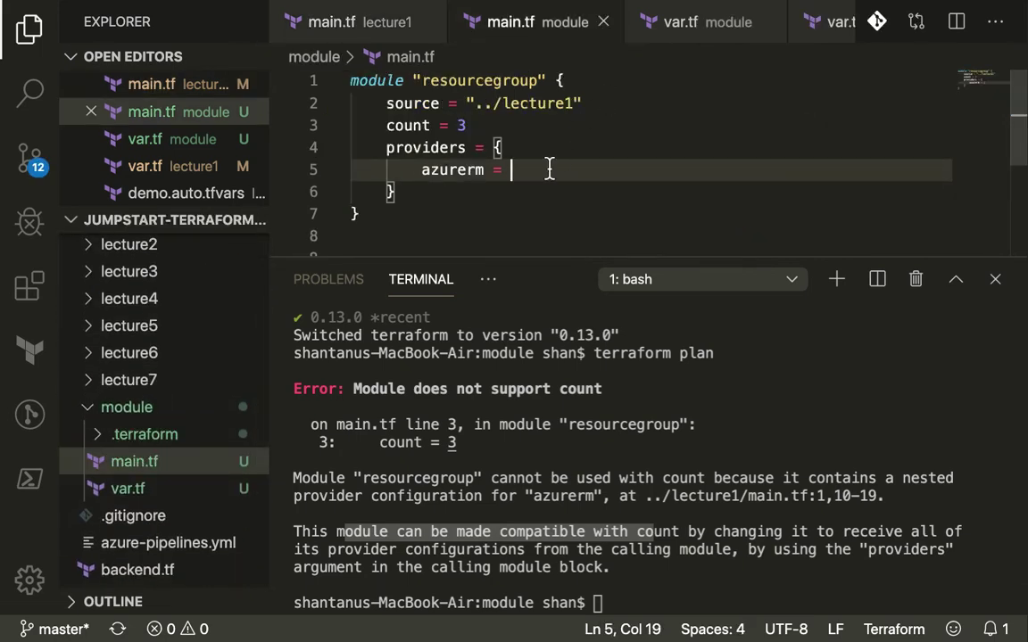
Pass azurerm = azurerm.shan in the module's providers map and rerun terraform in the terminal
{"action": "type", "text": "azurerm"}
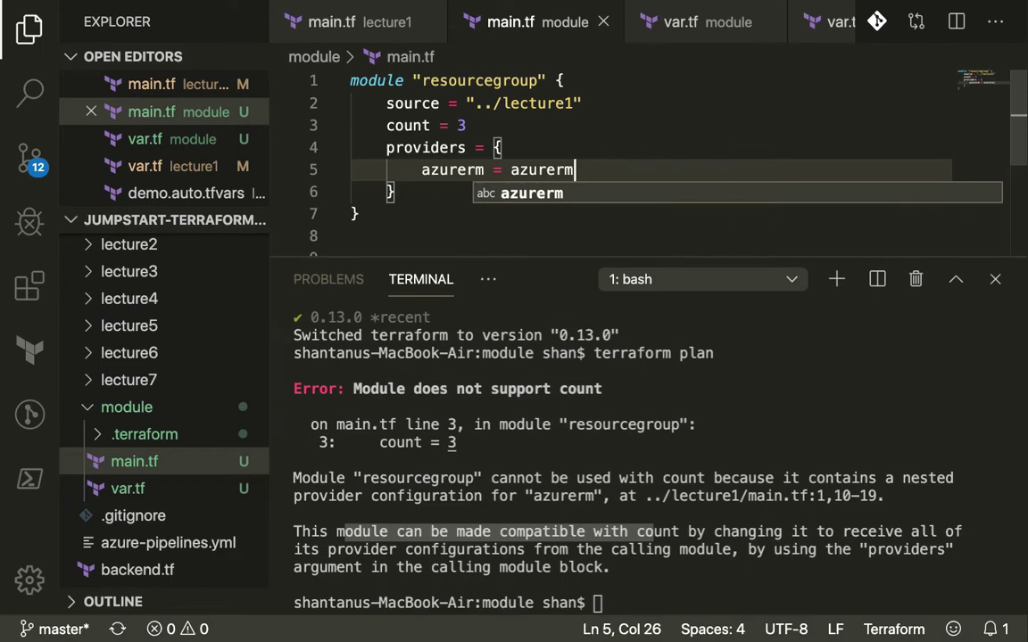
{"action": "type", "text": ".shan"}
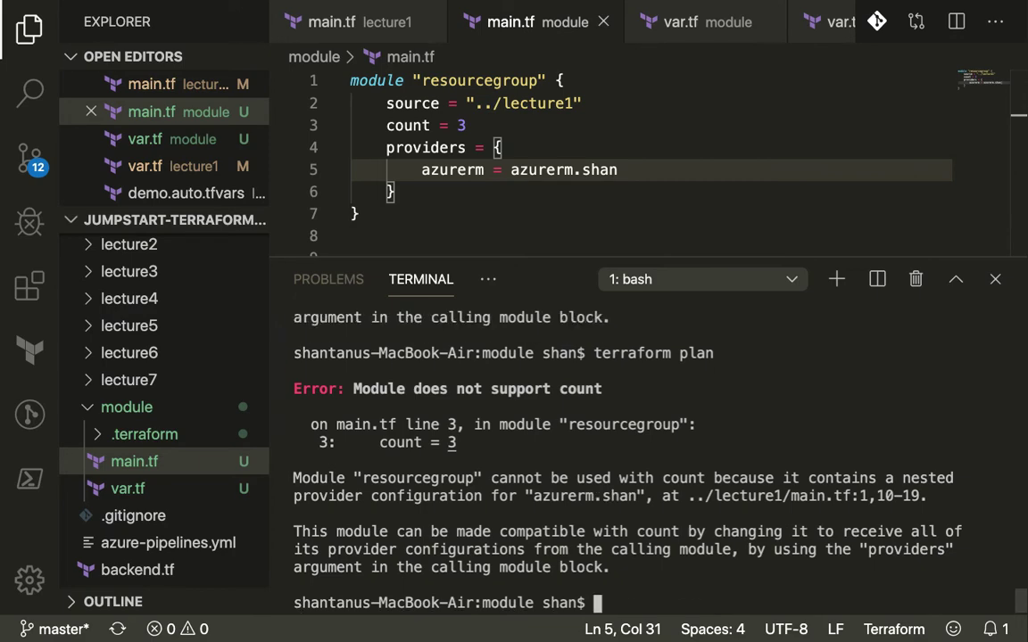
{"action": "type", "text": "terraform i"}
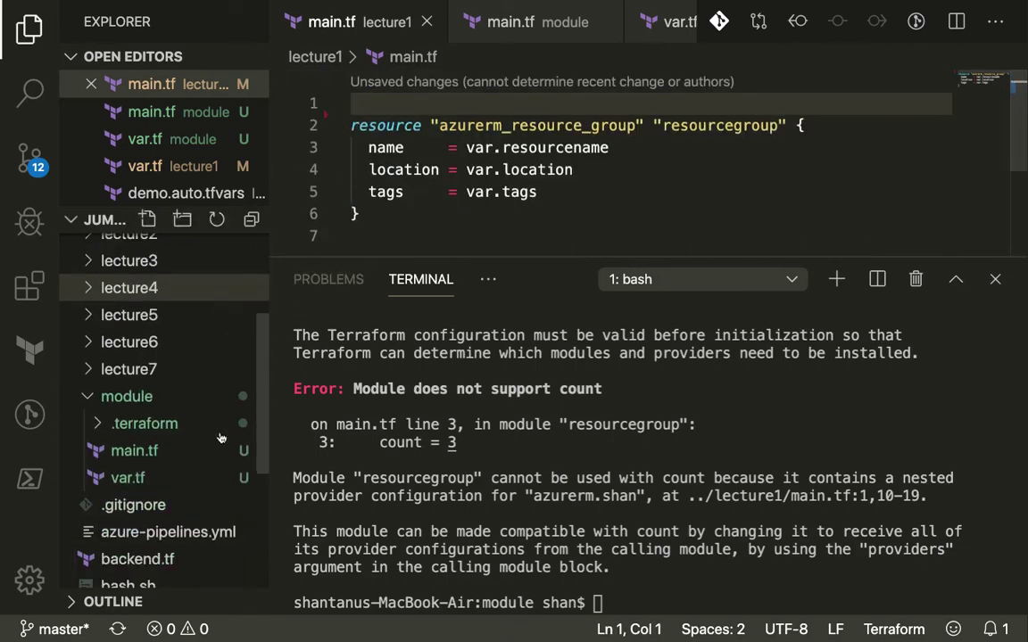
Run terraform init and terraform plan for the module, which now reports the resourcename argument missing
{"action": "left_click", "coordinate": [510, 21]}
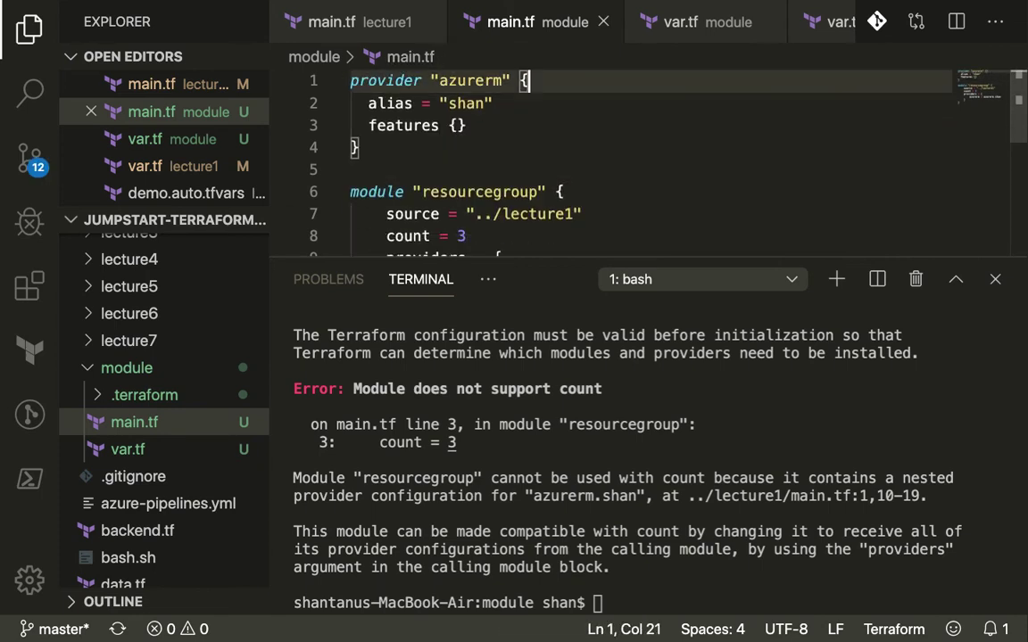
{"action": "mouse_move", "coordinate": [443, 502]}
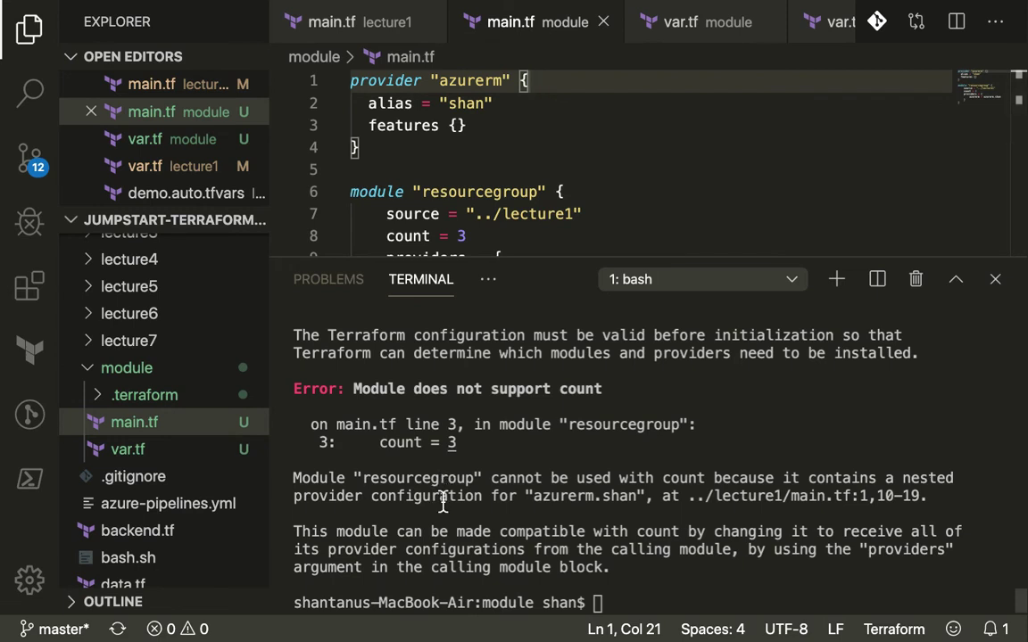
{"action": "type", "text": "terraform init"}
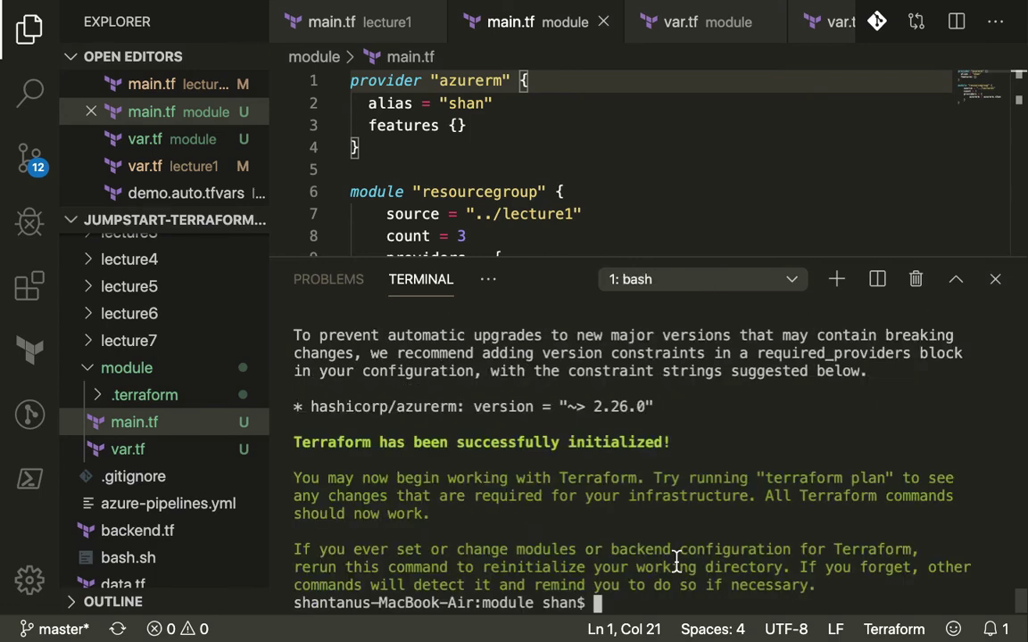
{"action": "type", "text": "terraform plan"}
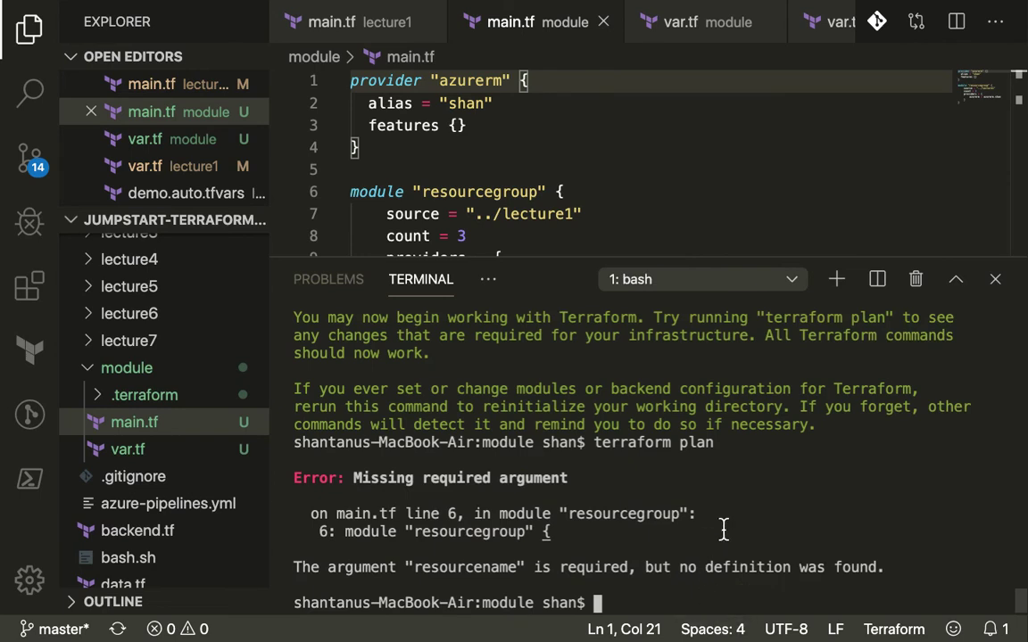
{"action": "mouse_move", "coordinate": [716, 471]}
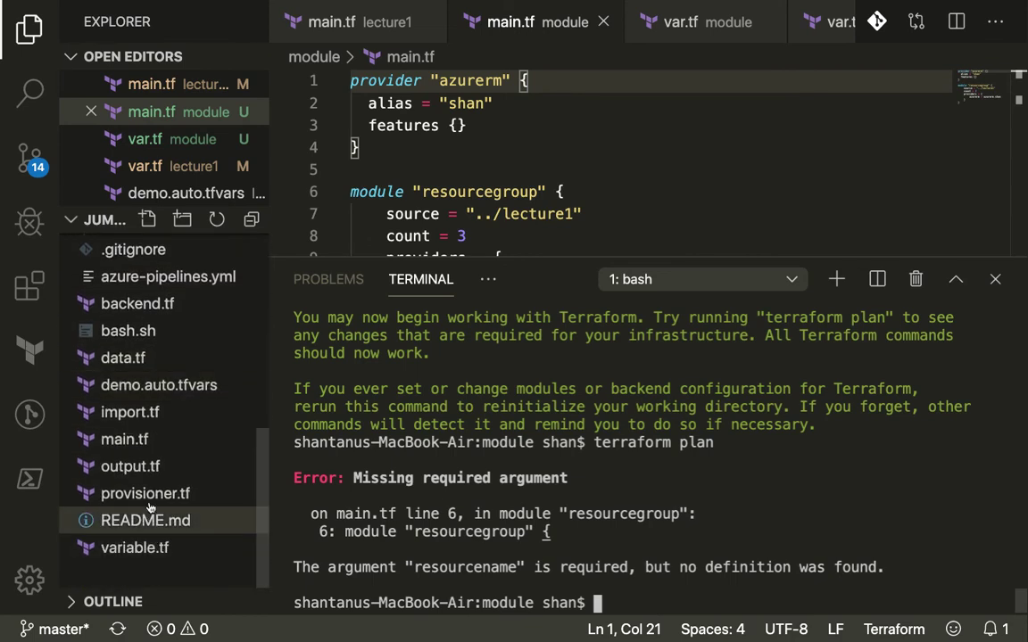
{"action": "left_click", "coordinate": [126, 294]}
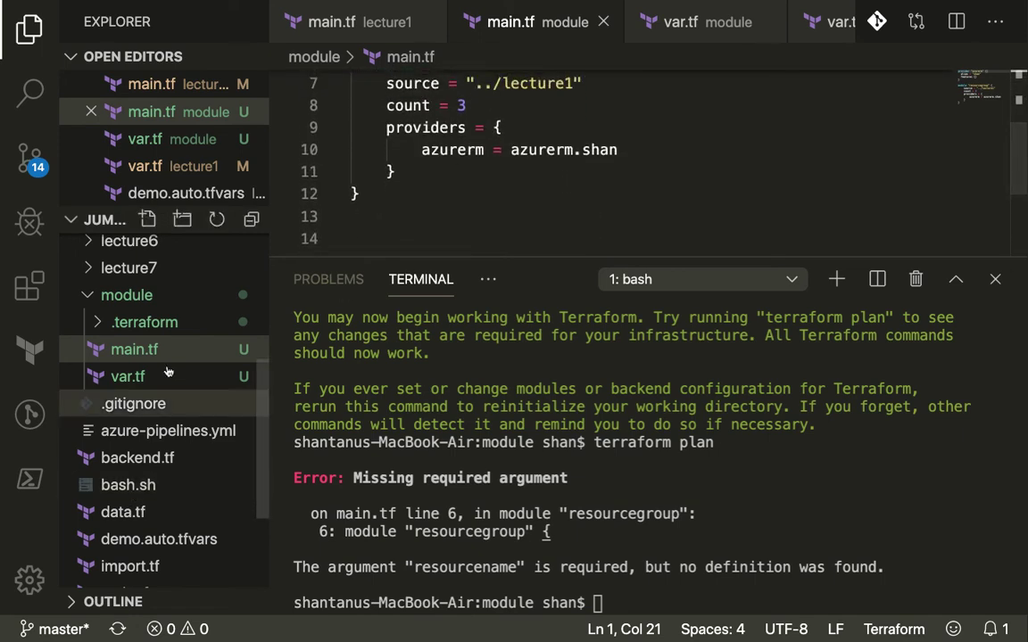
{"action": "left_click", "coordinate": [128, 375]}
{"action": "type", "text": "terraform plan"}
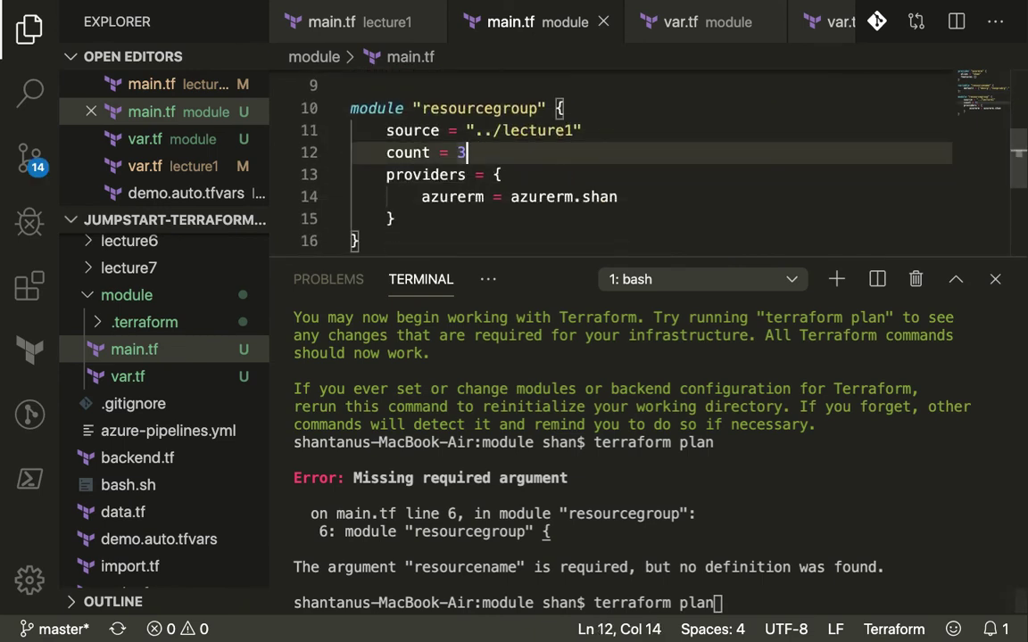
Replace count = 3 with count = length(var.resourcename) in the module block
{"action": "type", "text": "len"}
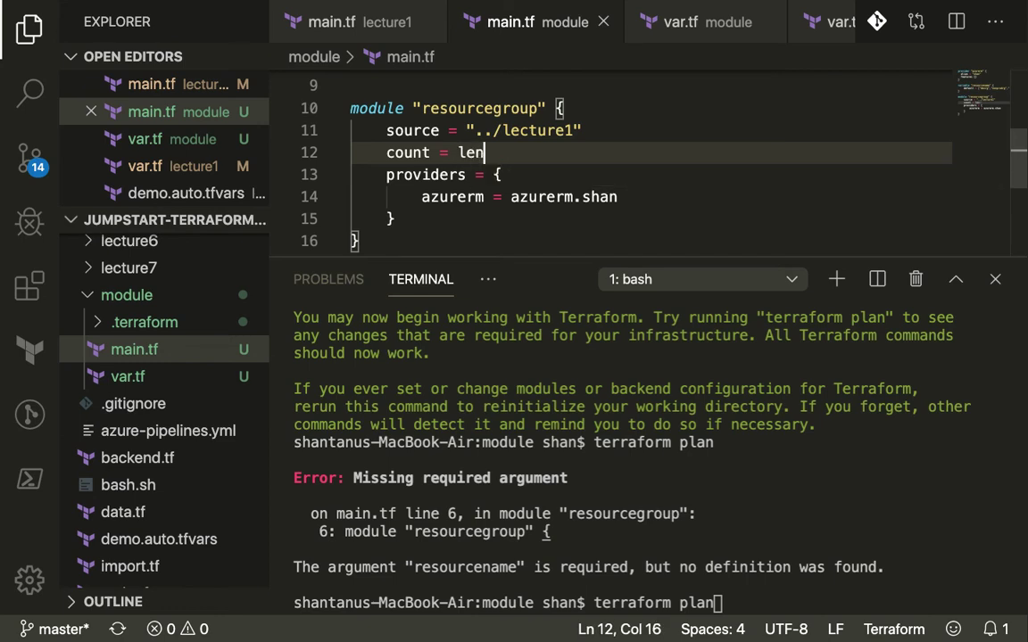
{"action": "type", "text": "gth()"}
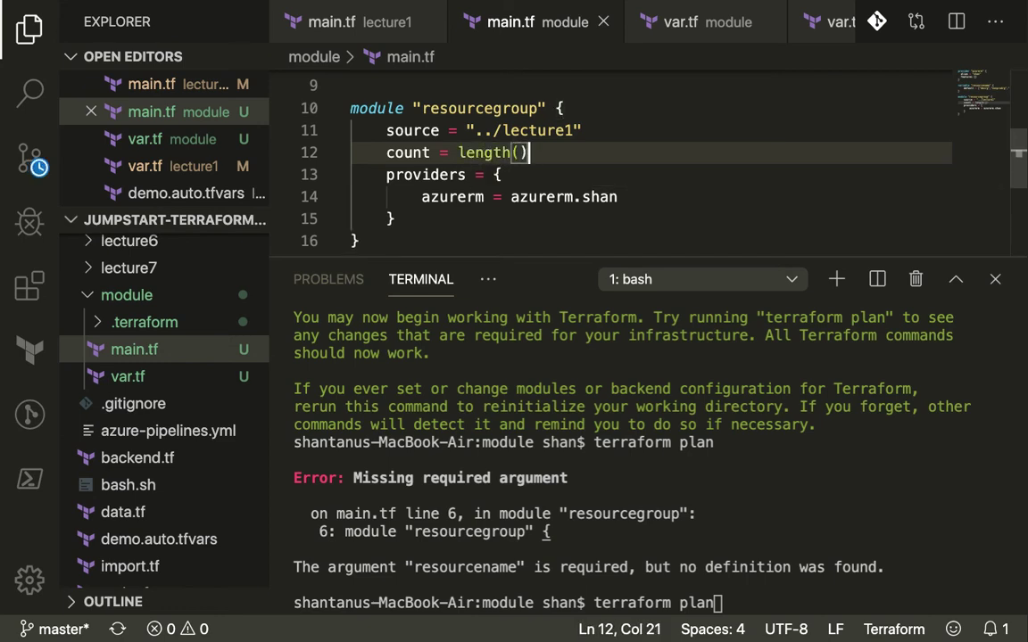
{"action": "type", "text": "var.resourcename"}
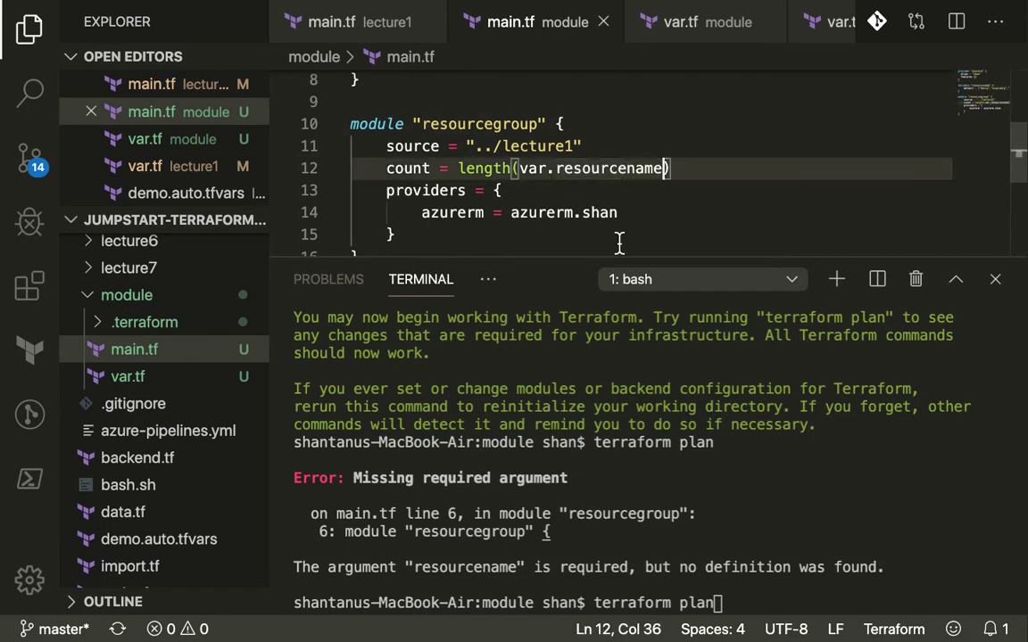
{"action": "mouse_move", "coordinate": [556, 195]}
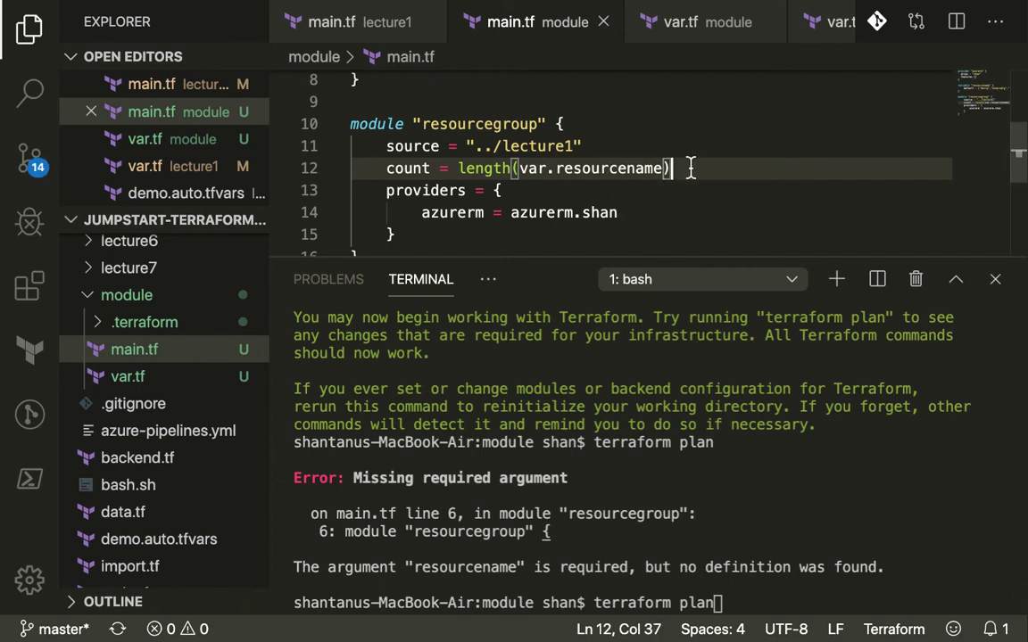
{"action": "type", "text": "resouirce"}
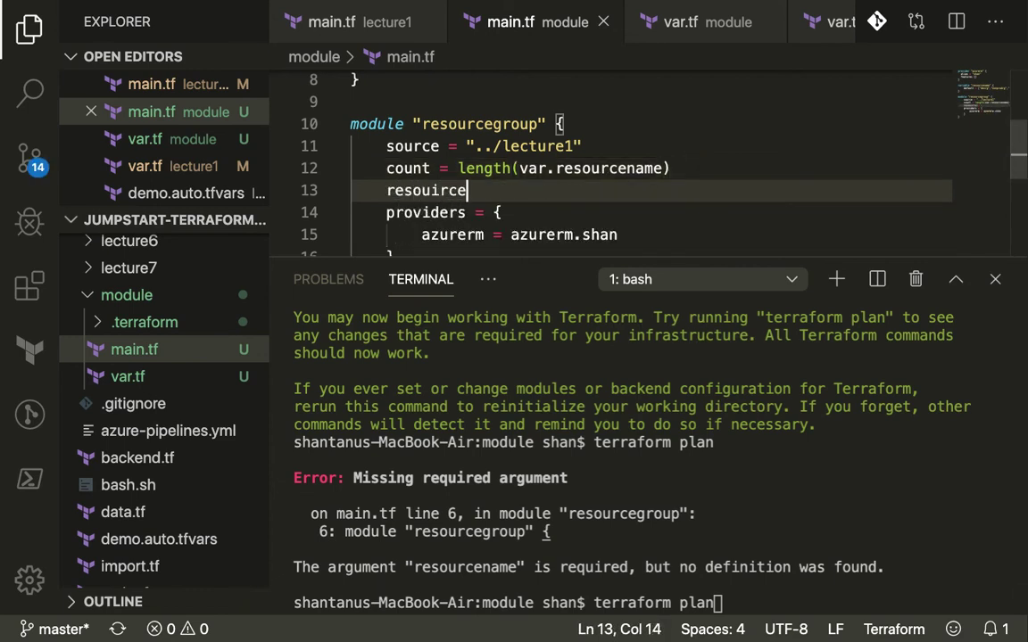
{"action": "type", "text": "name = var"}
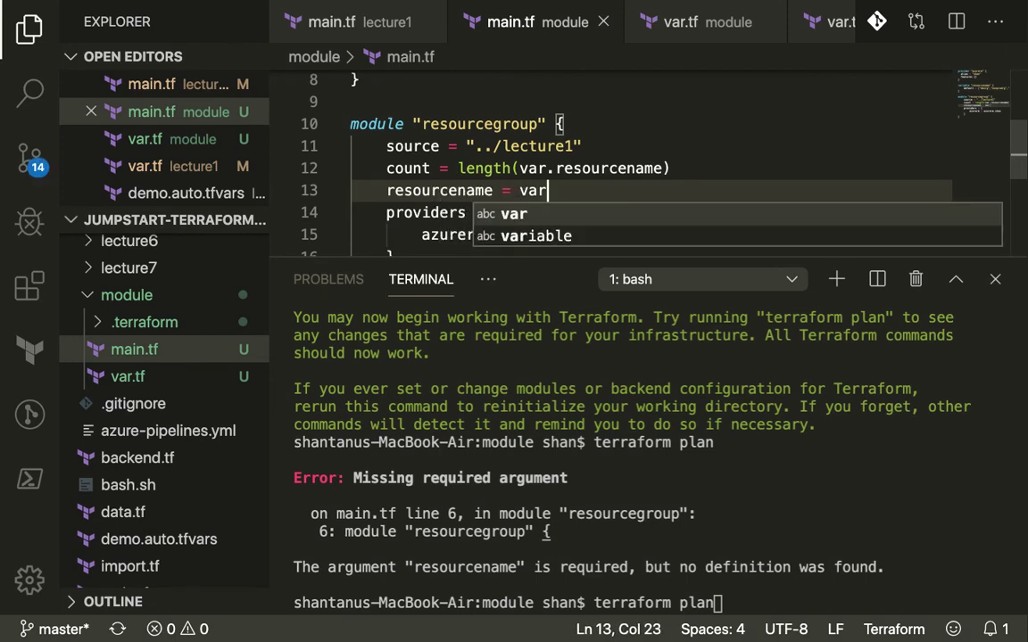
Pass resourcename = var.resourcename[count.index] to the module and rerun terraform init
{"action": "type", "text": ".resourcename"}
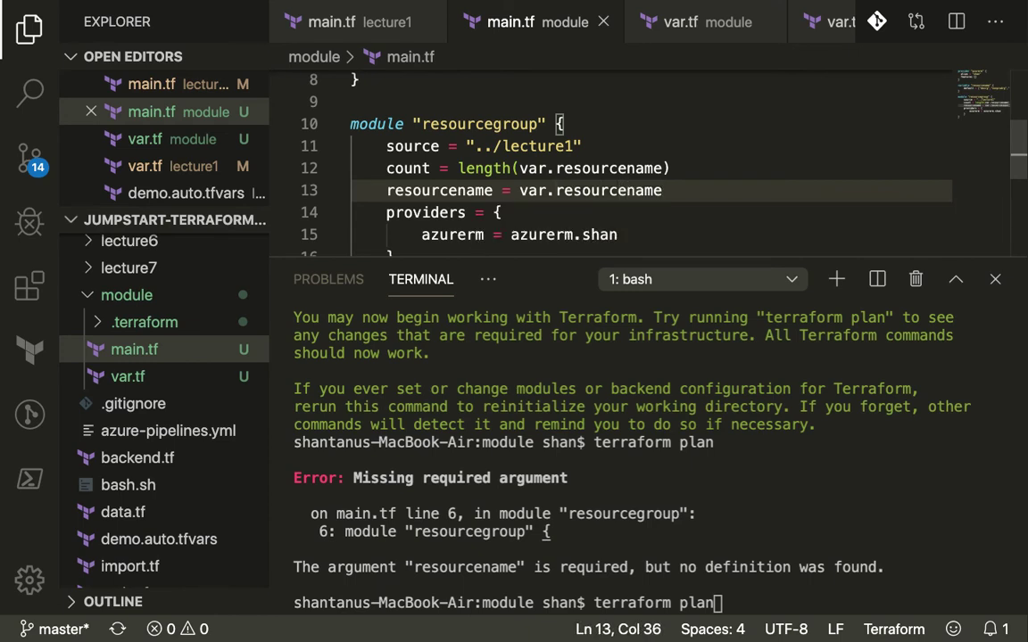
{"action": "type", "text": "[count.i"}
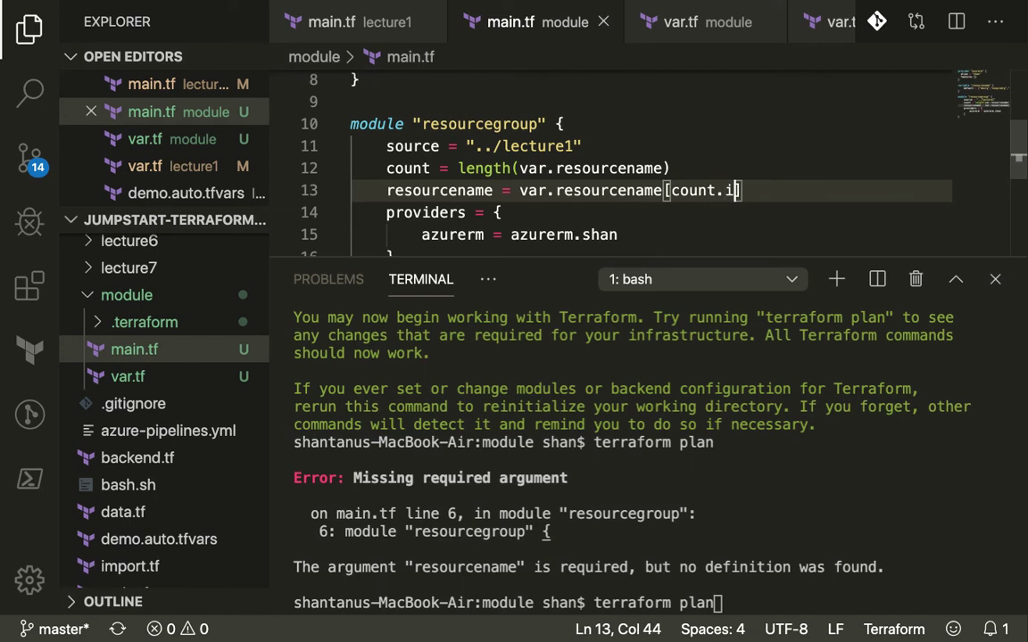
{"action": "type", "text": "ndex]"}
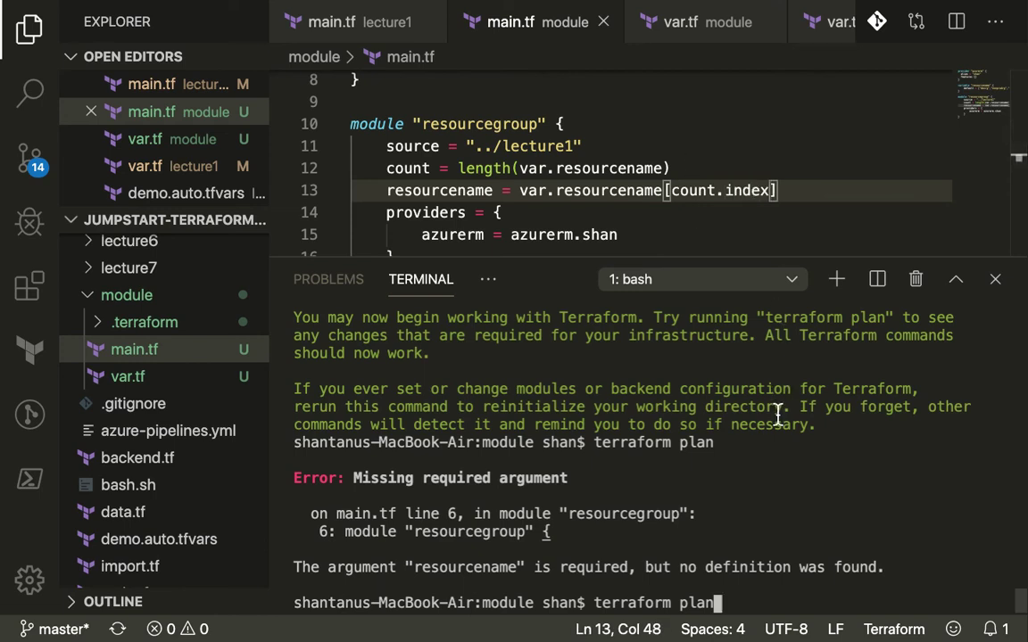
{"action": "type", "text": "terraform init"}
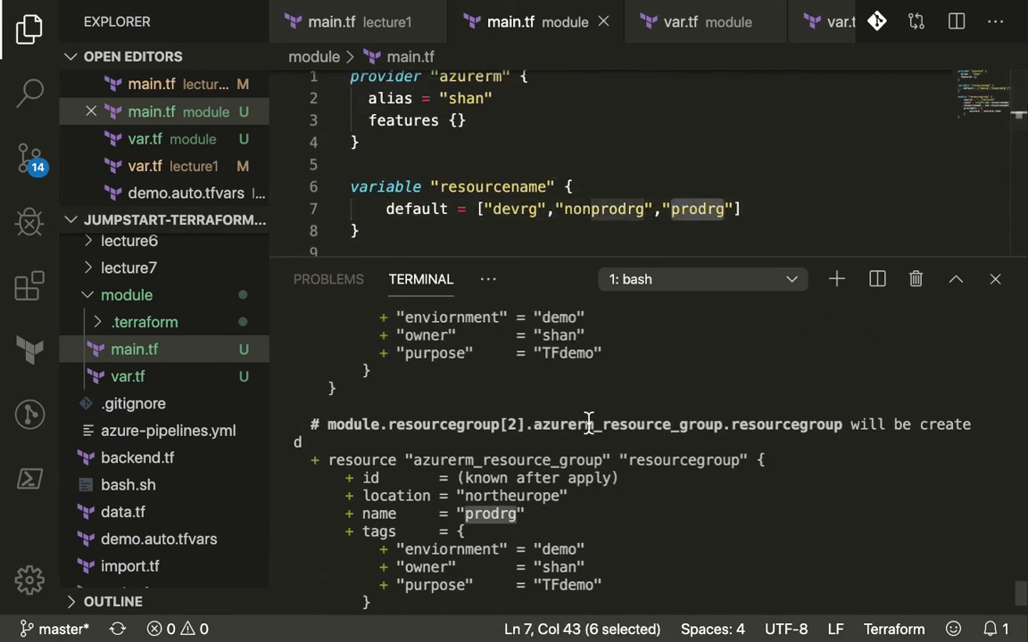
Run terraform plan and terraform apply -auto-approve, creating the devrg, nonprodrg and prodrg resource groups
{"action": "scroll", "scroll_direction": "down", "scroll_amount": 3}
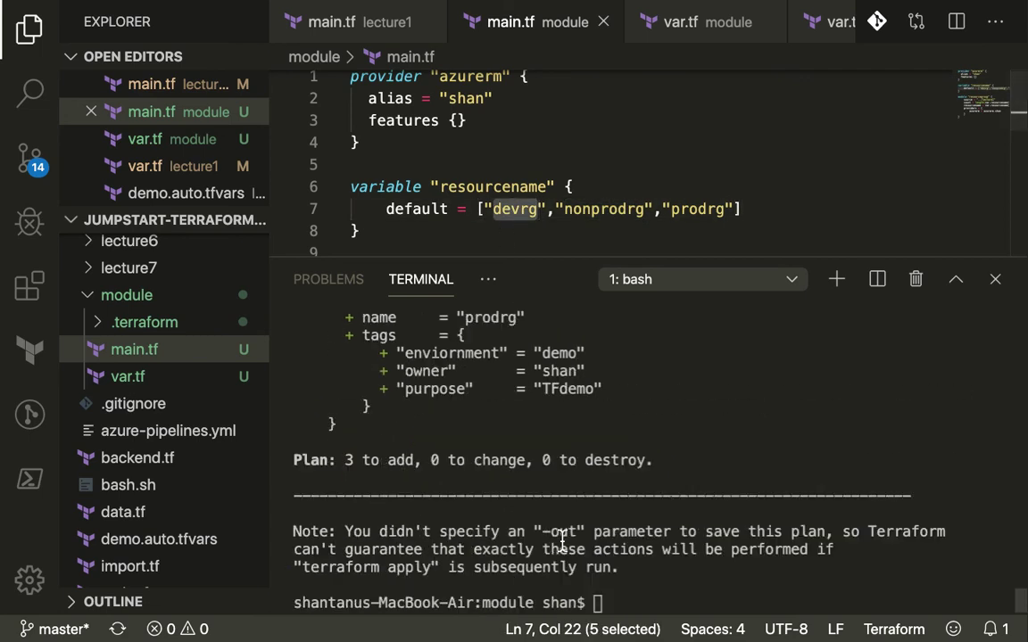
{"action": "type", "text": "terraform apply -auto-approve"}
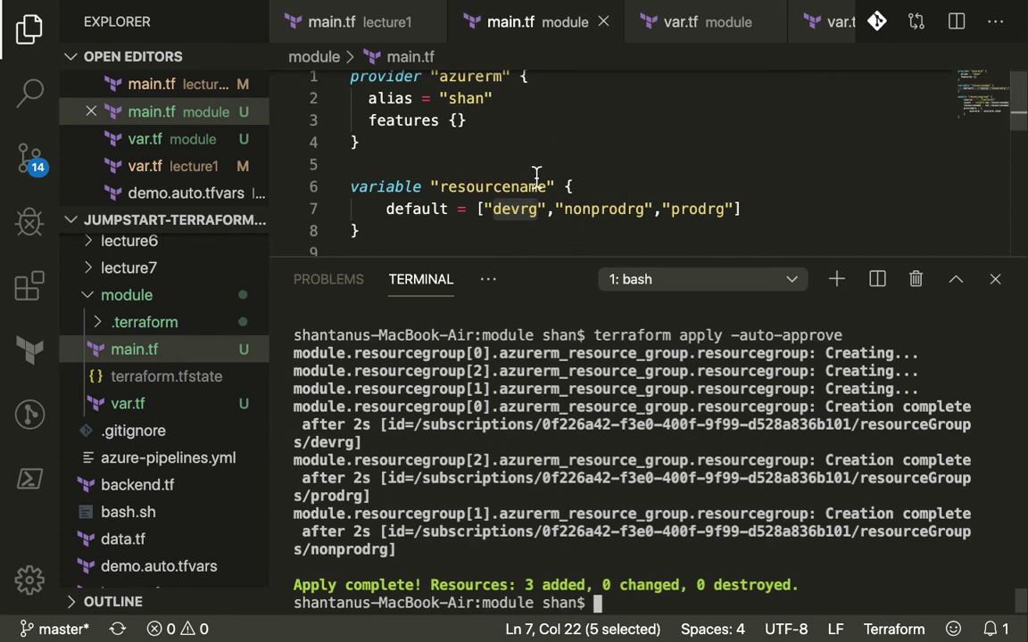
{"action": "scroll", "scroll_direction": "down", "scroll_amount": 3}
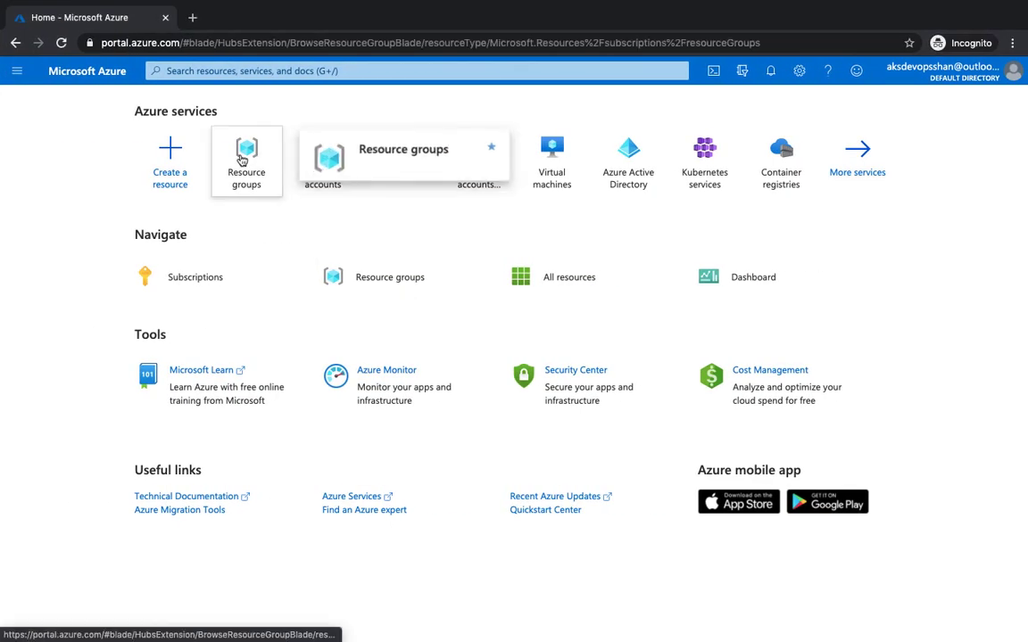
Open the Azure portal's Resource groups list and refresh it to look for the new groups
{"action": "left_click", "coordinate": [246, 161]}
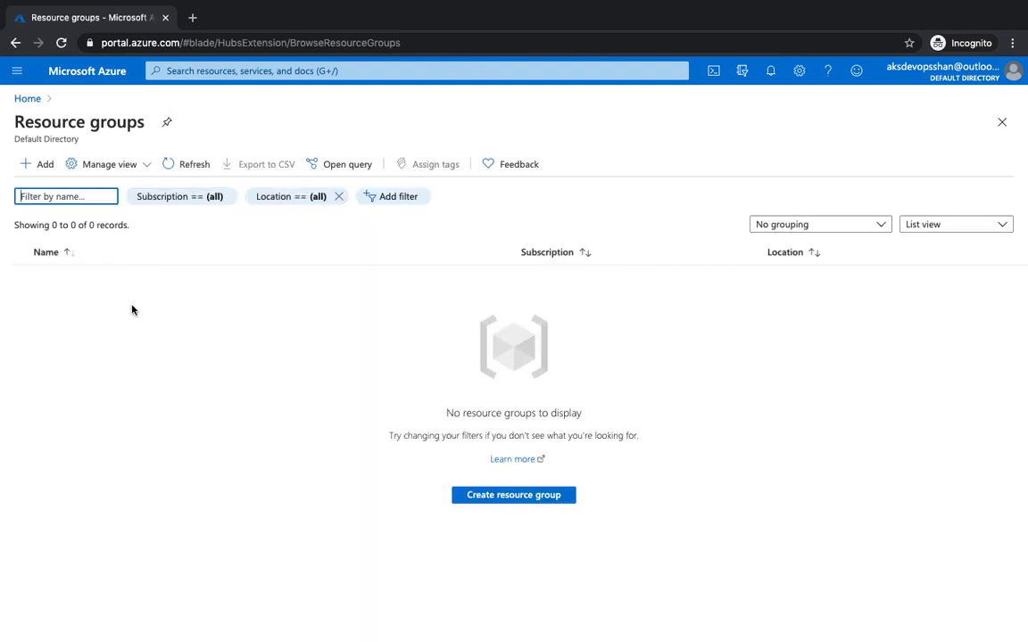
{"action": "mouse_move", "coordinate": [460, 150]}
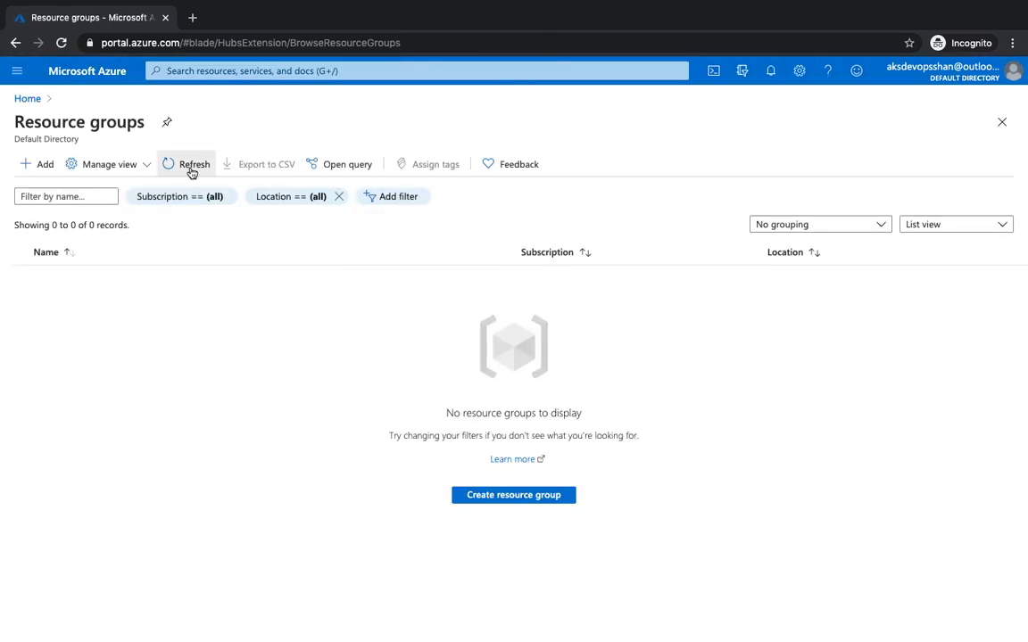
{"action": "left_click", "coordinate": [186, 164]}
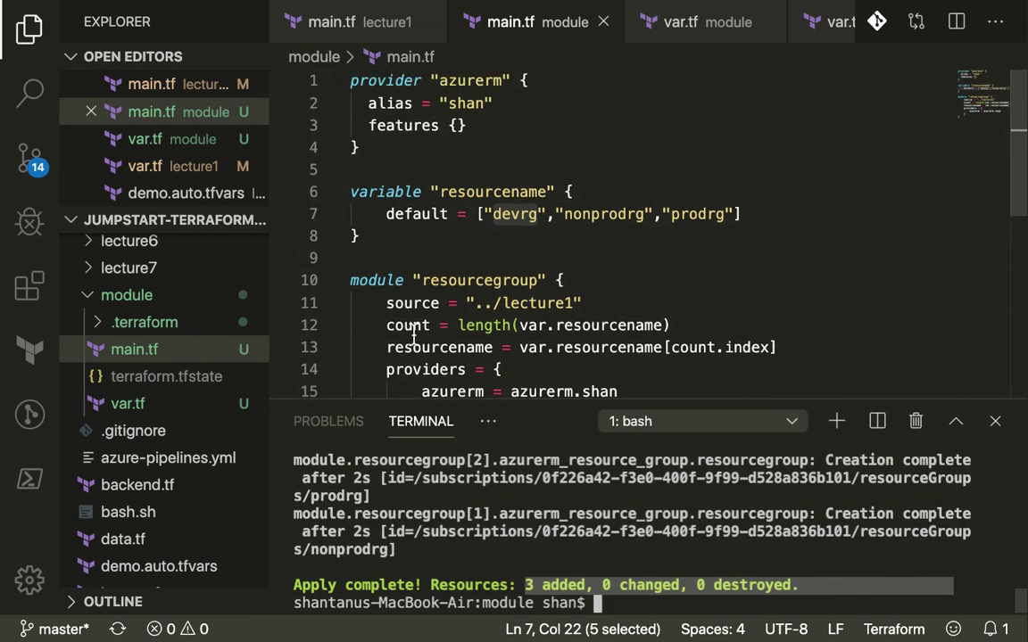
Scroll through module/main.tf to review the variable, count and providers configuration
{"action": "scroll", "scroll_direction": "down", "scroll_amount": 3}
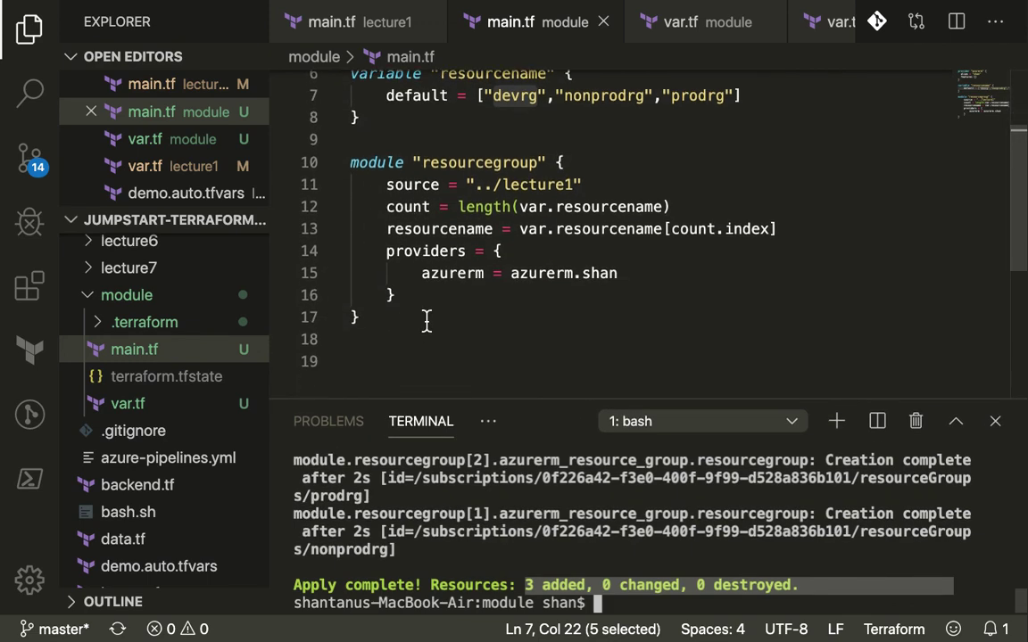